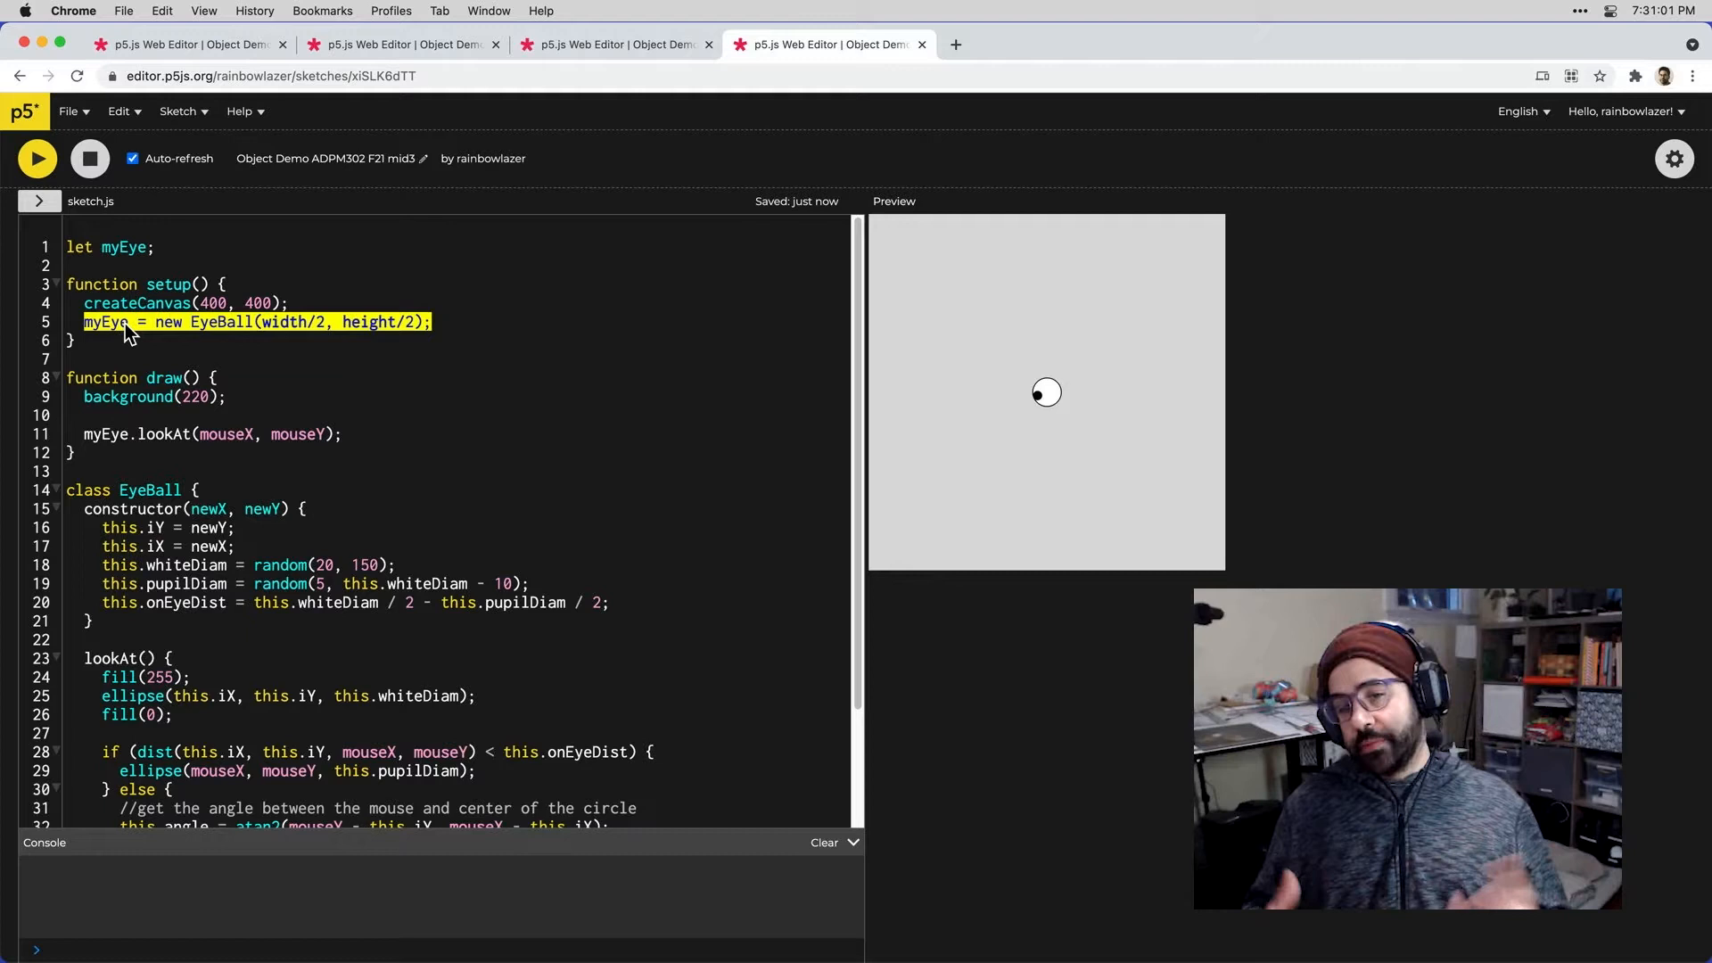
mouse_move(1086, 353)
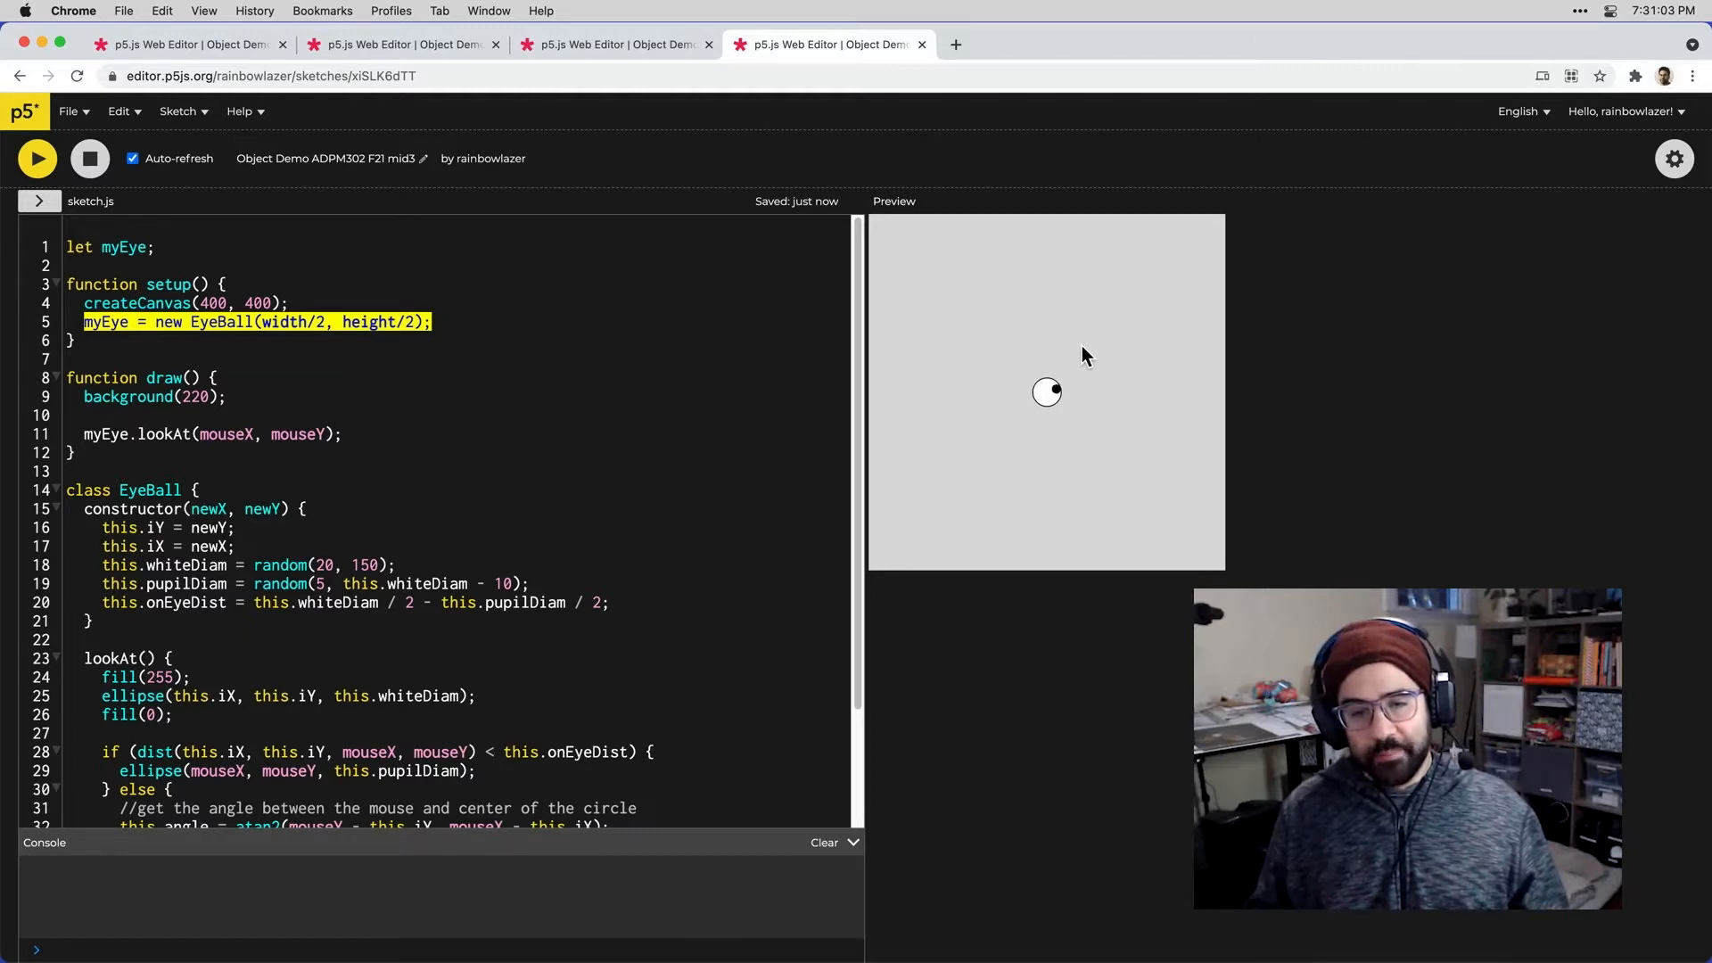
mouse_move(1065, 320)
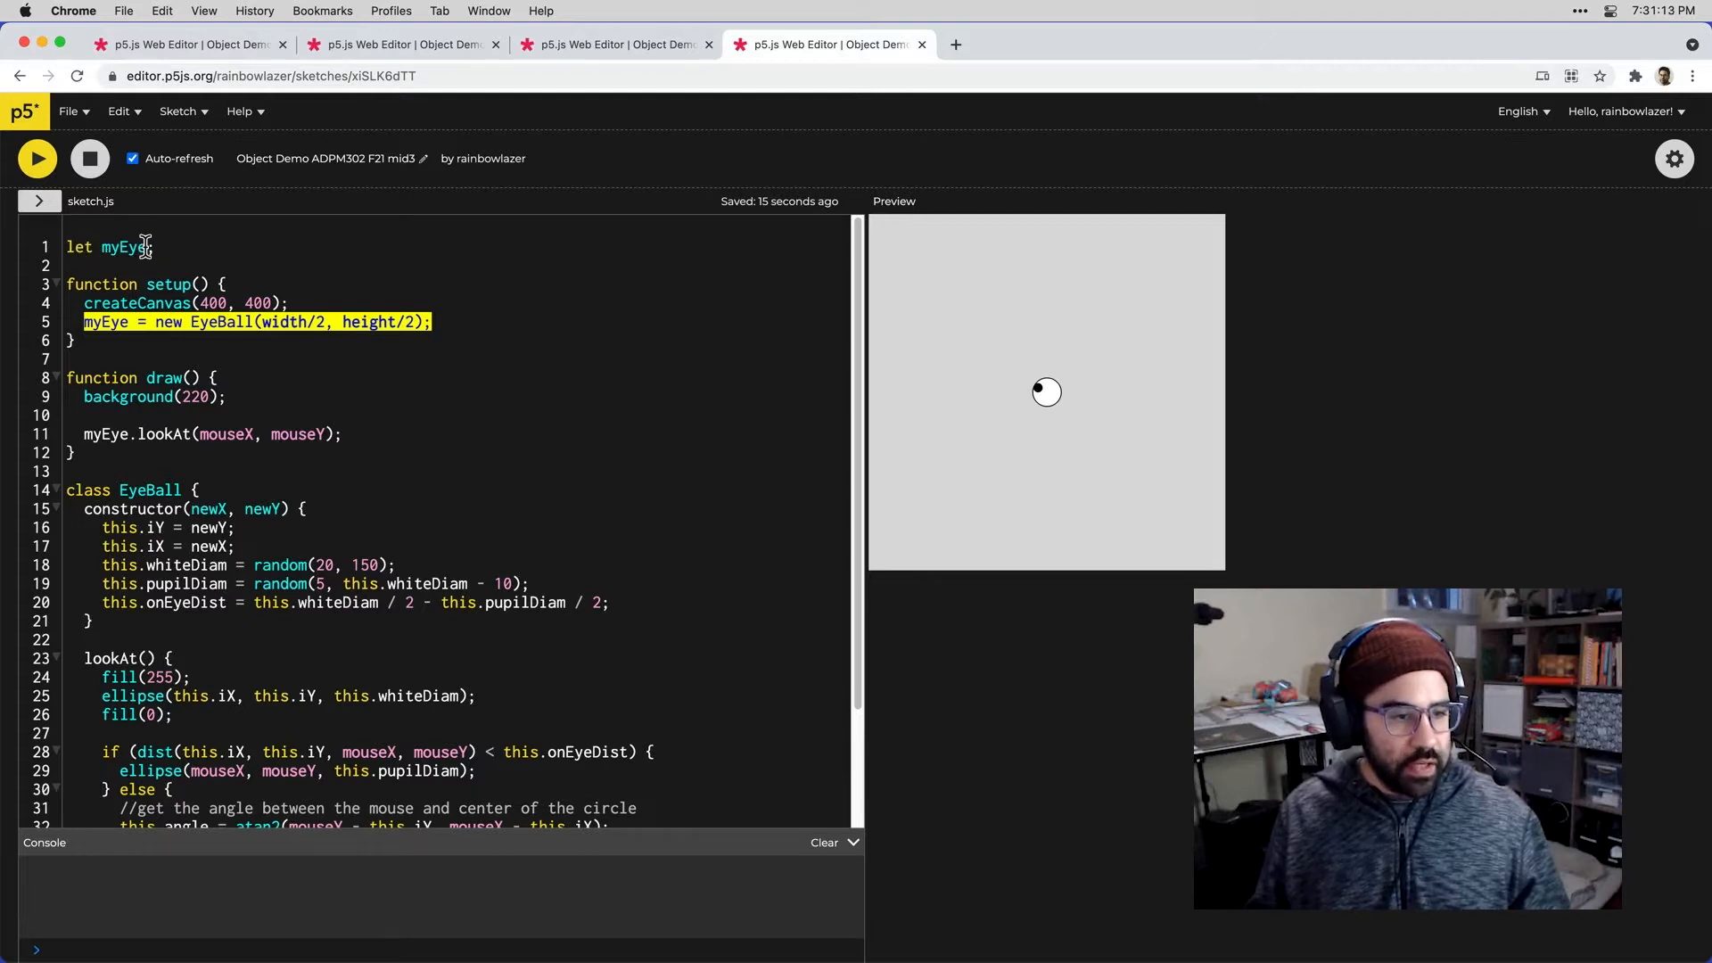
Step: Change line 1 to let myEye = []; and place the cursor below draw()
type("= [")
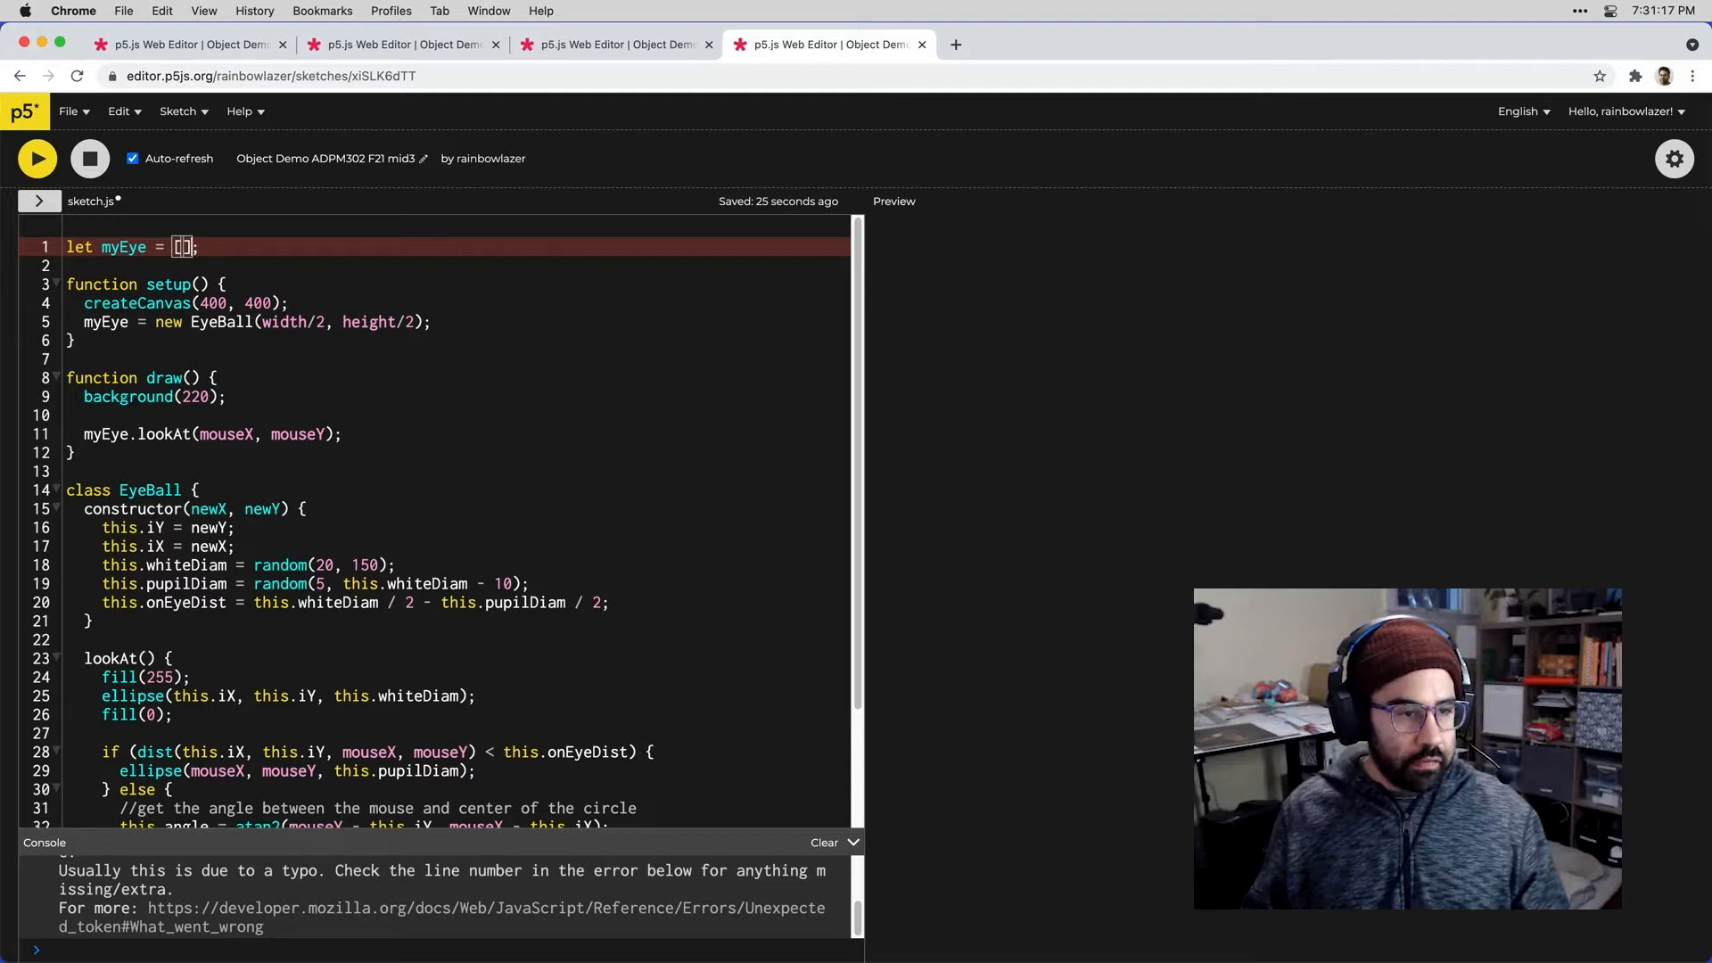
left_click(35, 158)
type("func")
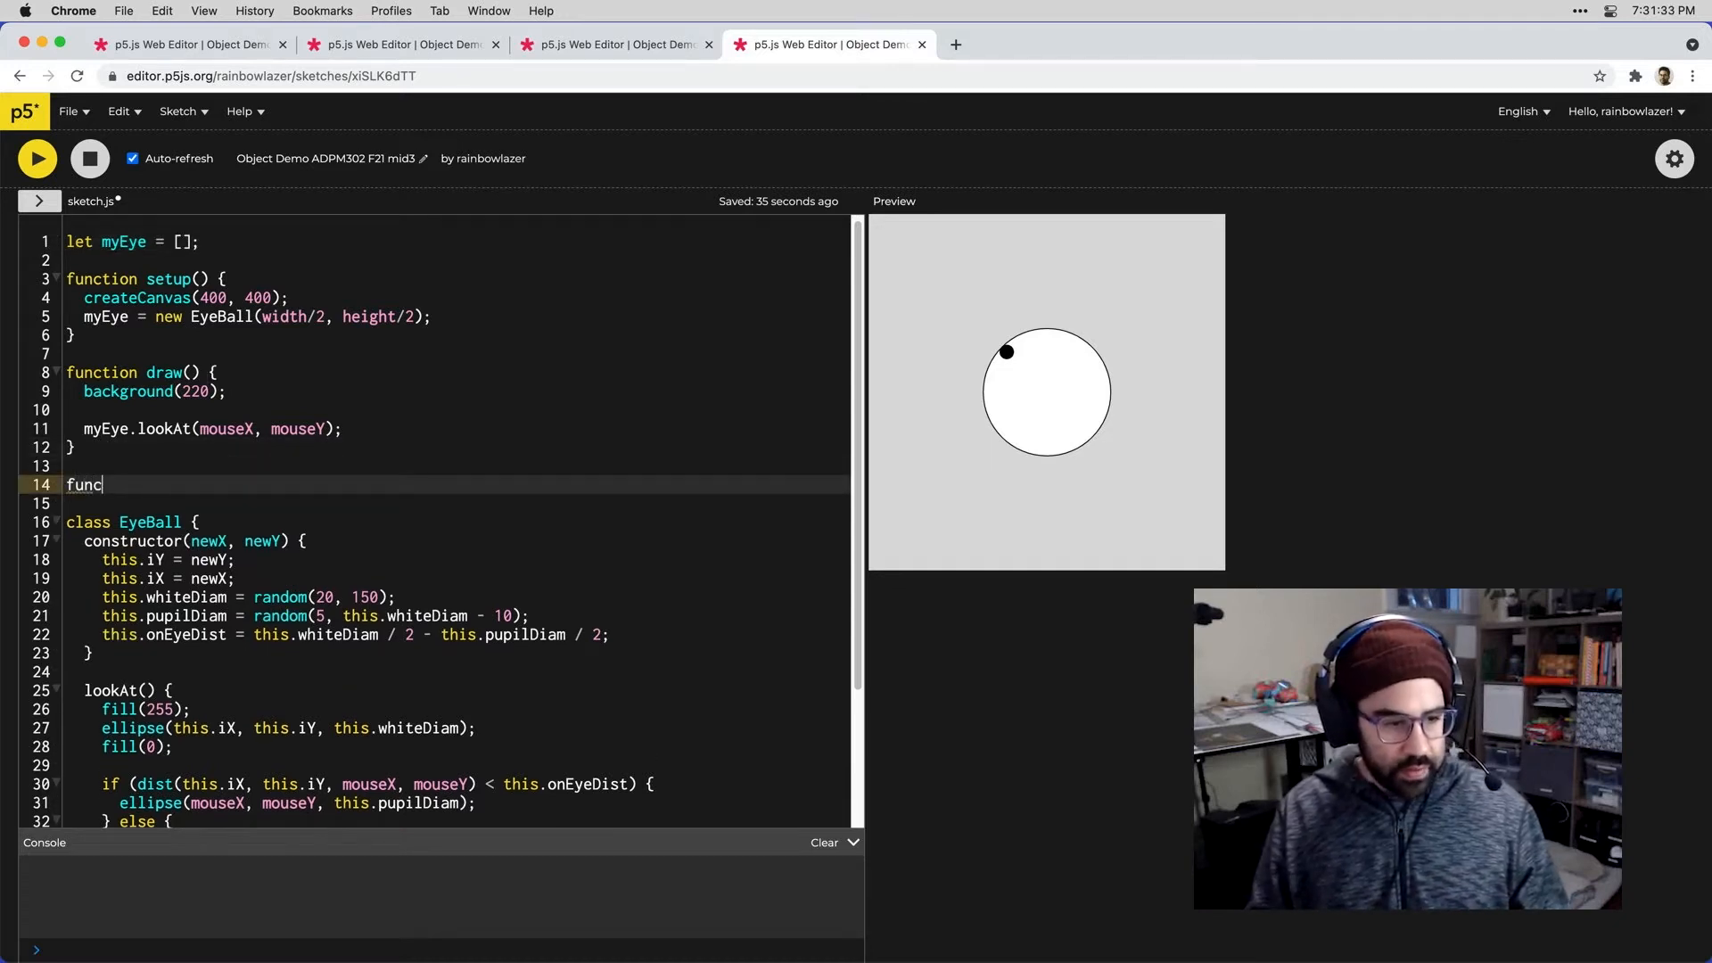
Step: Type function mousePressed() { } below draw() and move into its body
type("tion mousePr")
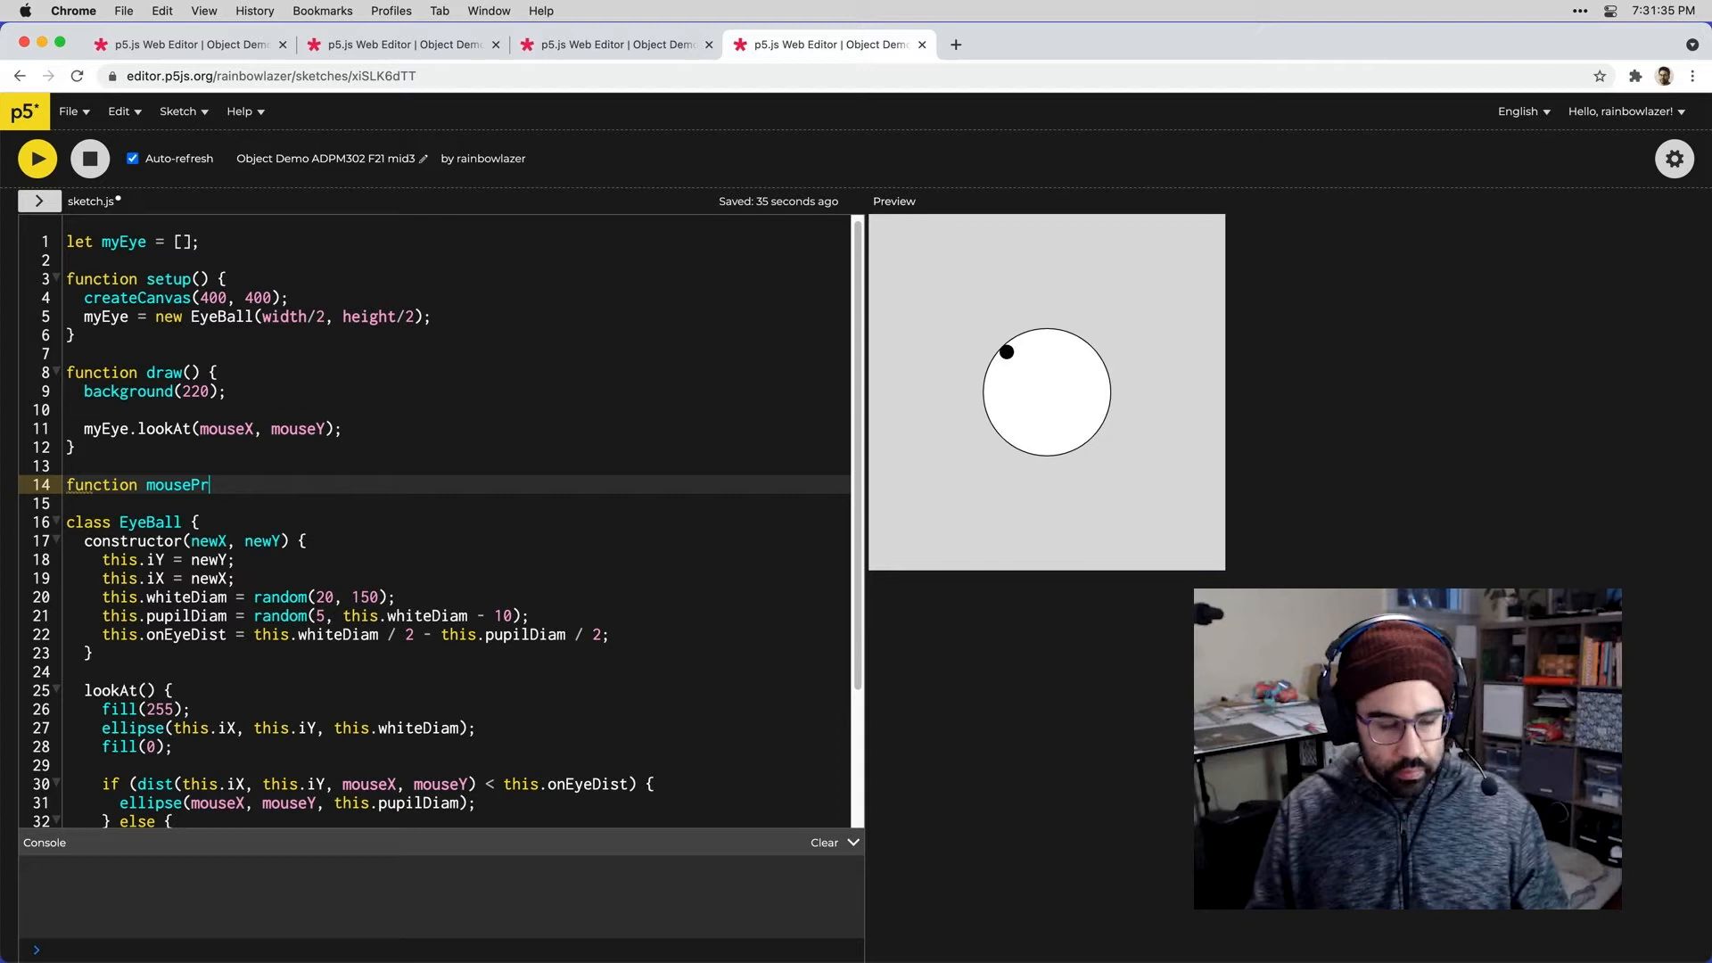
type("essed() {")
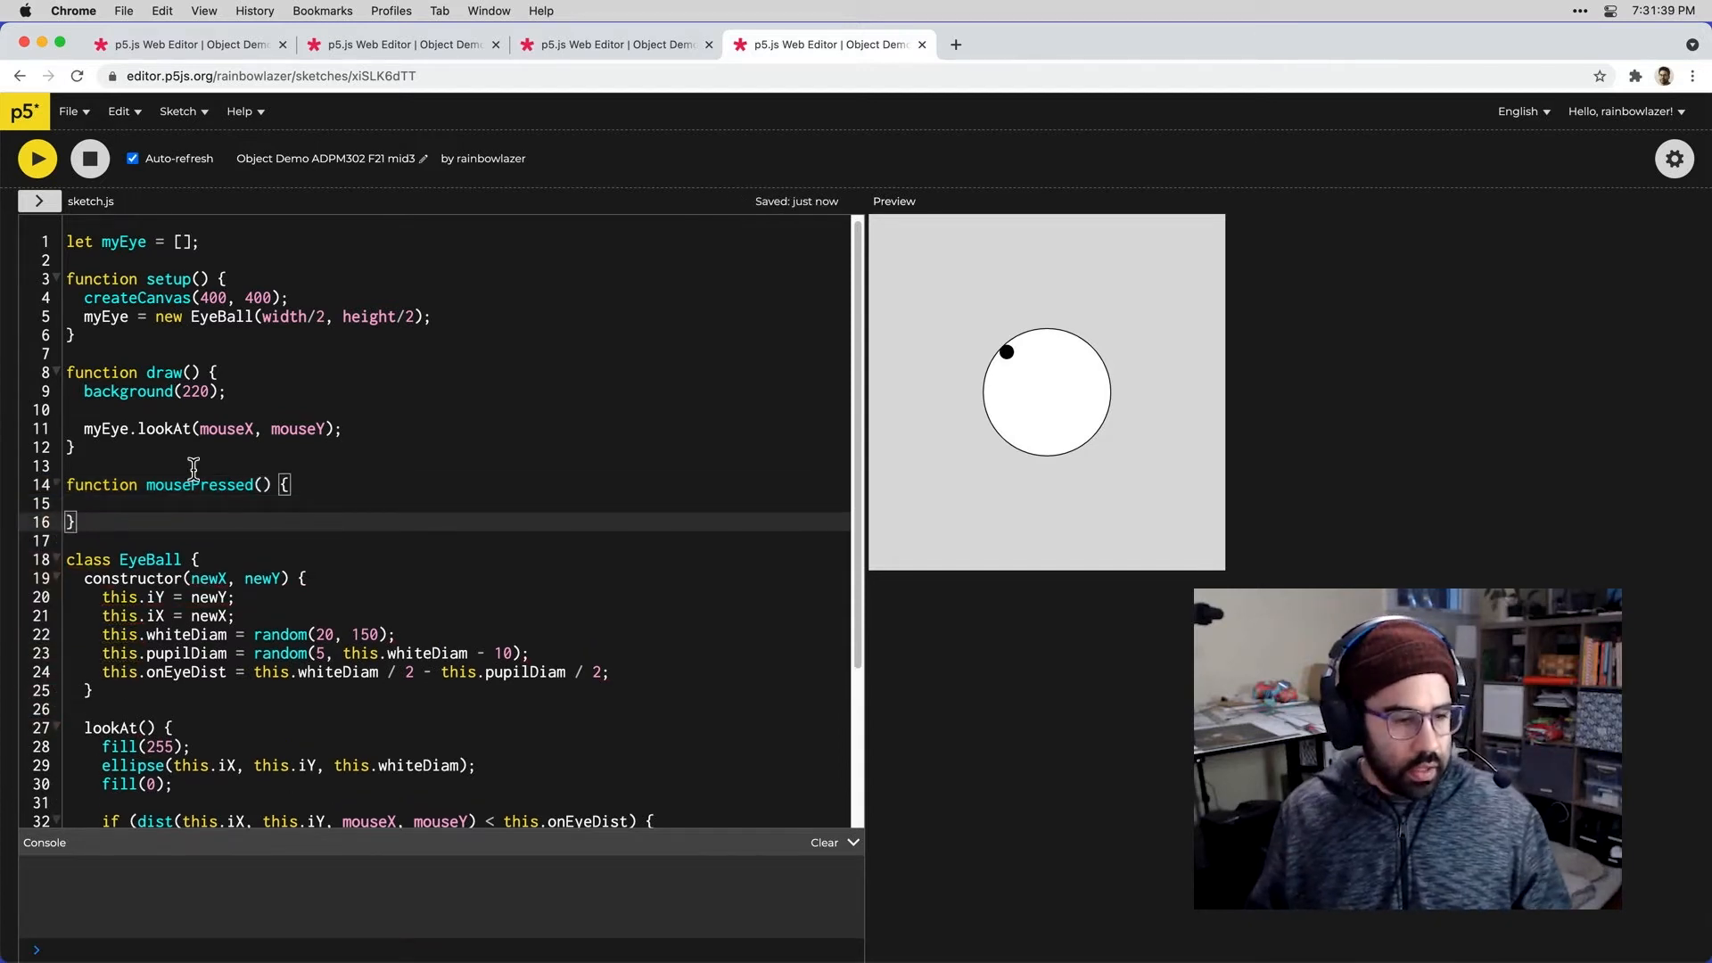
left_click(121, 502)
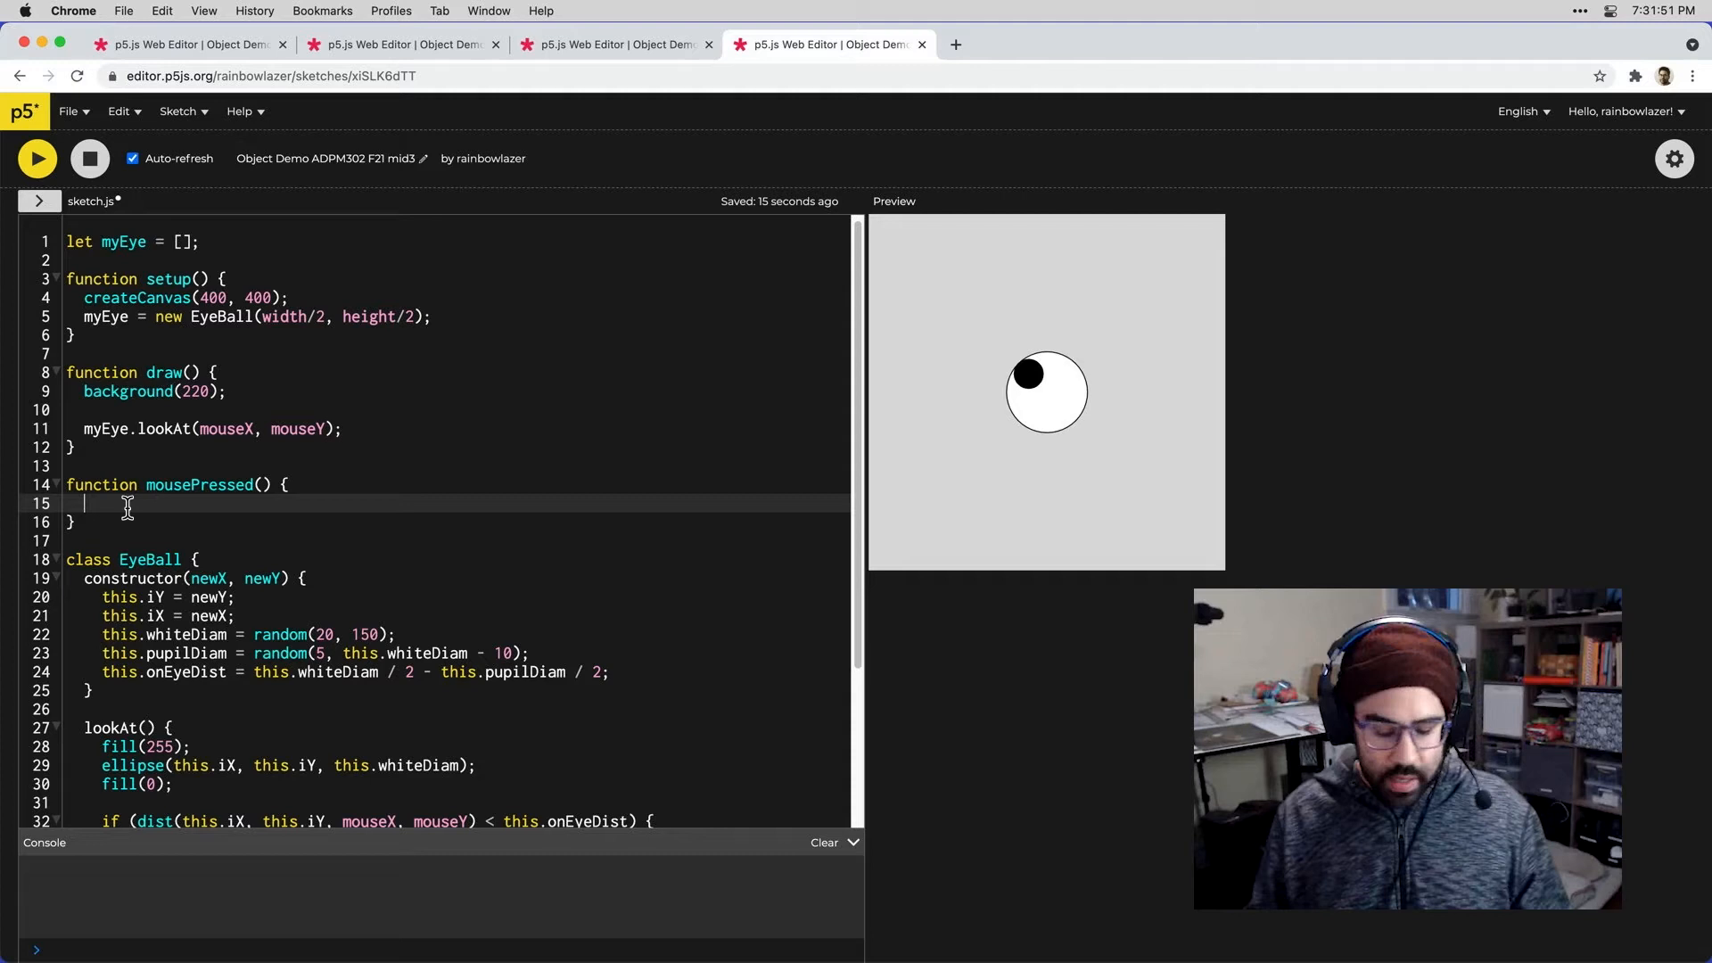
Step: Write myEye.push(new EyeBall(mouseX, mouseY)); inside mousePressed()
type("my")
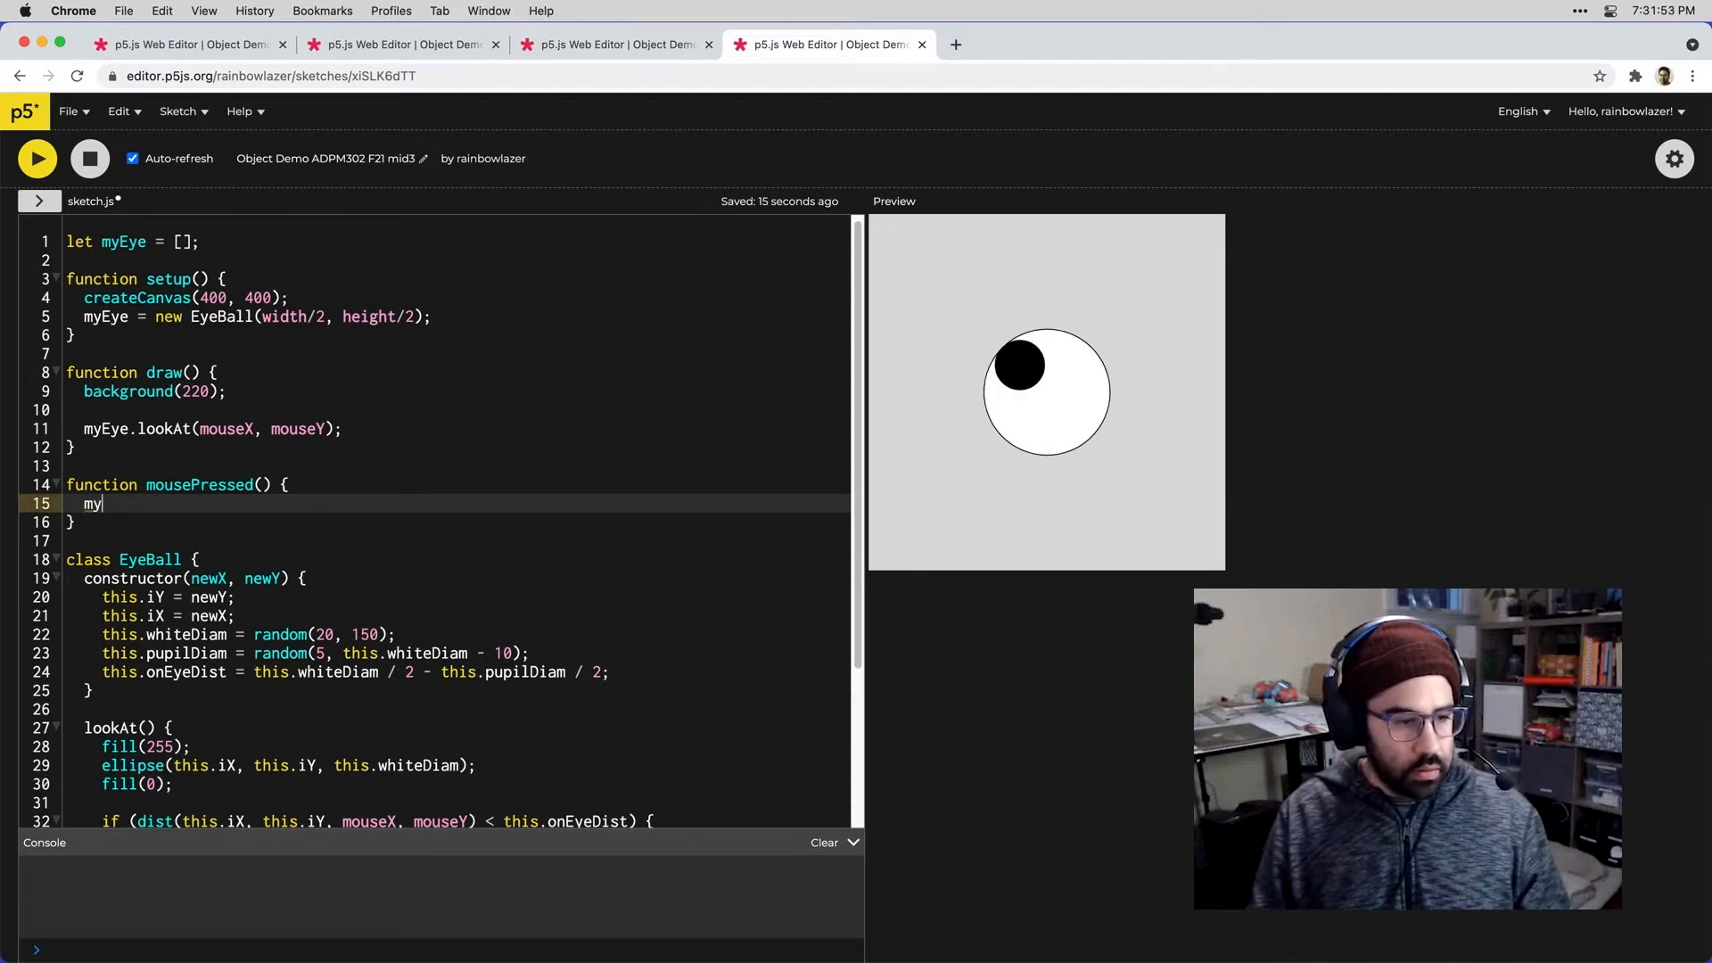
type("Eye.")
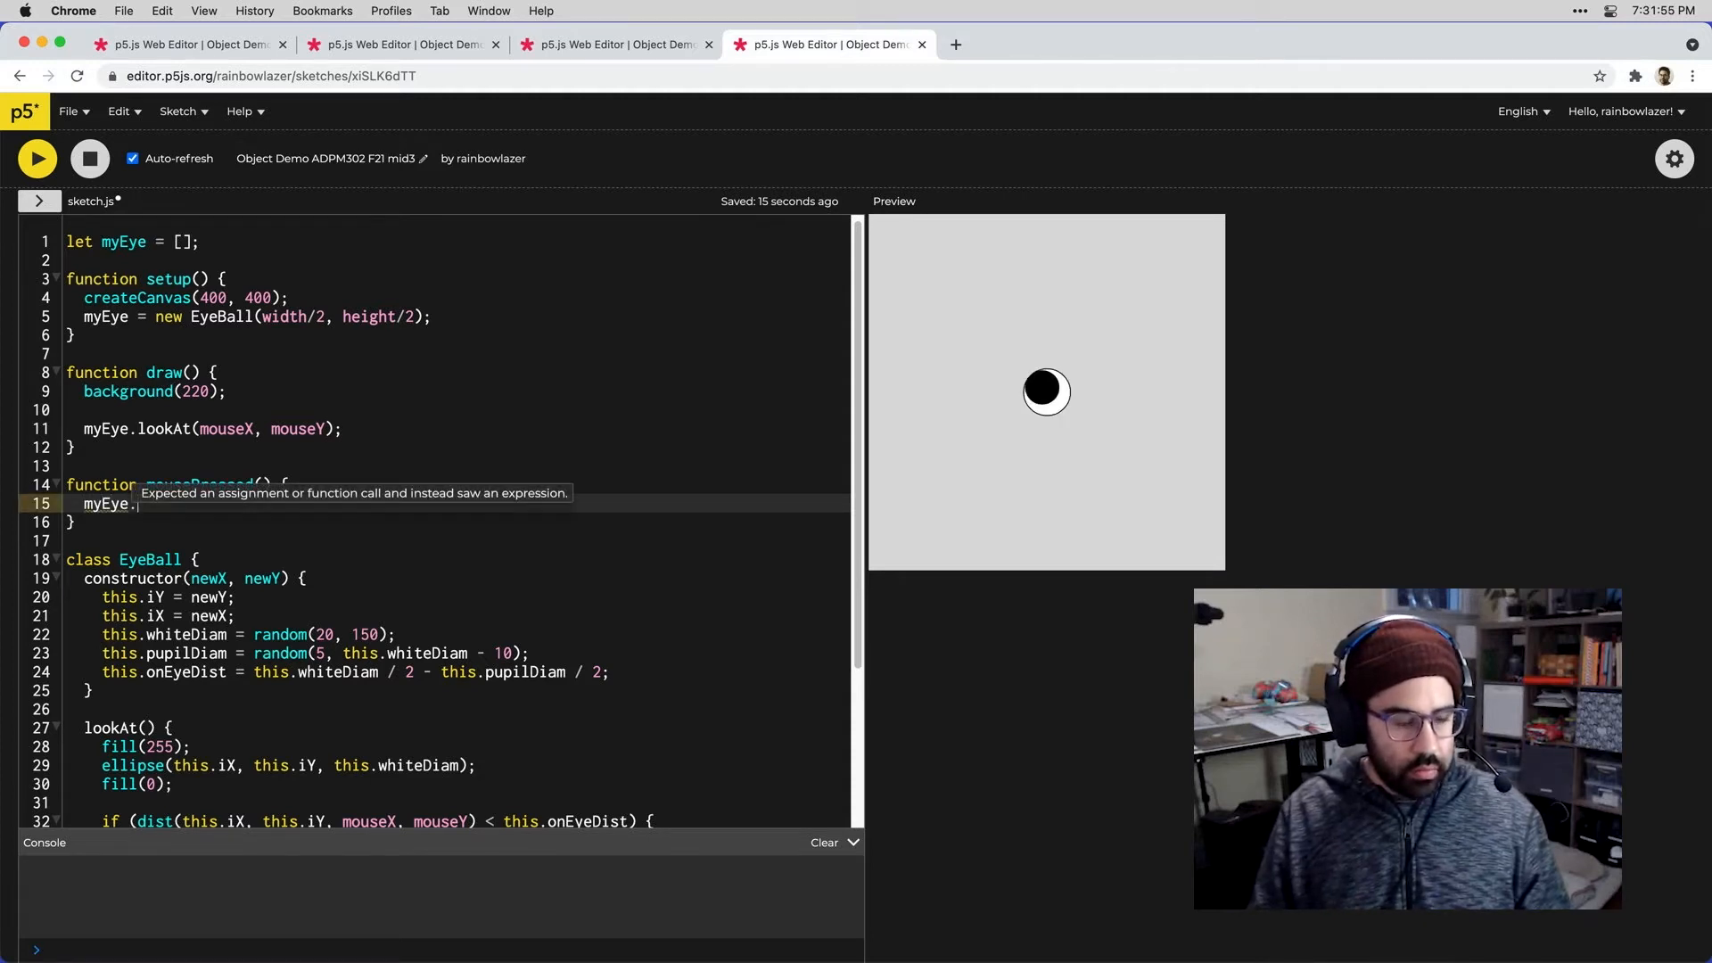
type("pu")
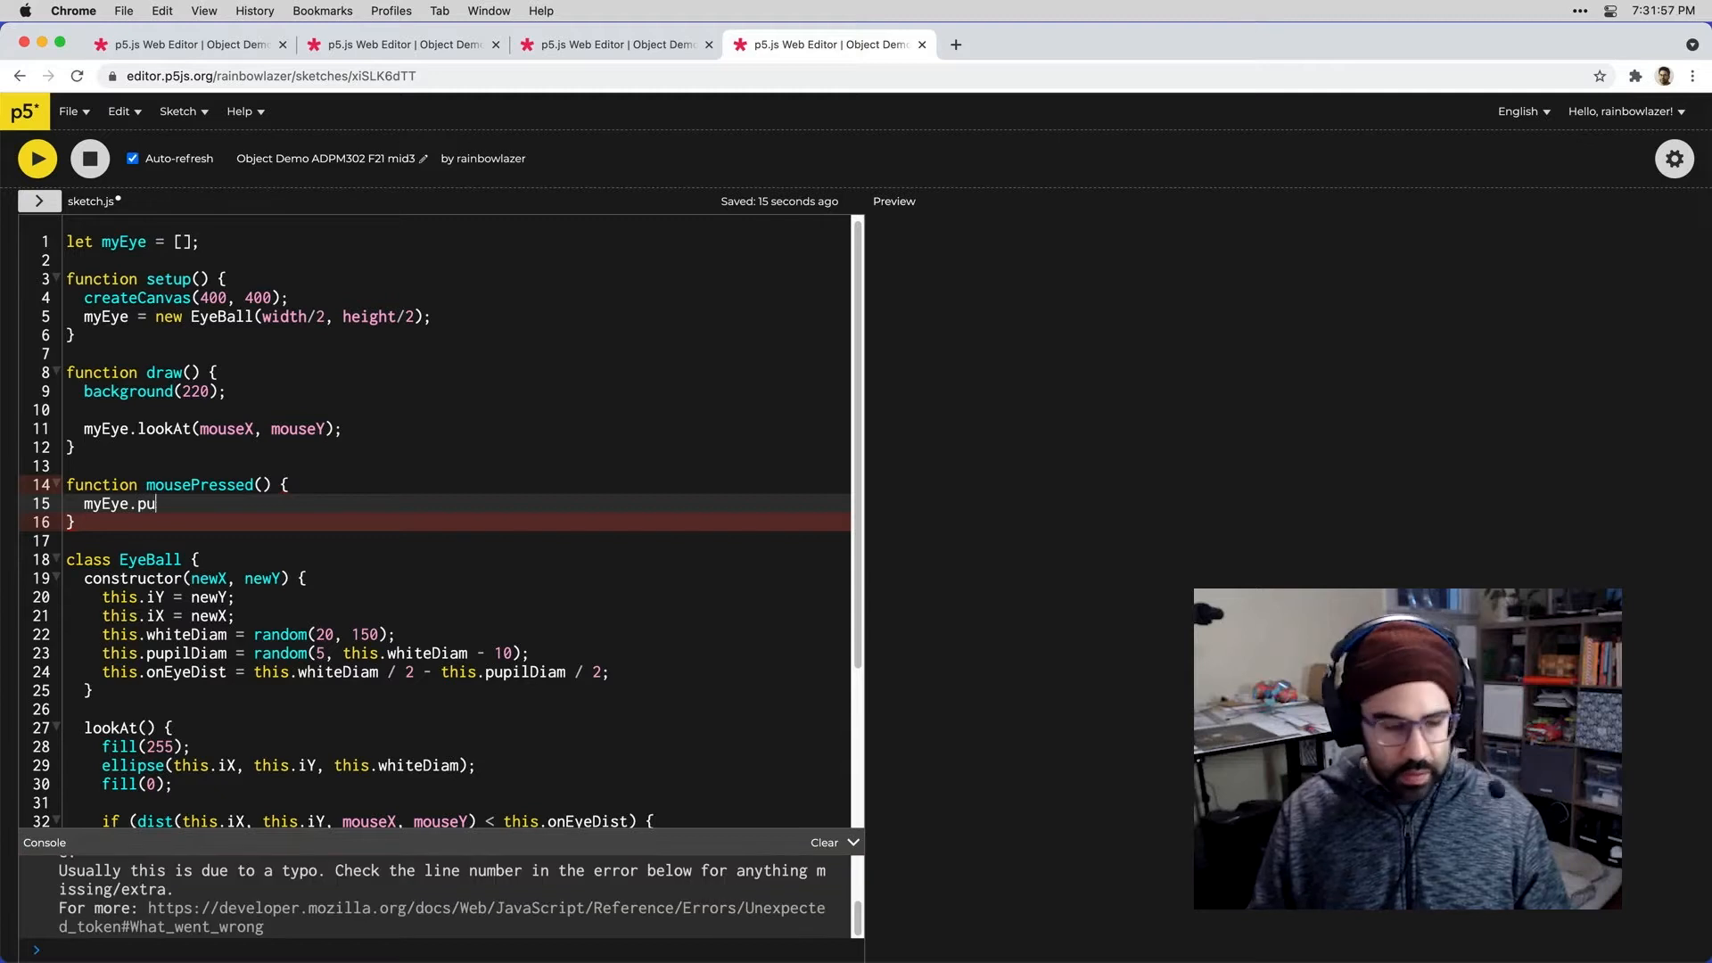
type("sh")
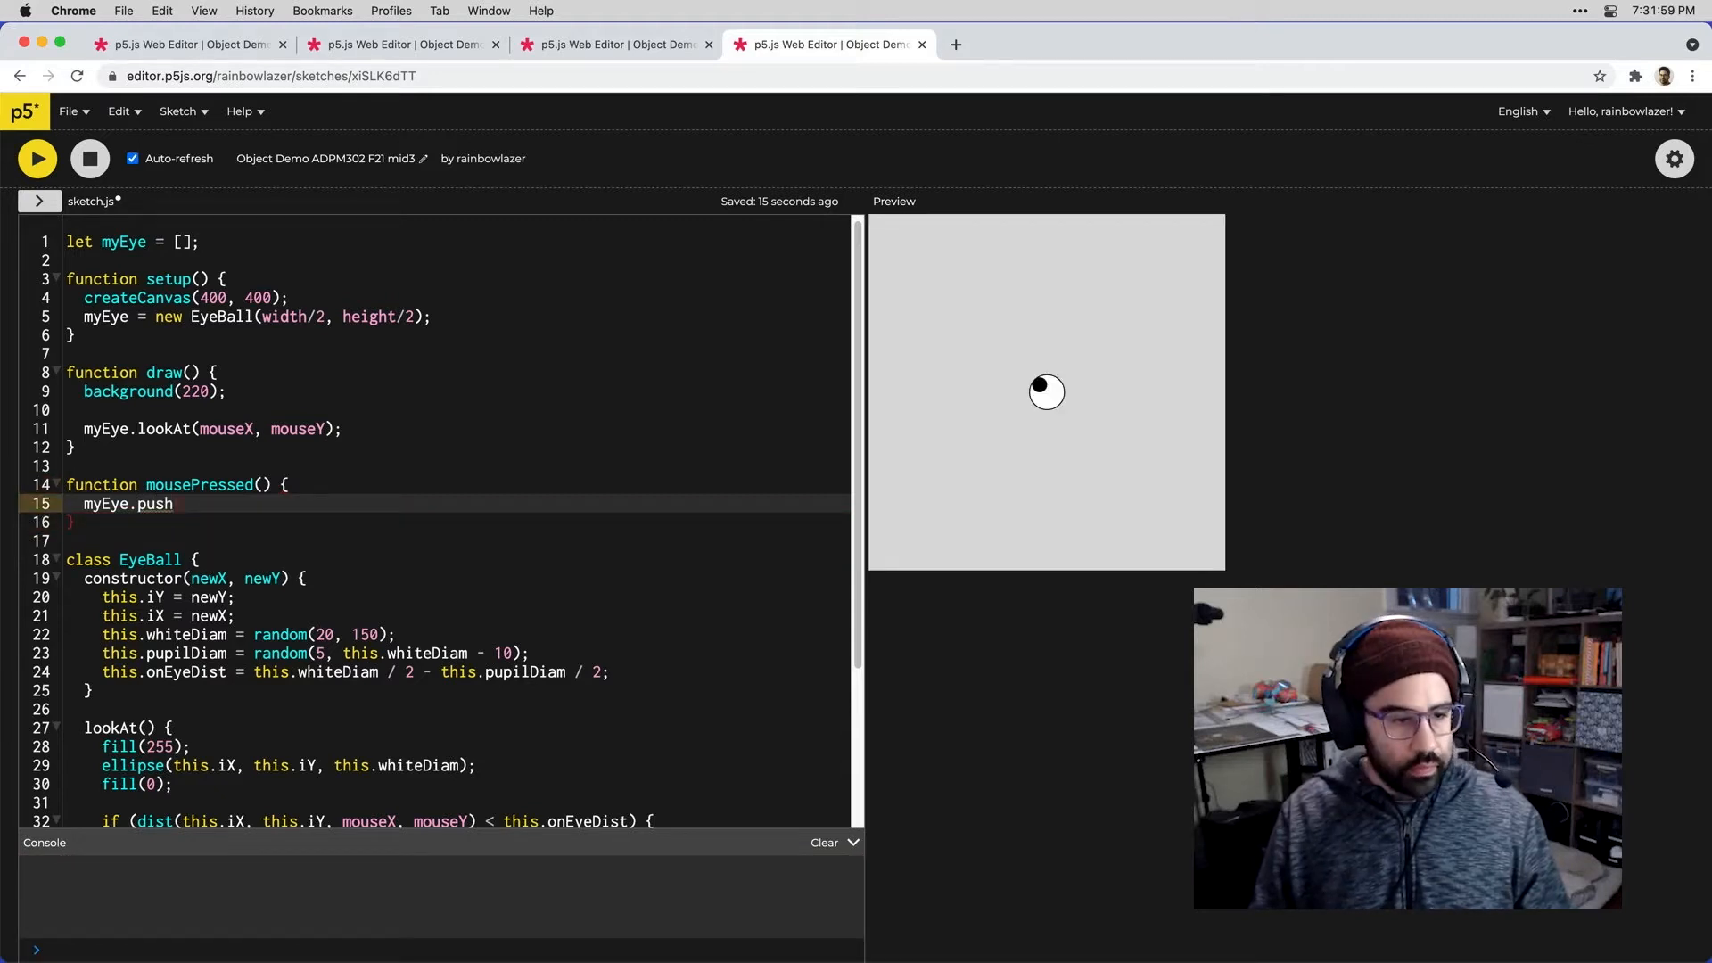
type("(new")
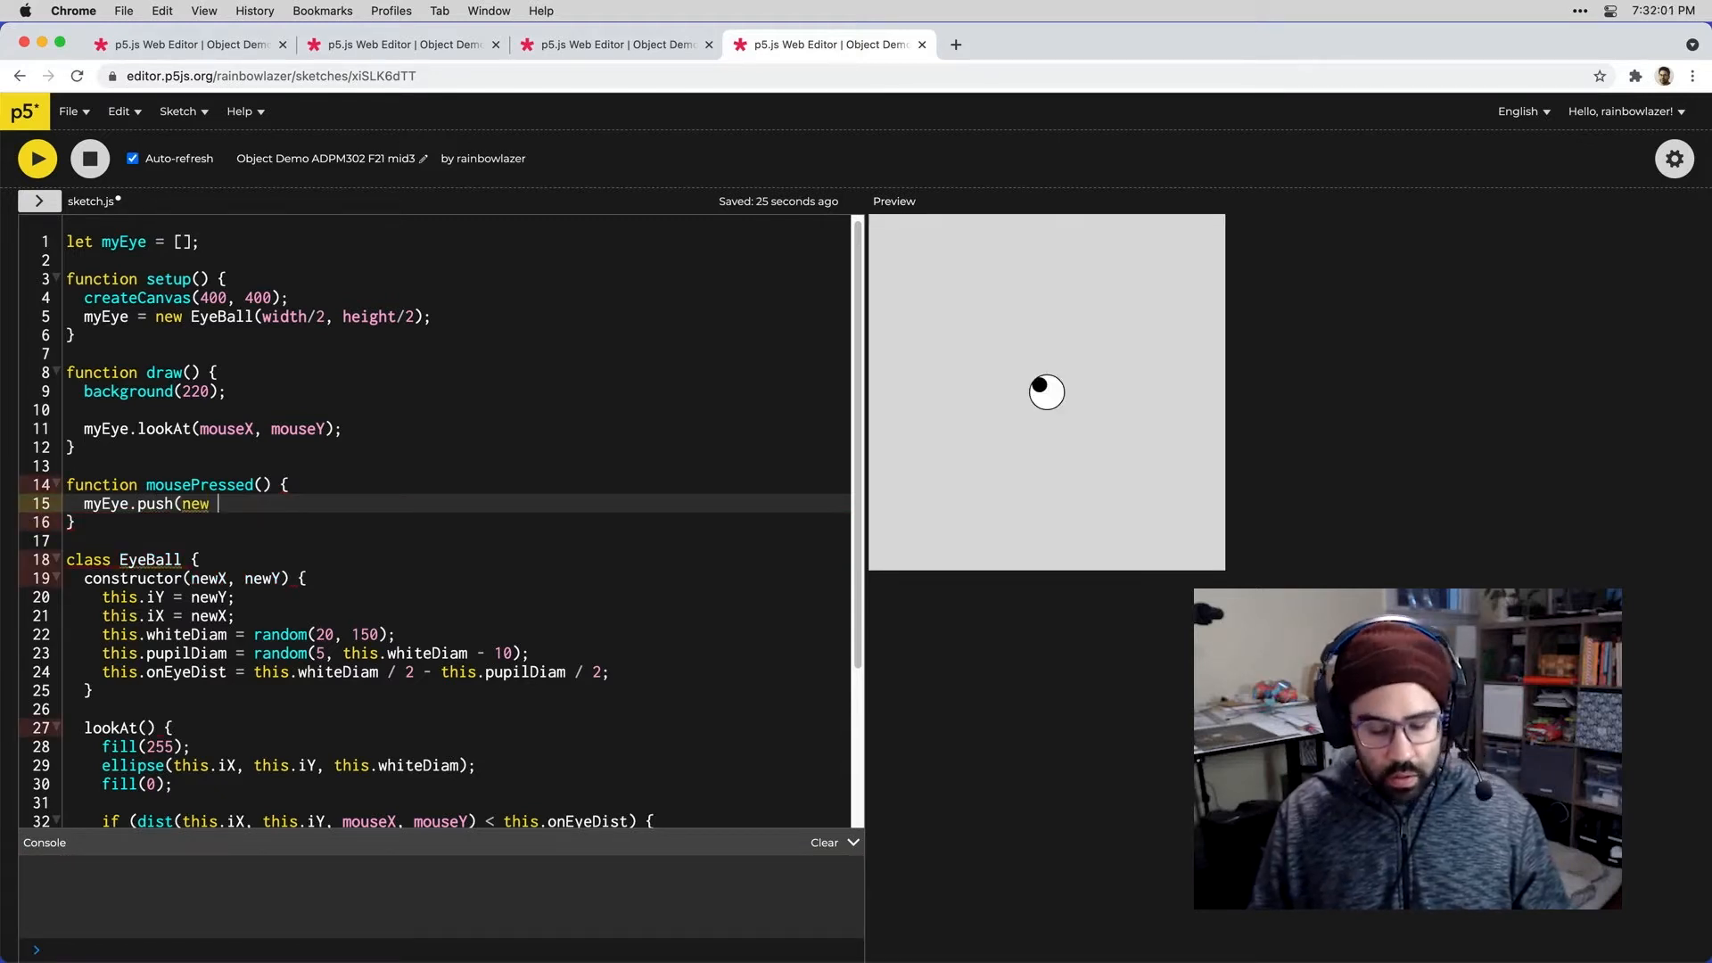
type("EyeBall")
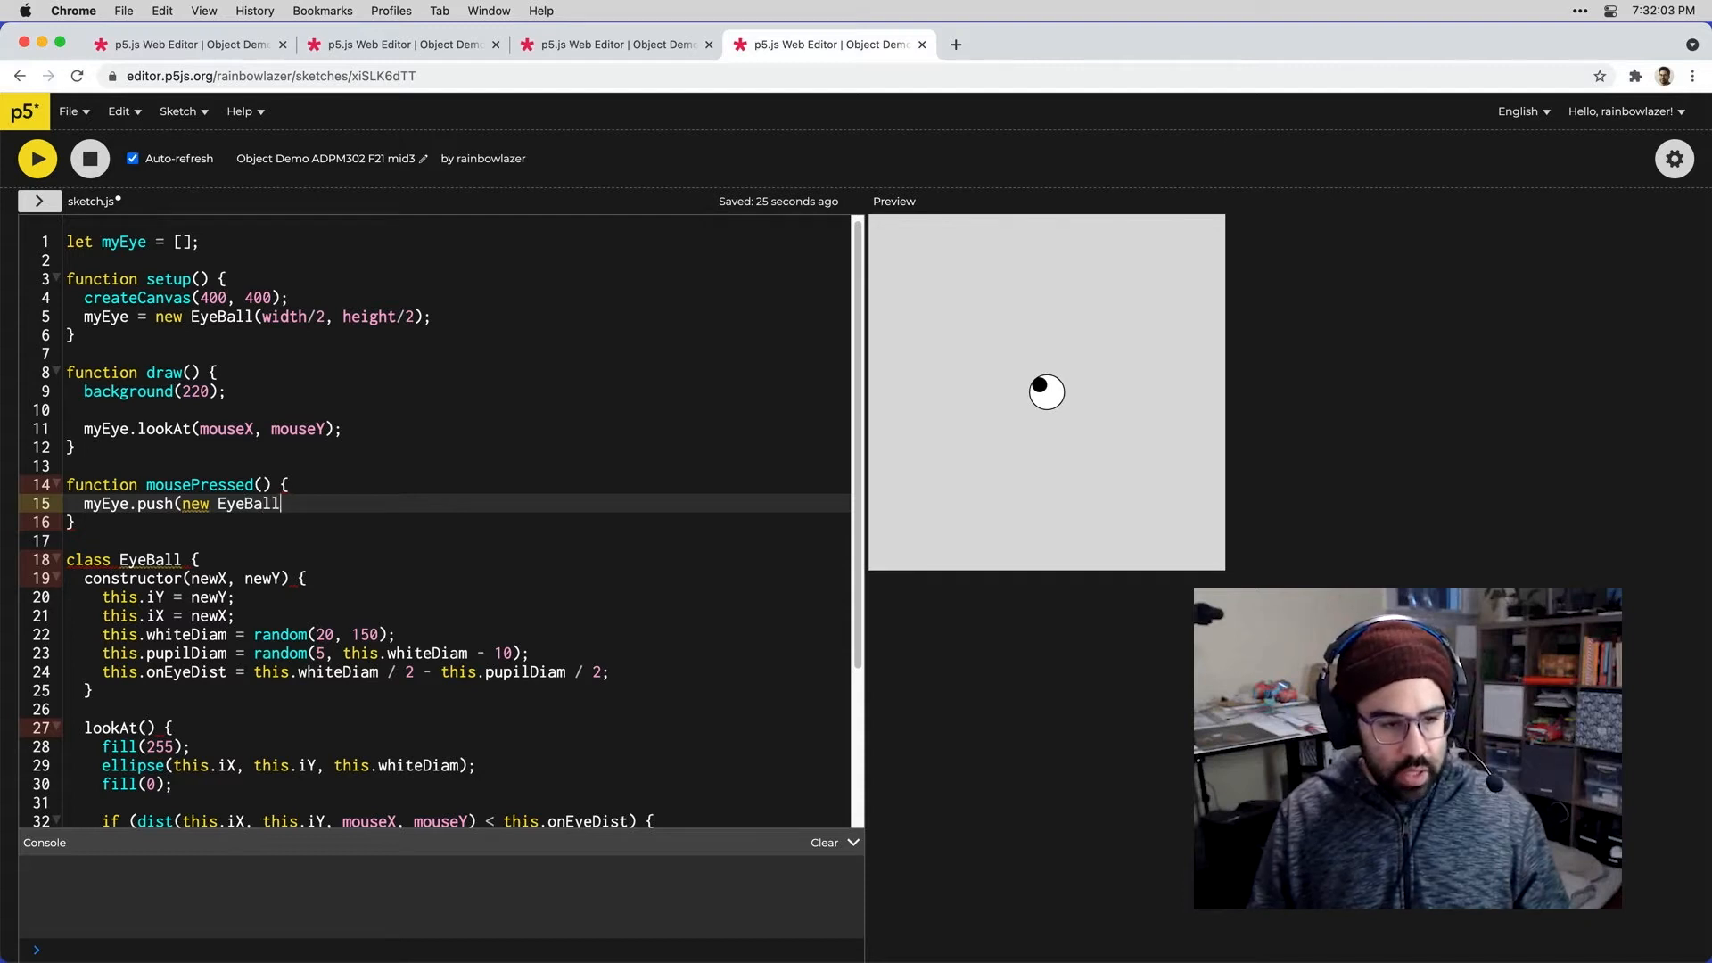
type("(mouse")
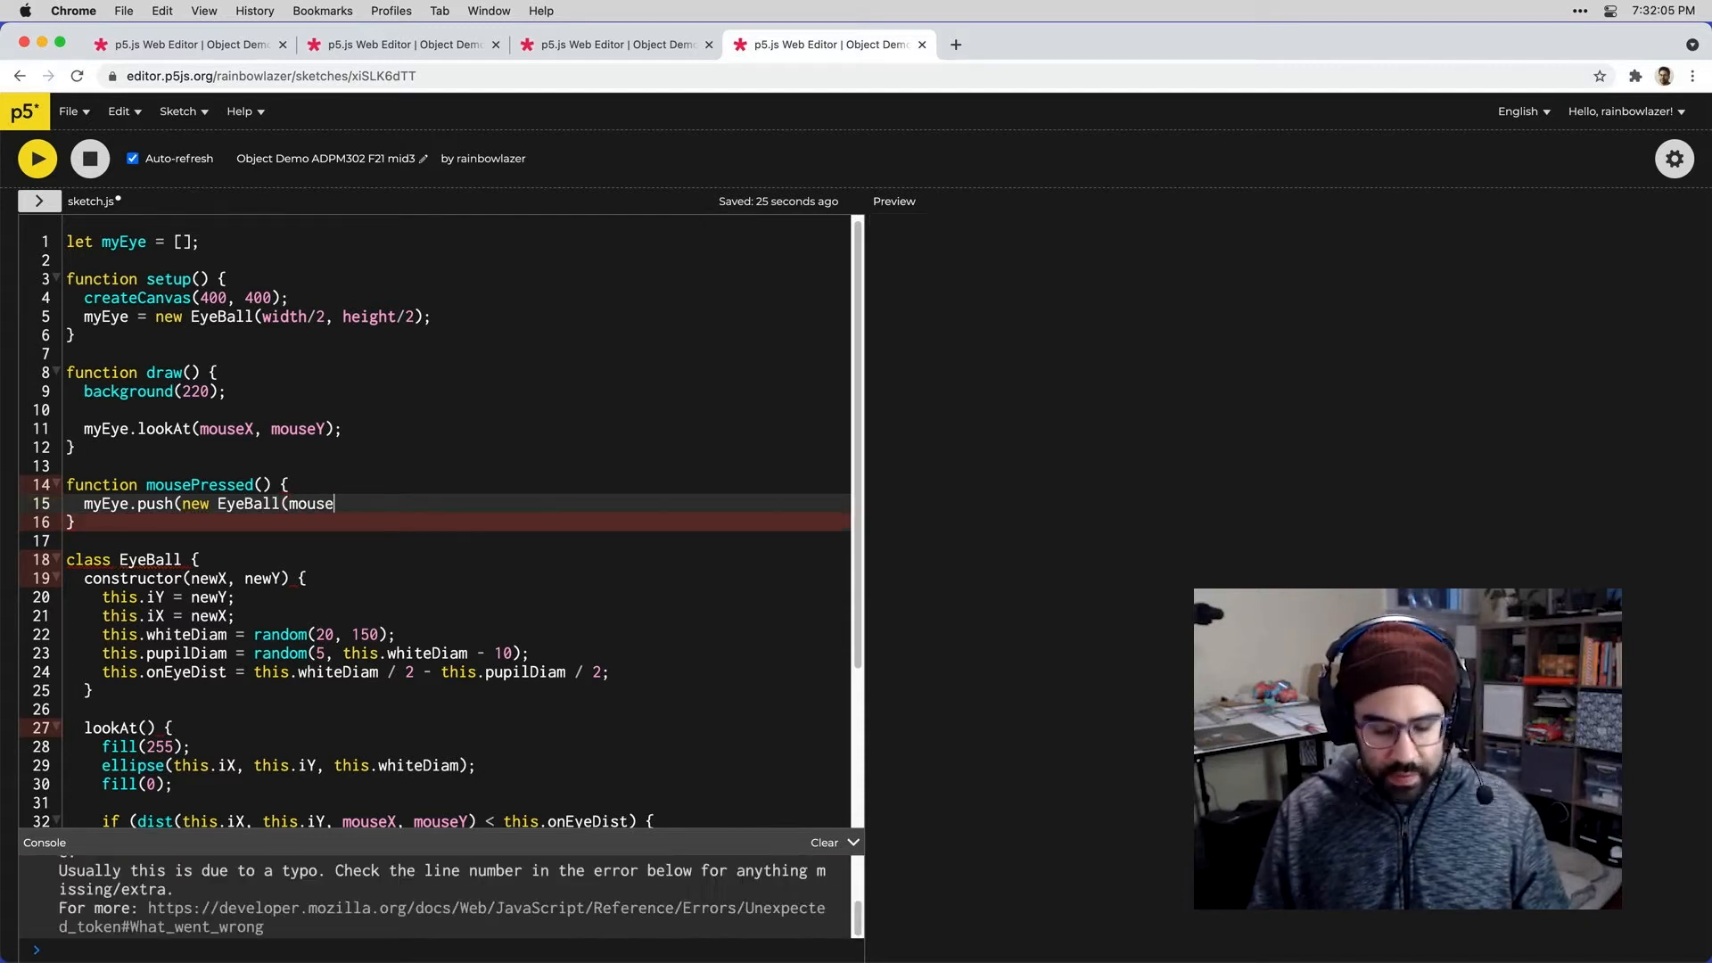
type("X, mouseY));")
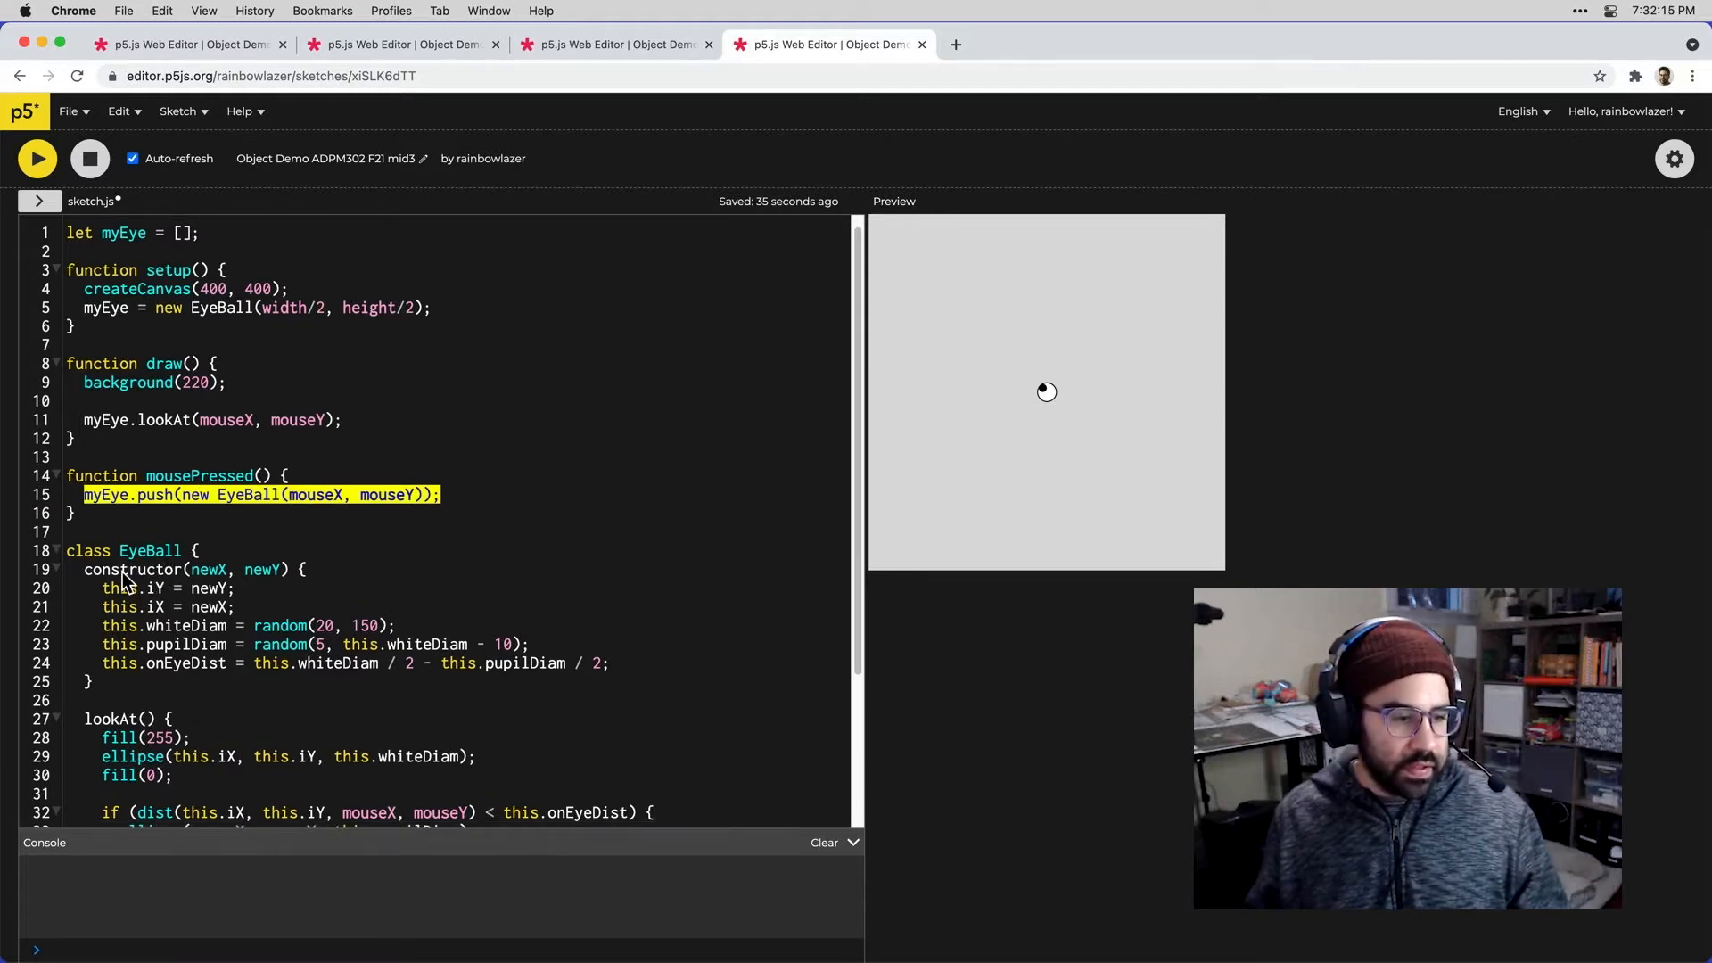
Step: Comment out line 5 in setup(), which creates a single centred EyeBall
left_click_drag(83, 569, 93, 681)
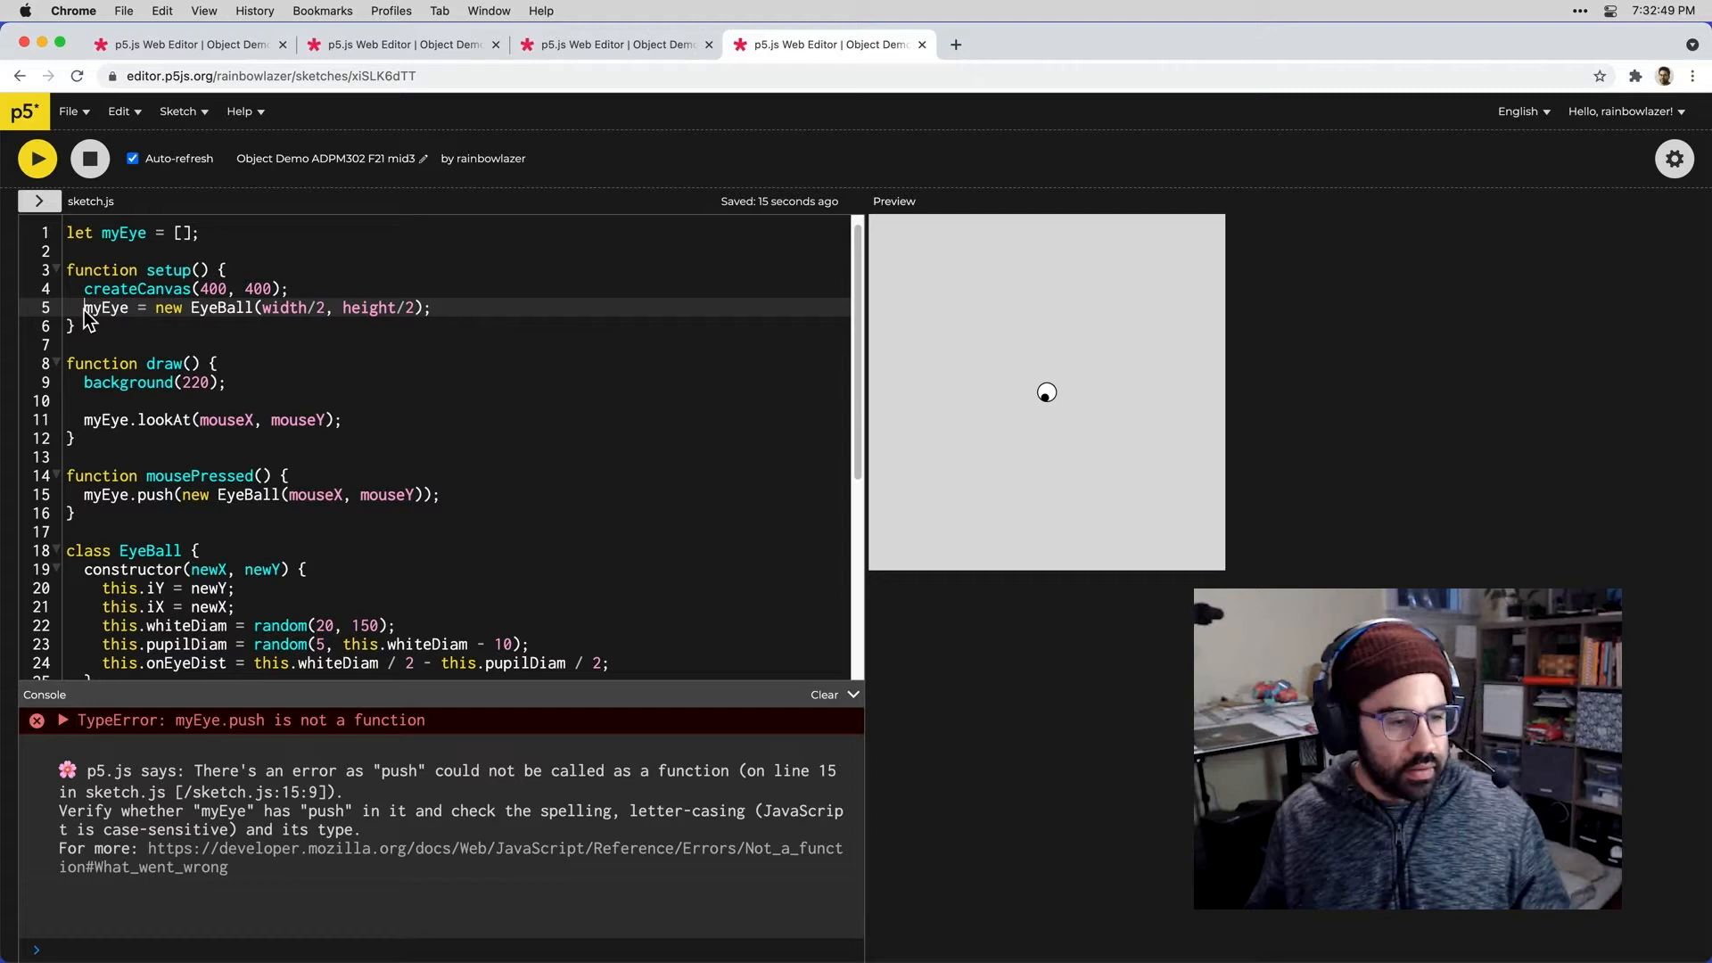
type("//")
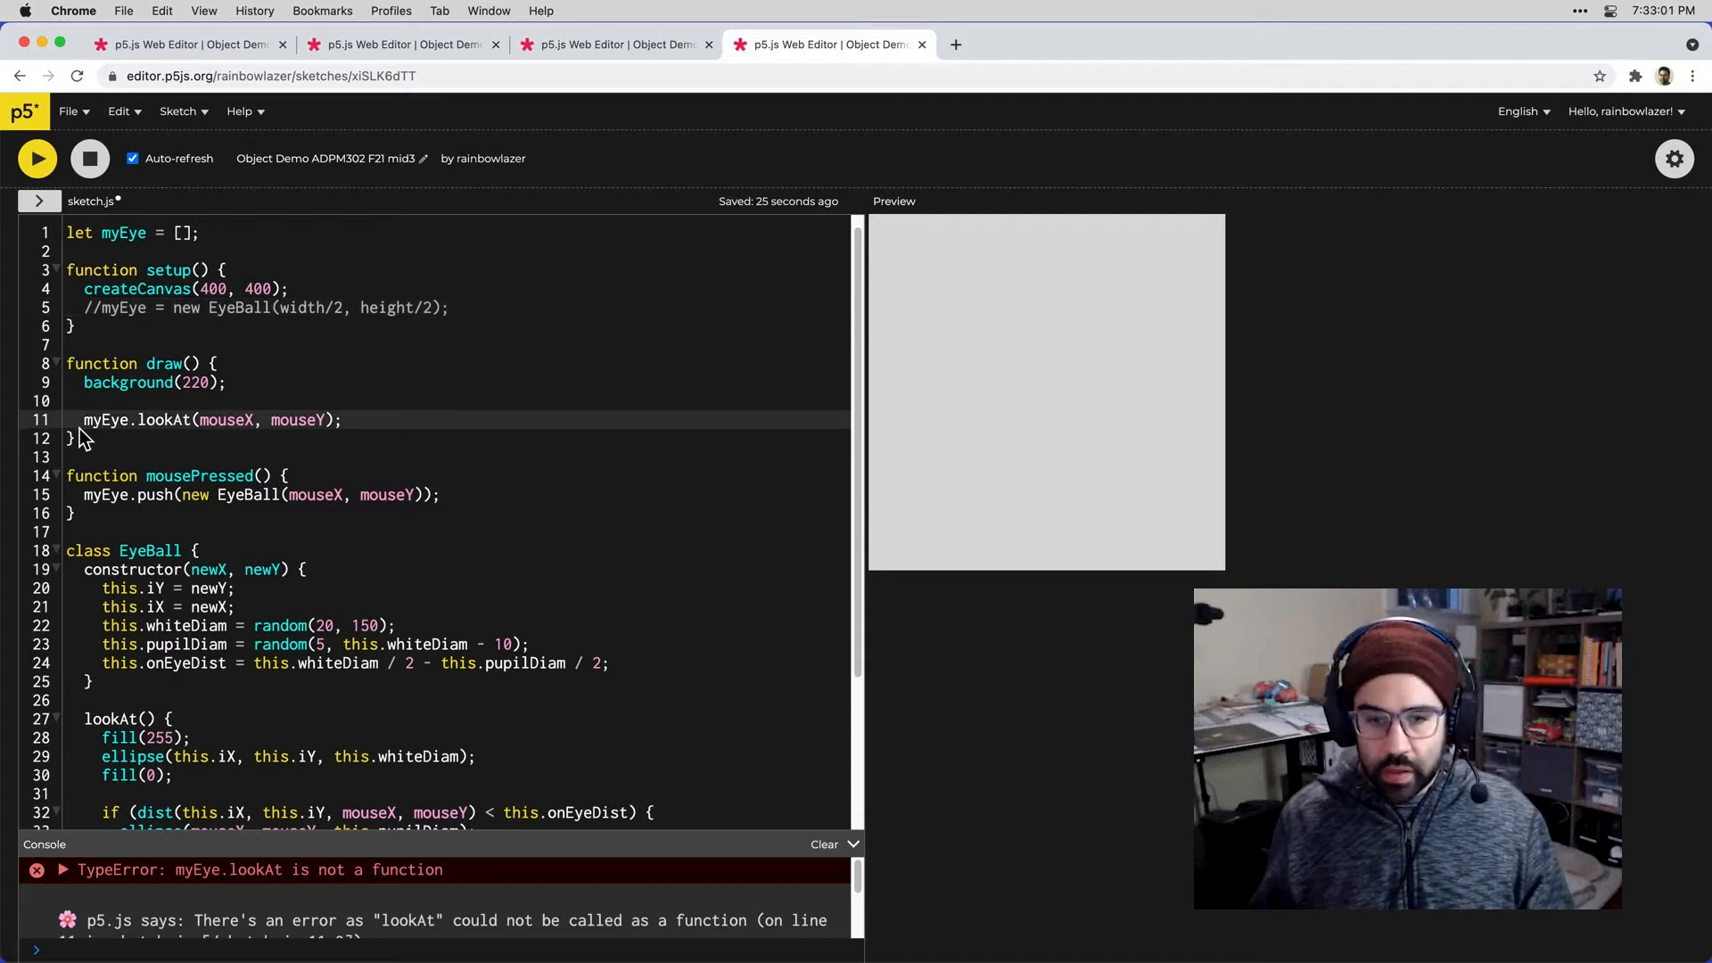
Step: Comment out myEye.lookAt in draw() and begin a for loop above it
type("//")
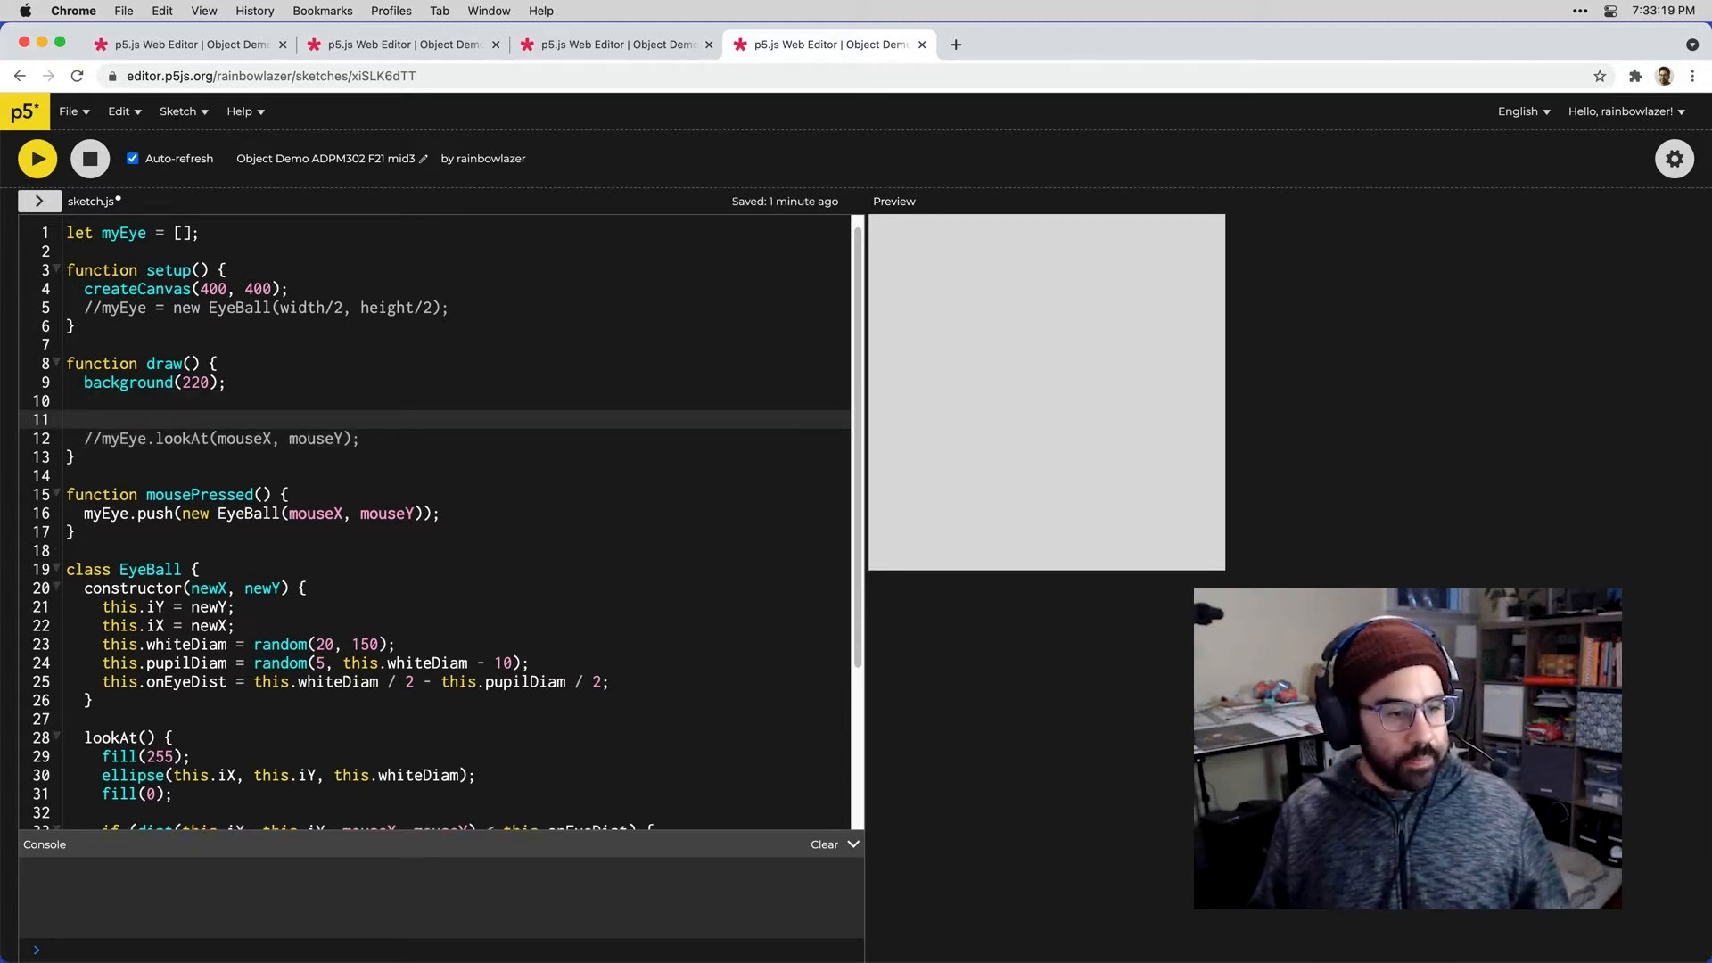
type("for(")
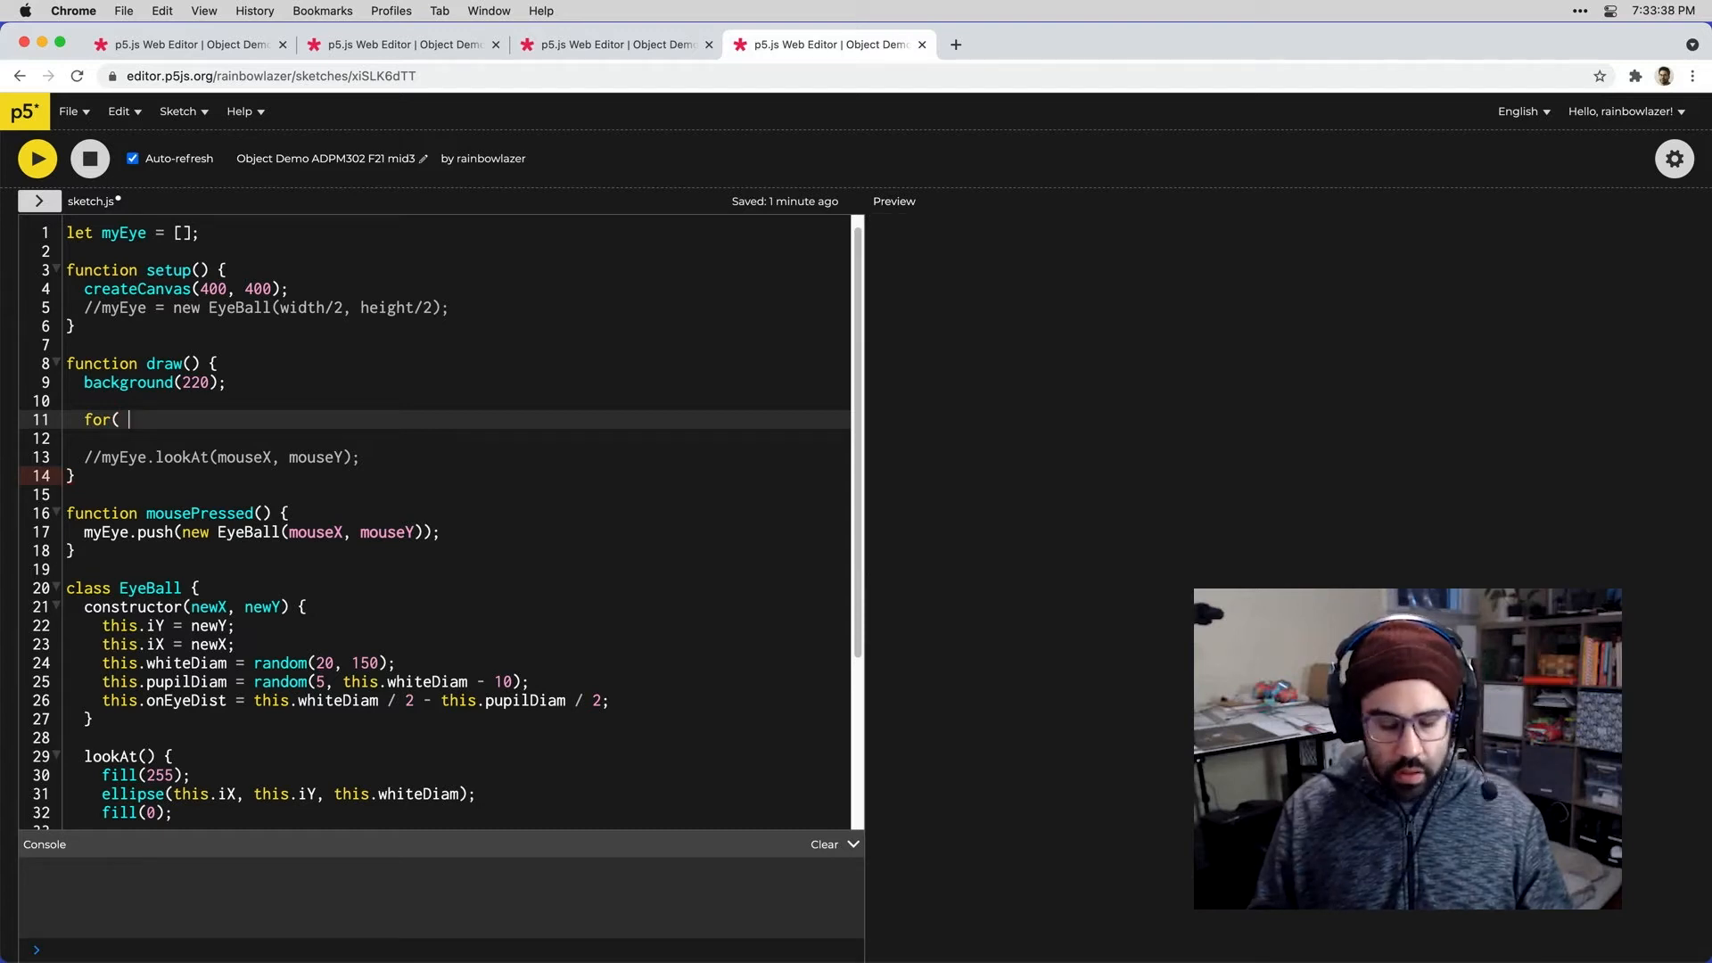
Step: Write the loop header for (let i = 0; i < myEye.length; i++) {
type("let i")
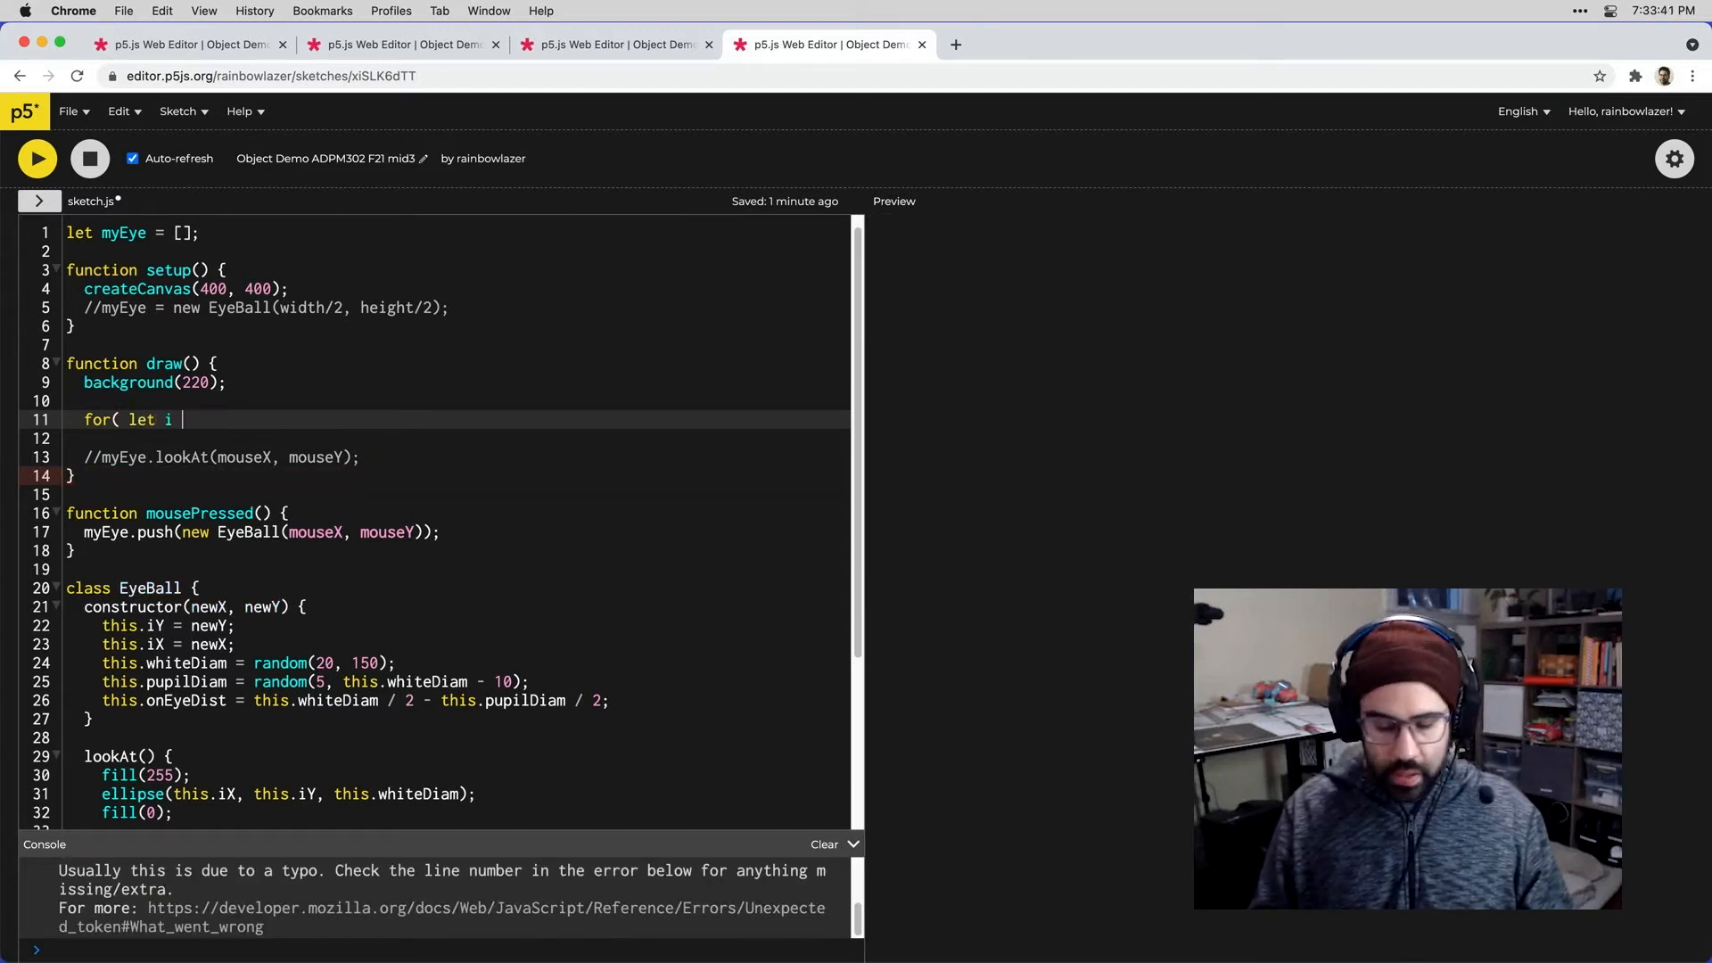
type("= 0")
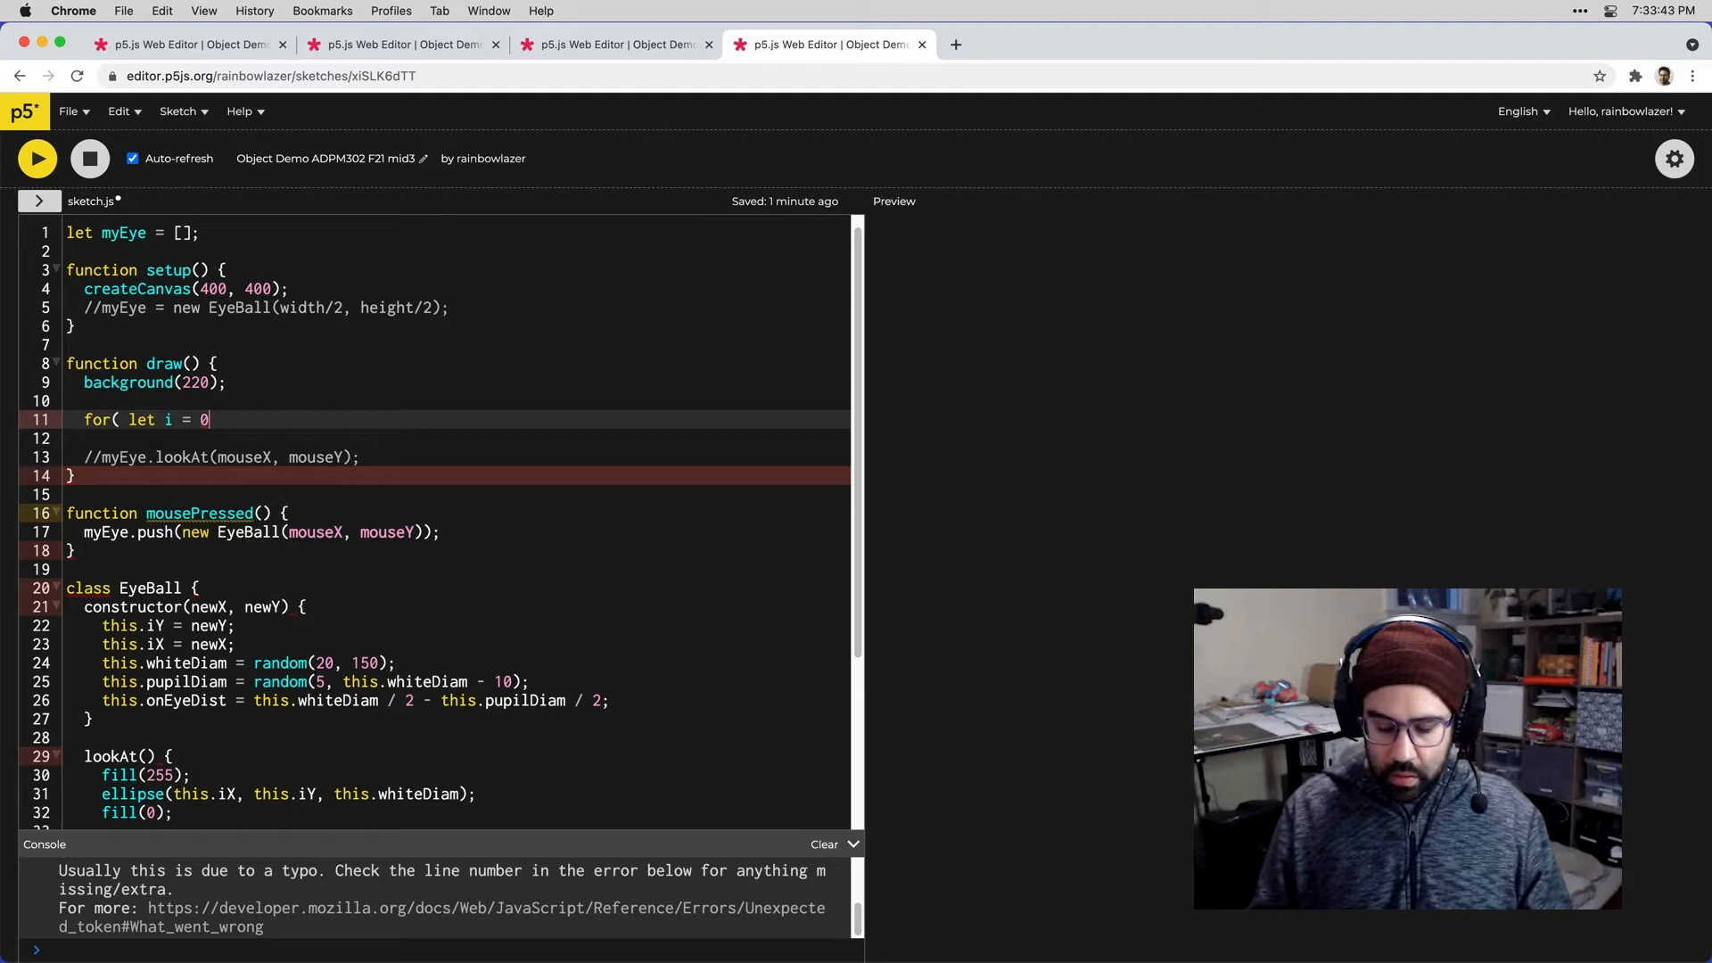
type(";")
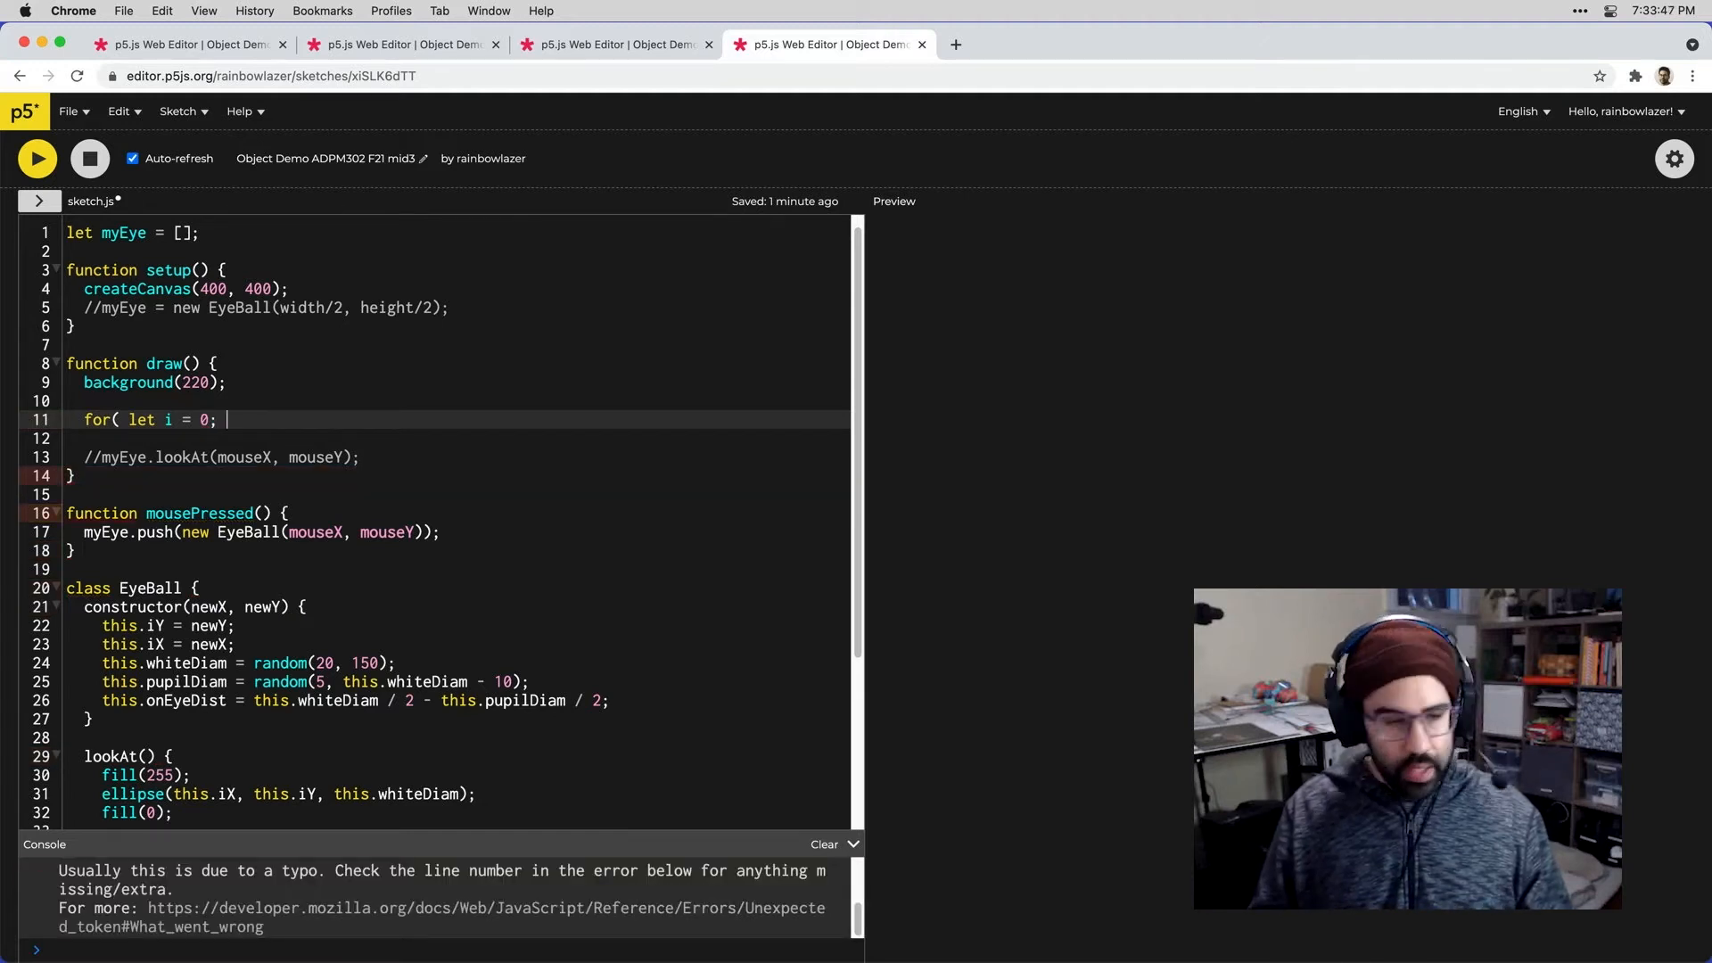
type("i")
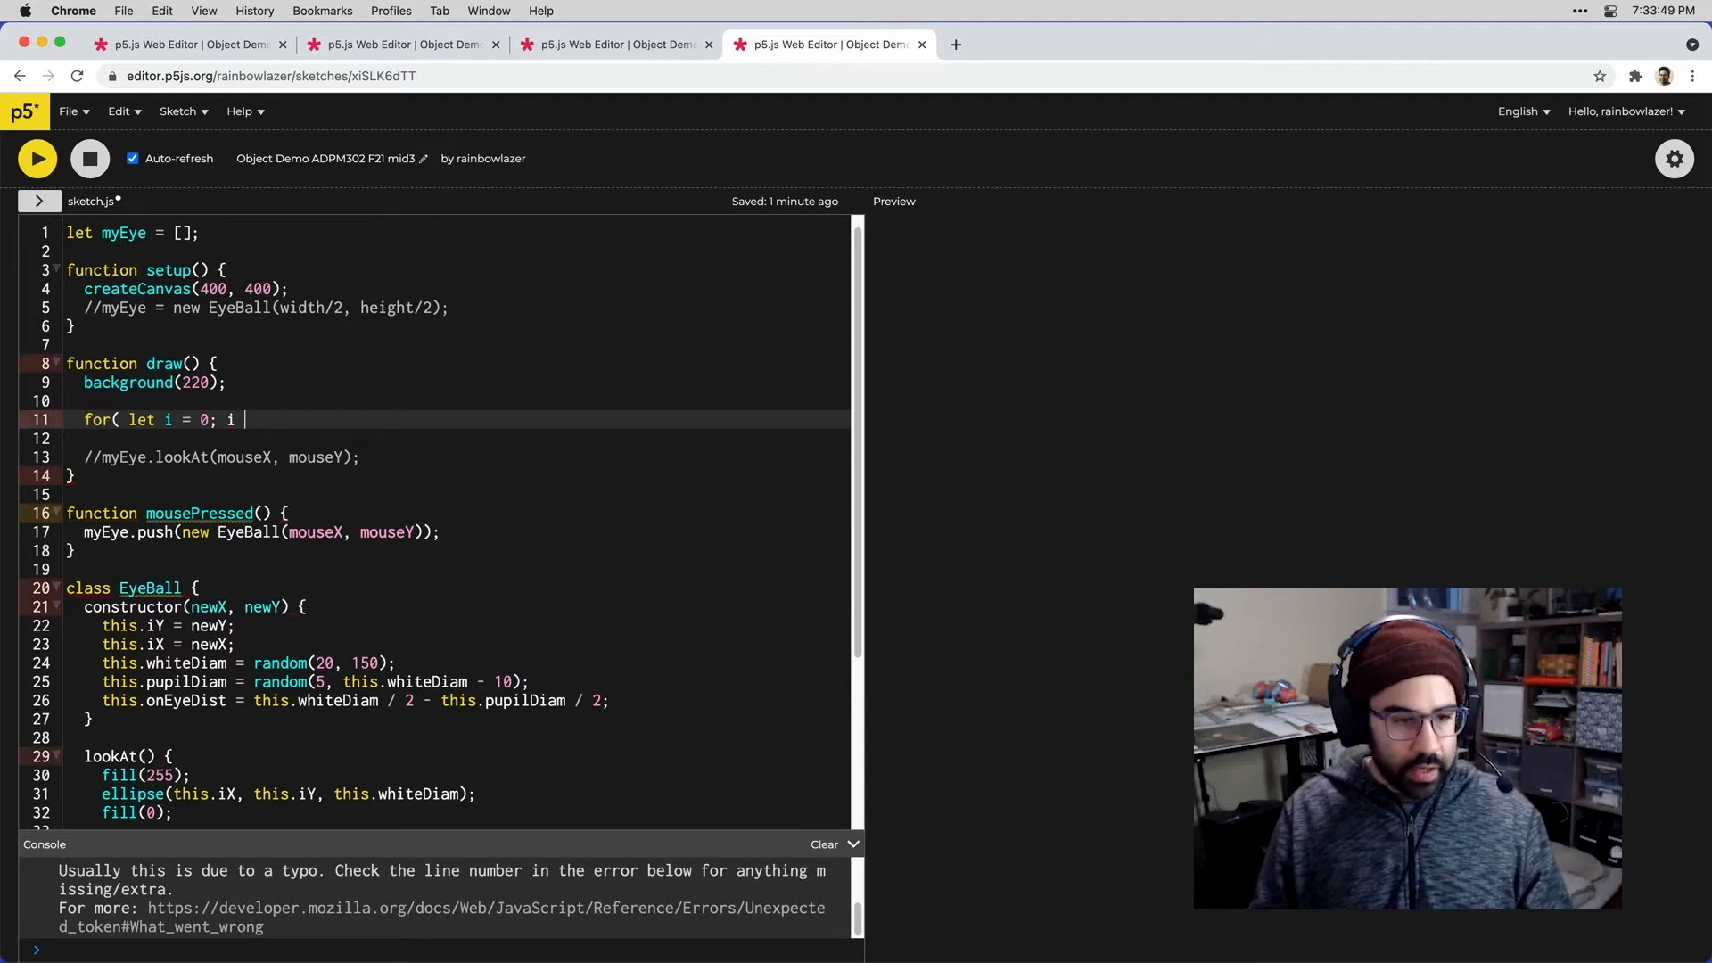
type("<")
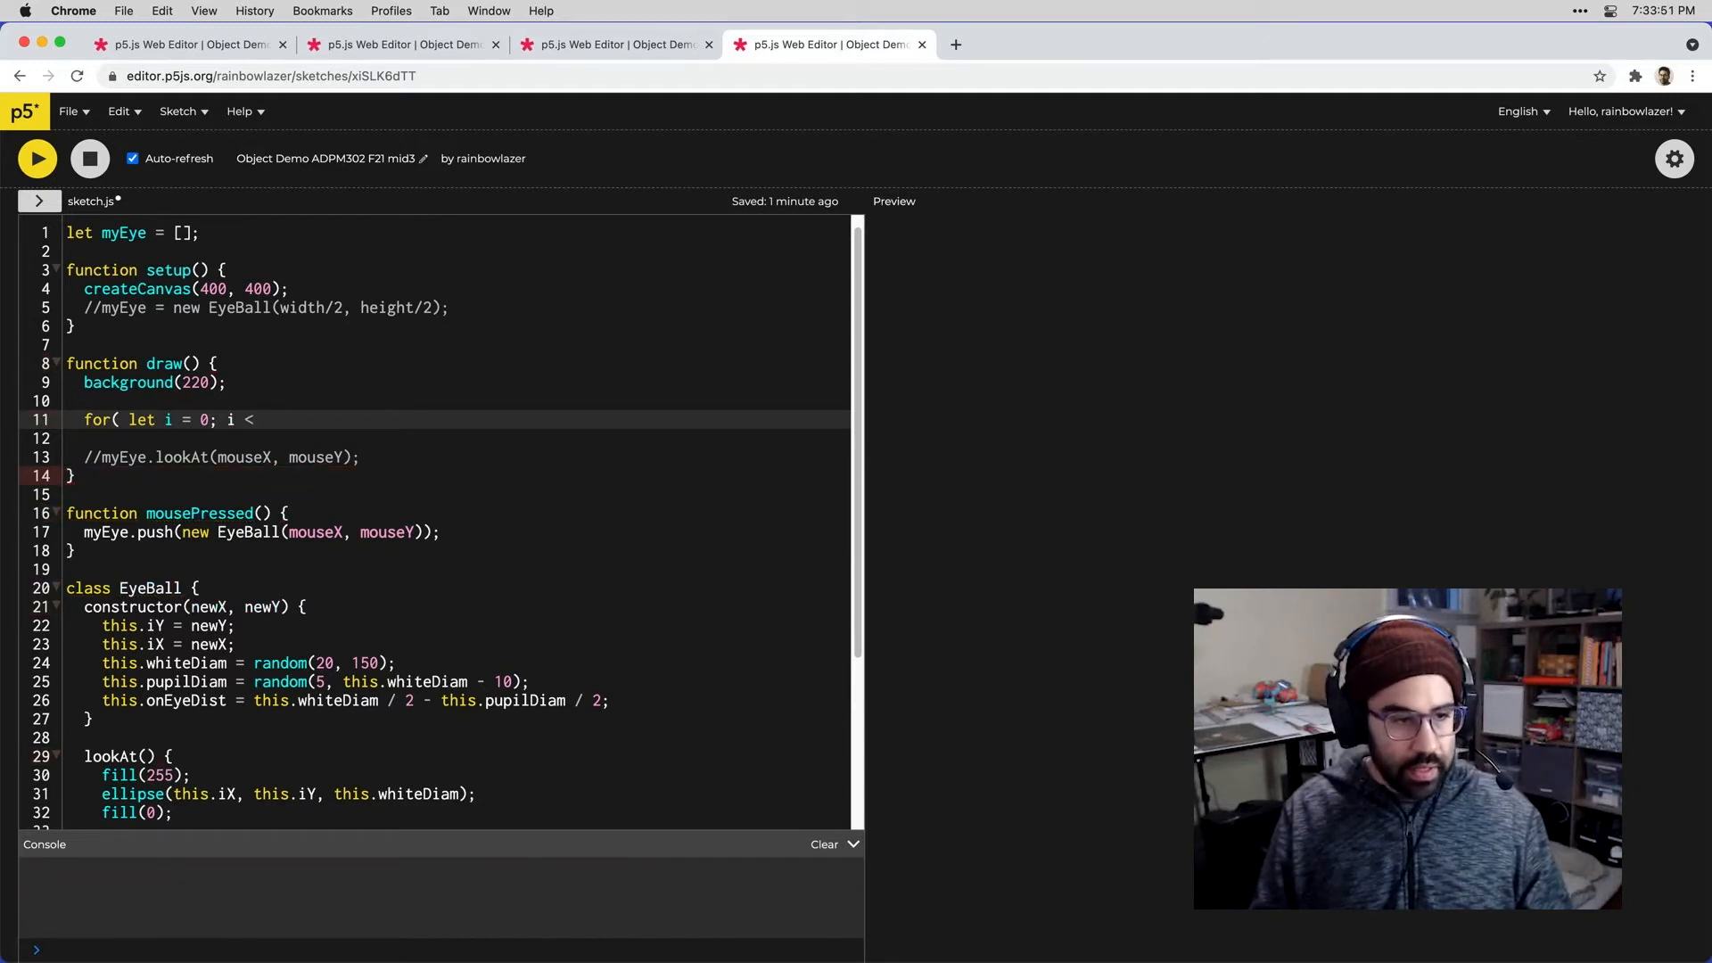
type("myEl")
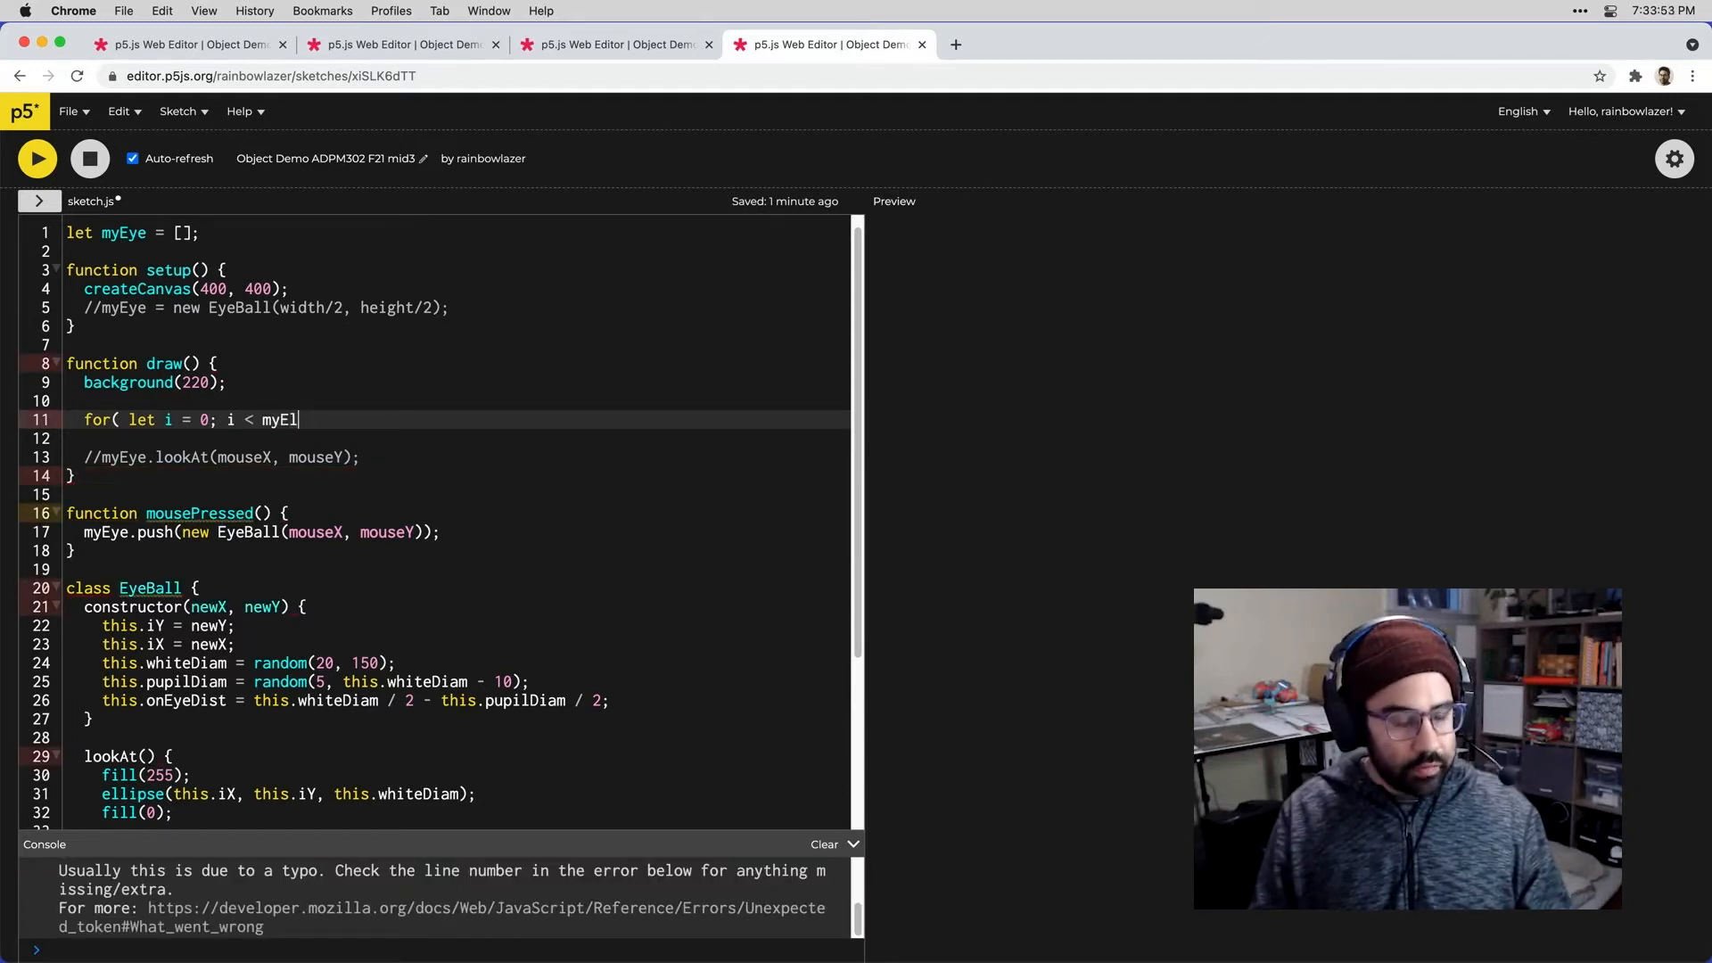
type("ye.l")
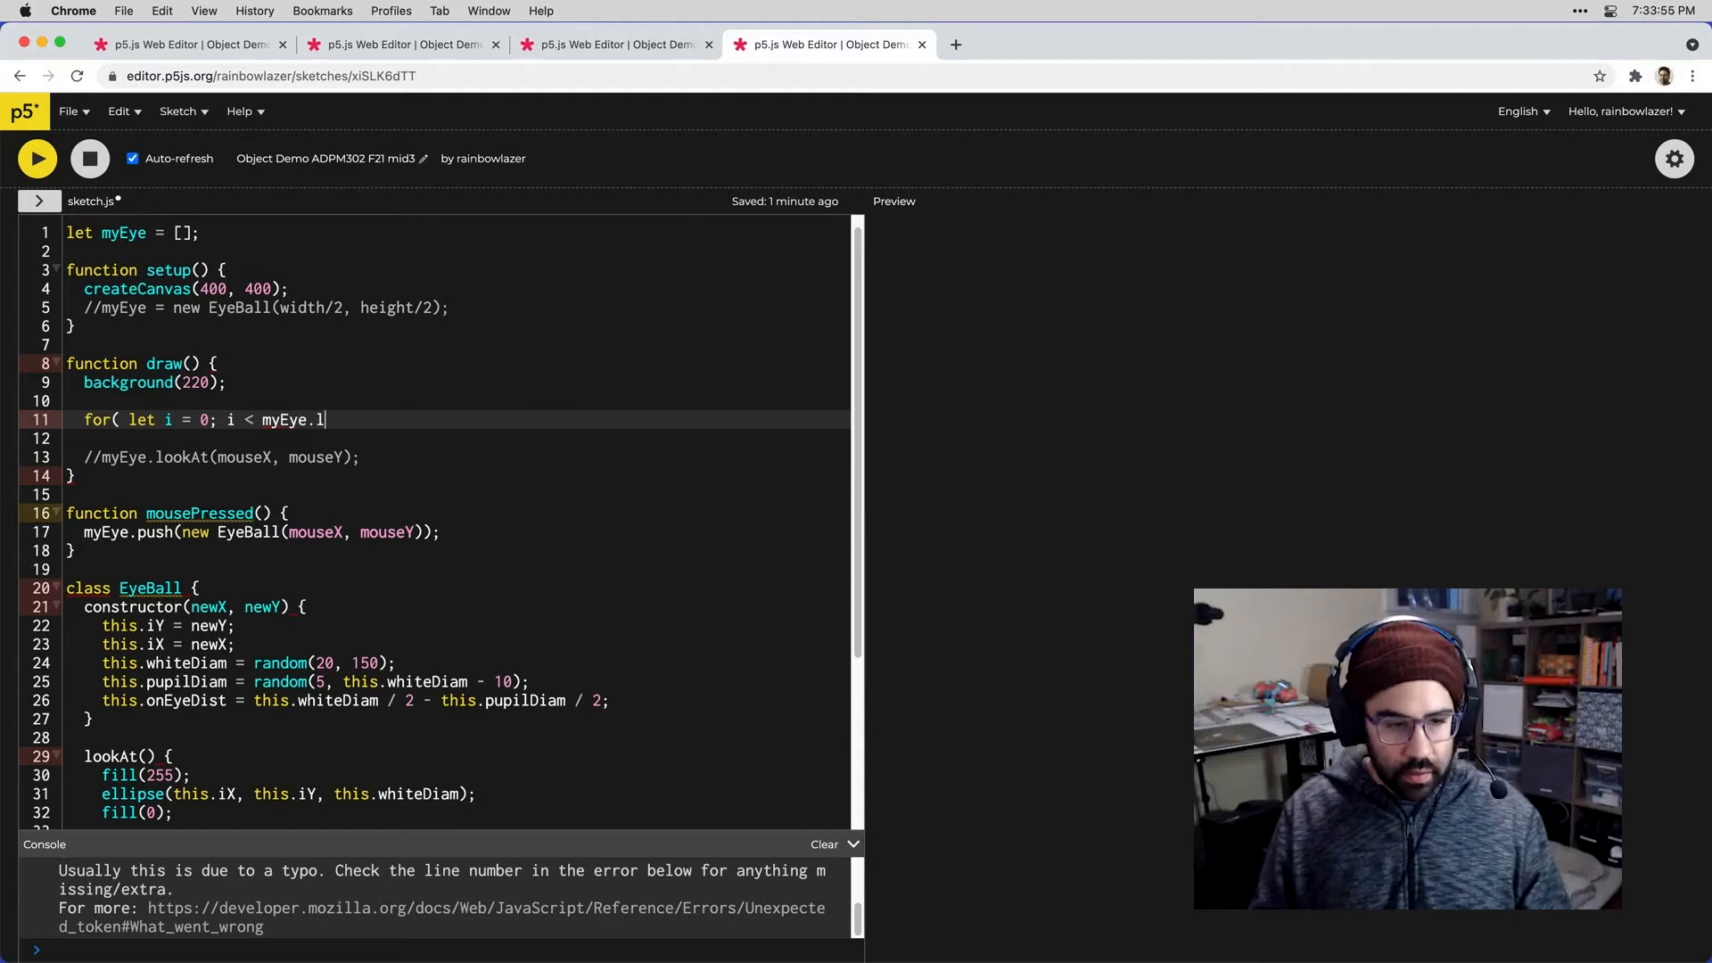
type("eng")
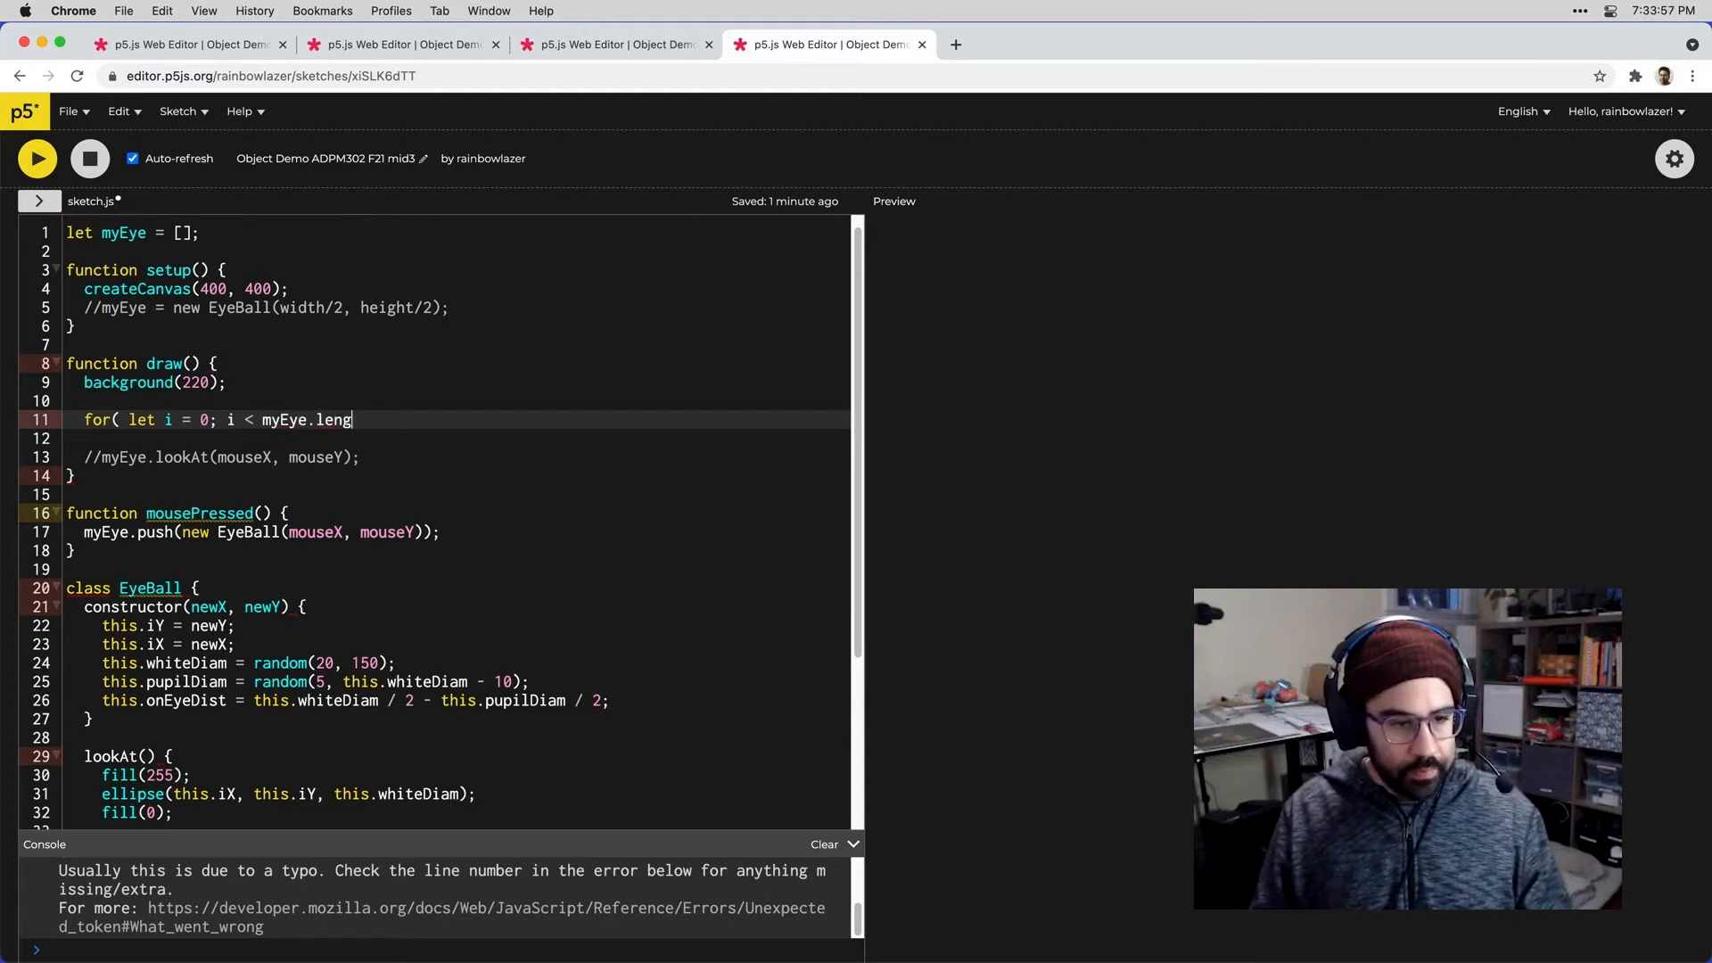
type("th;")
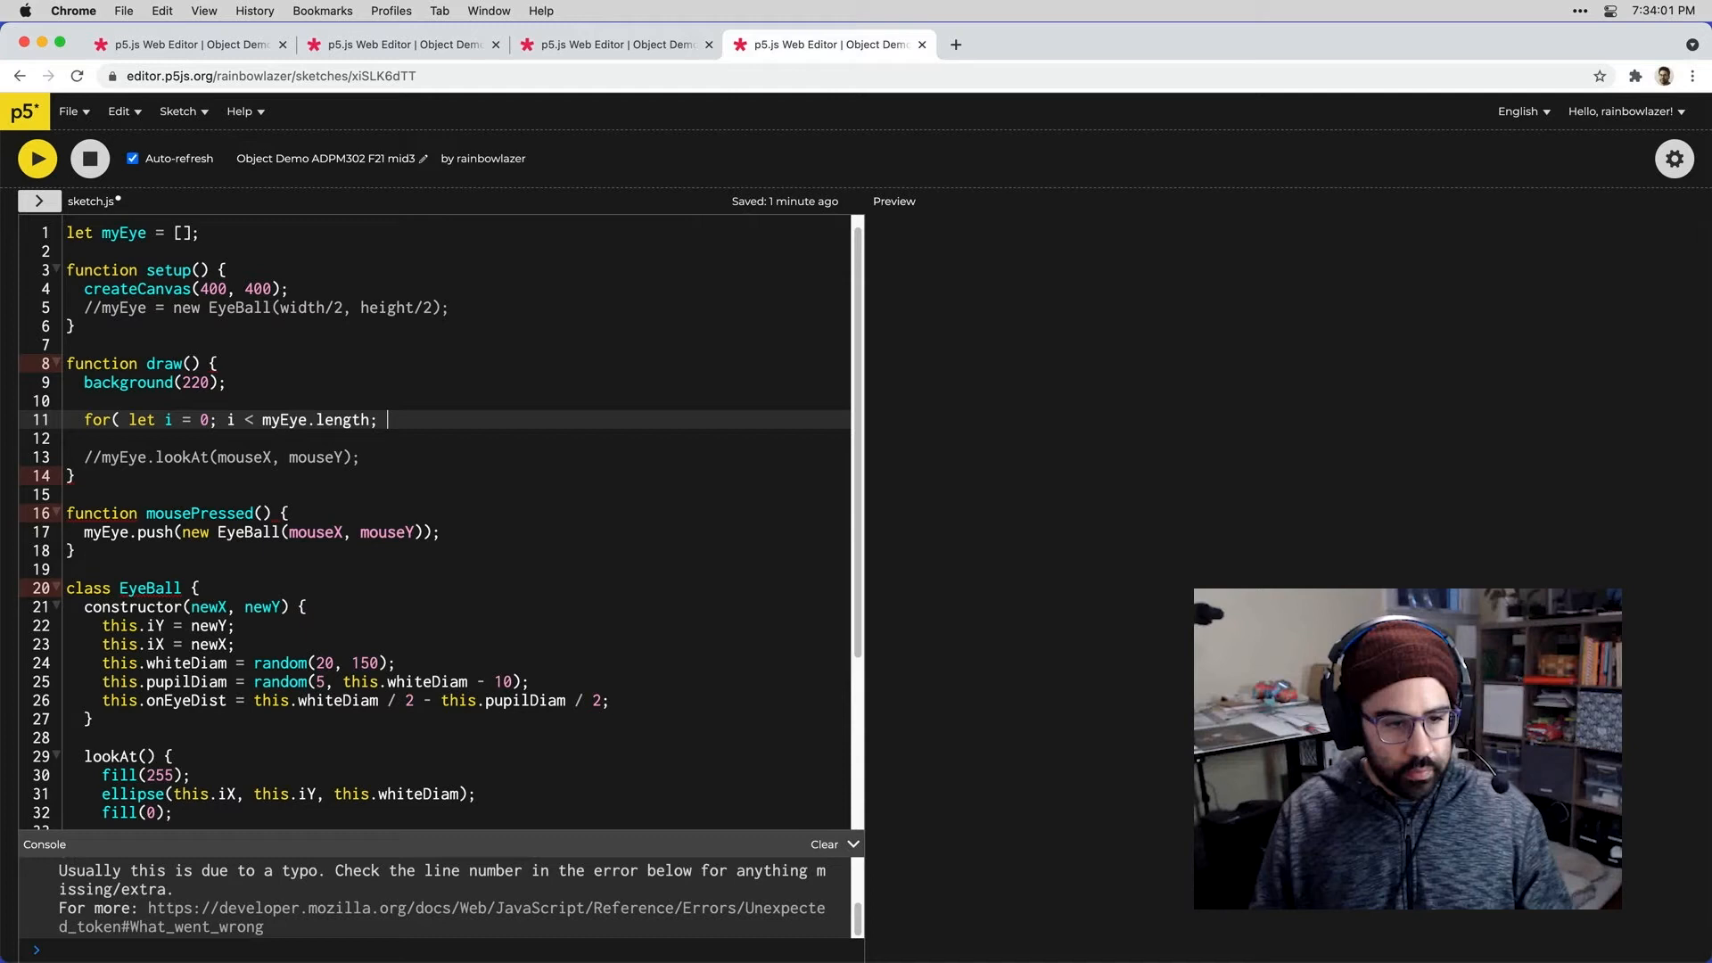
type("i++")
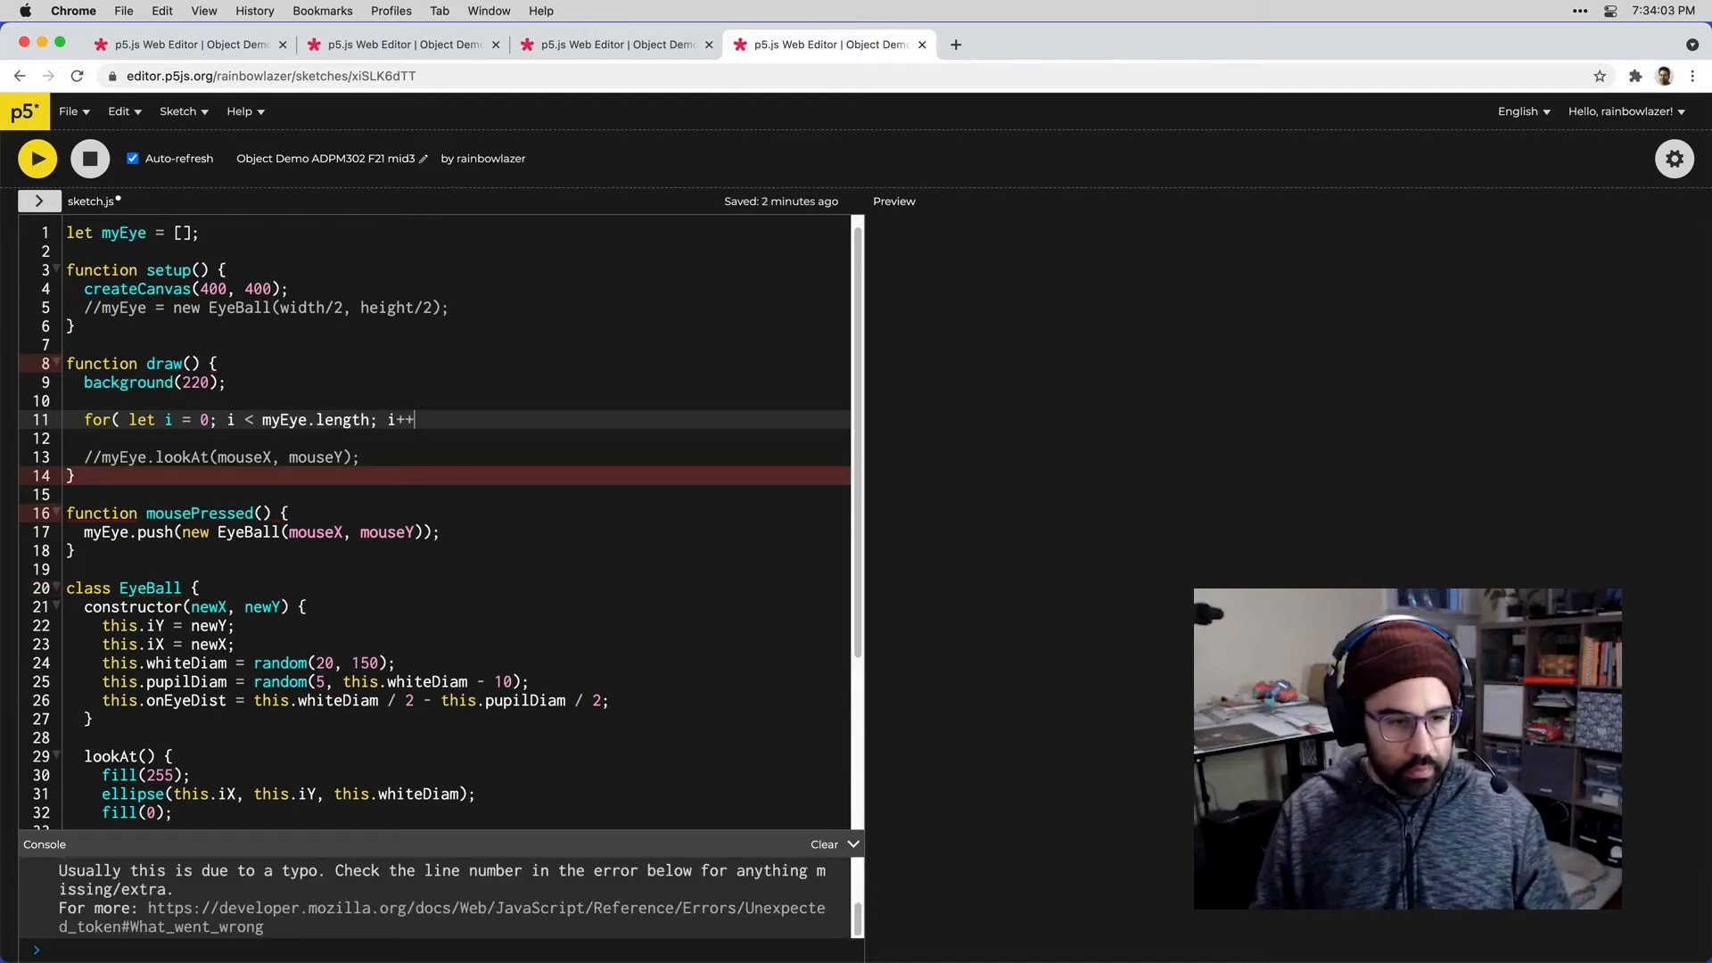
type("){")
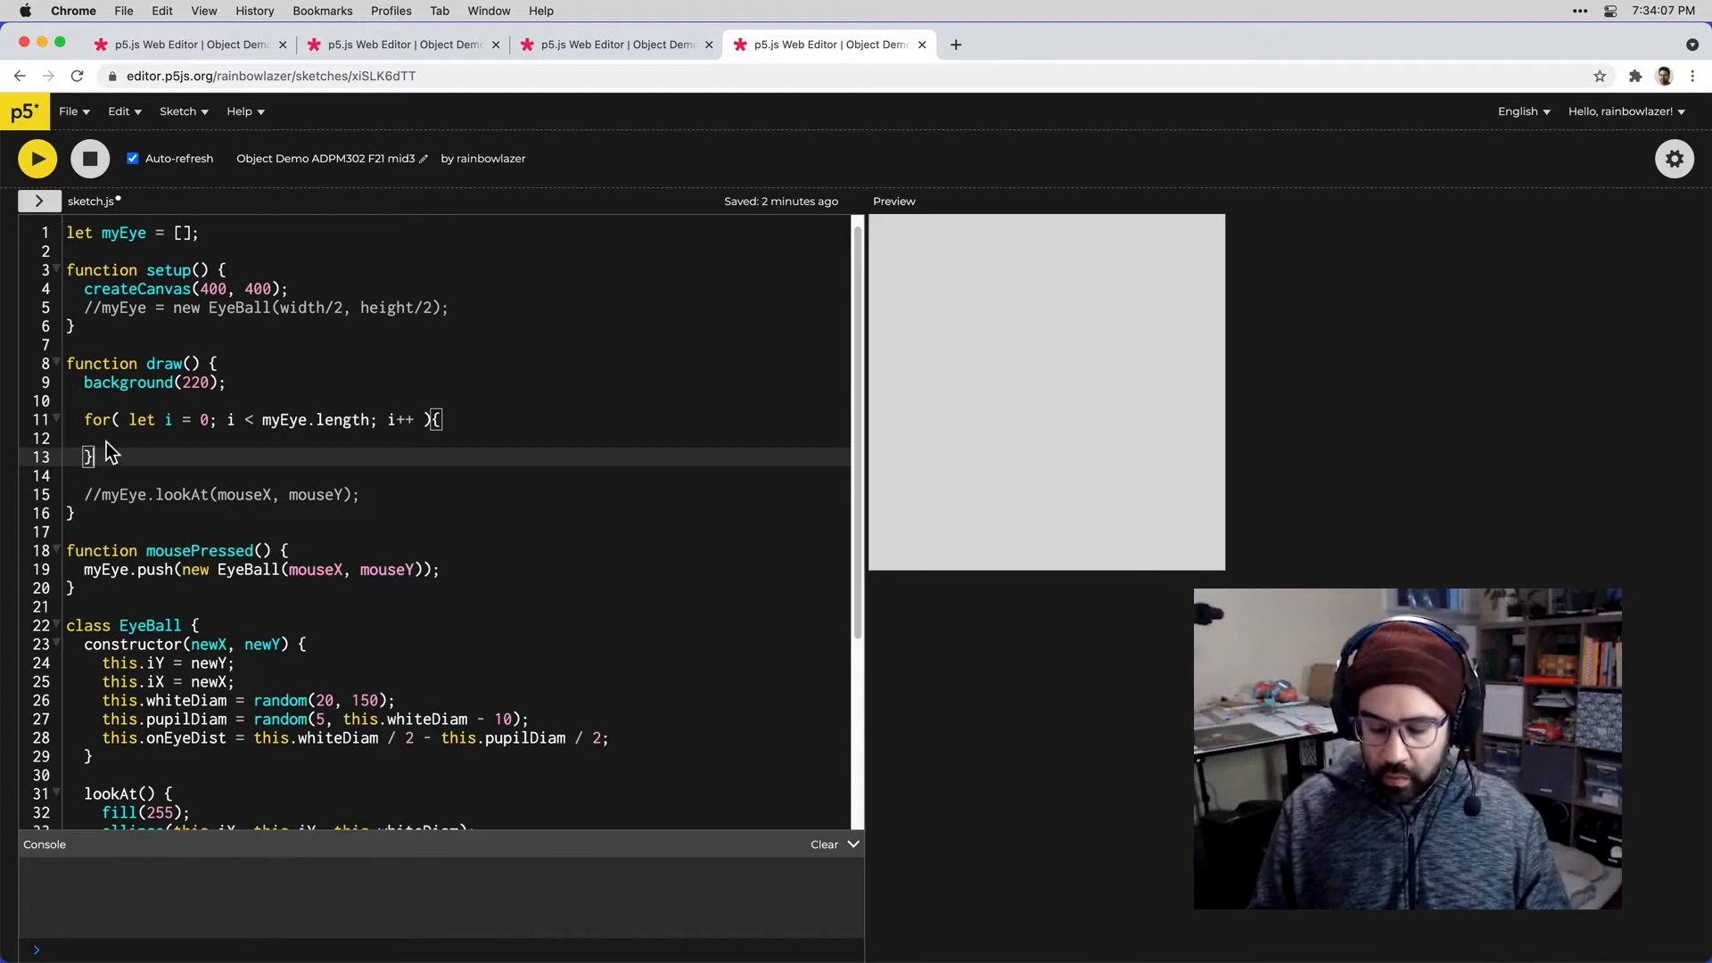
Step: Call myEye[i].lookAt(mouseX, mouseY); inside the loop body
type("m")
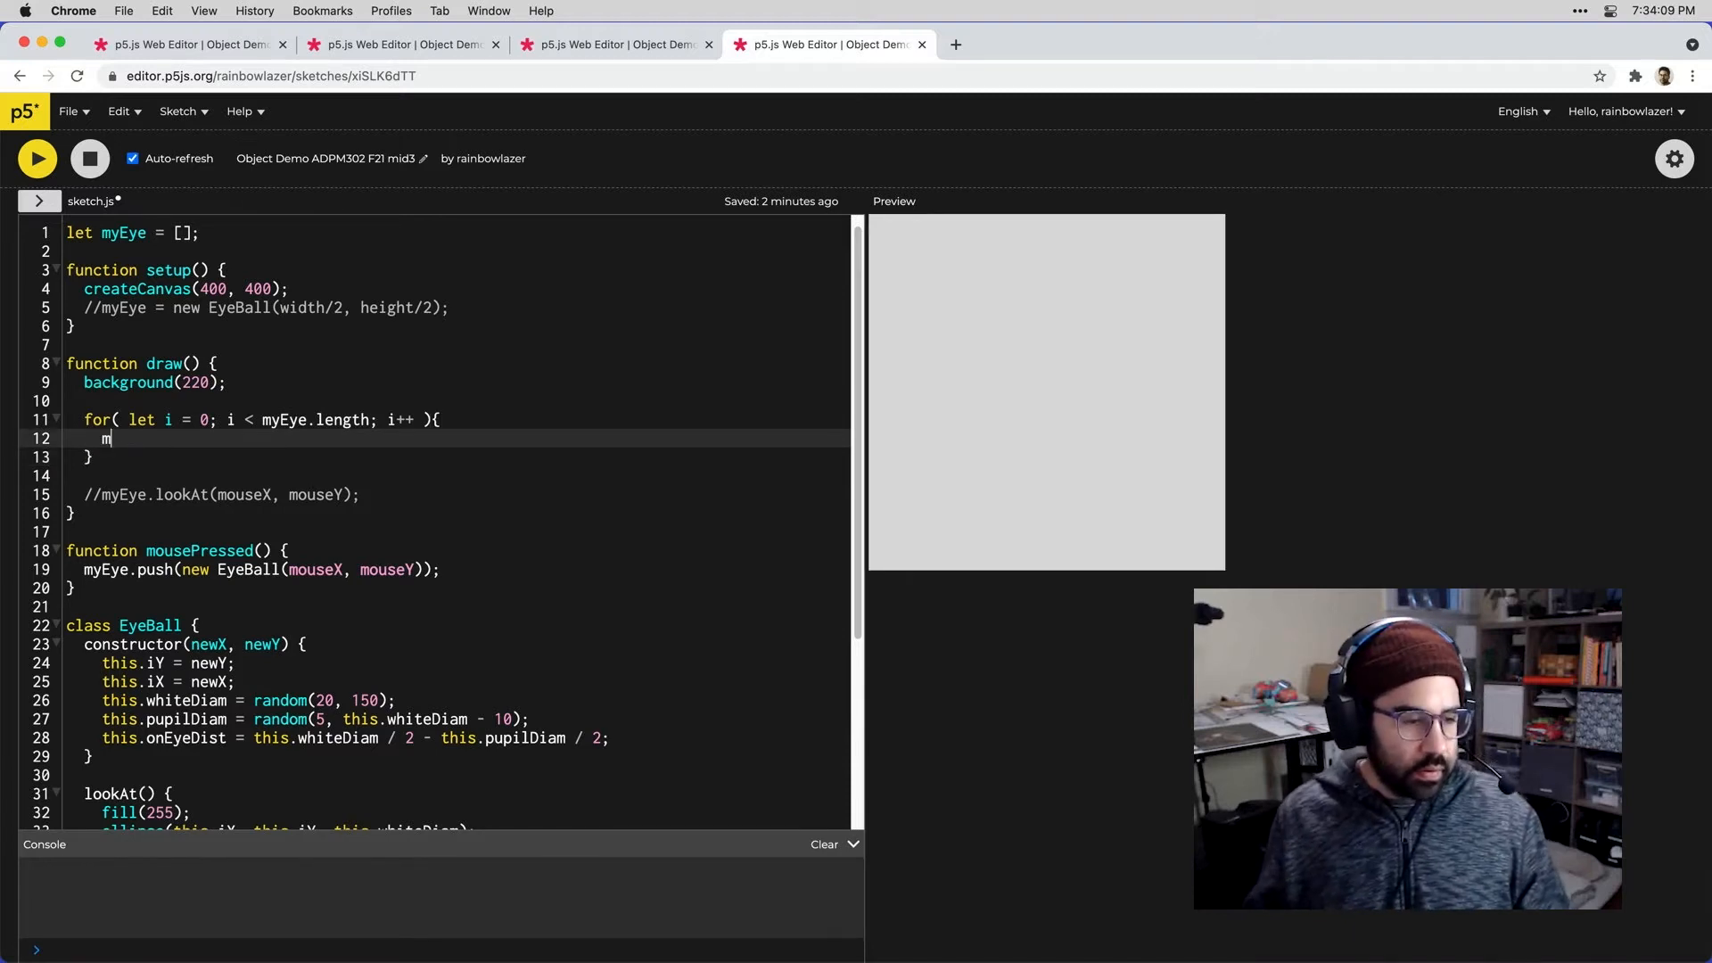
type("y")
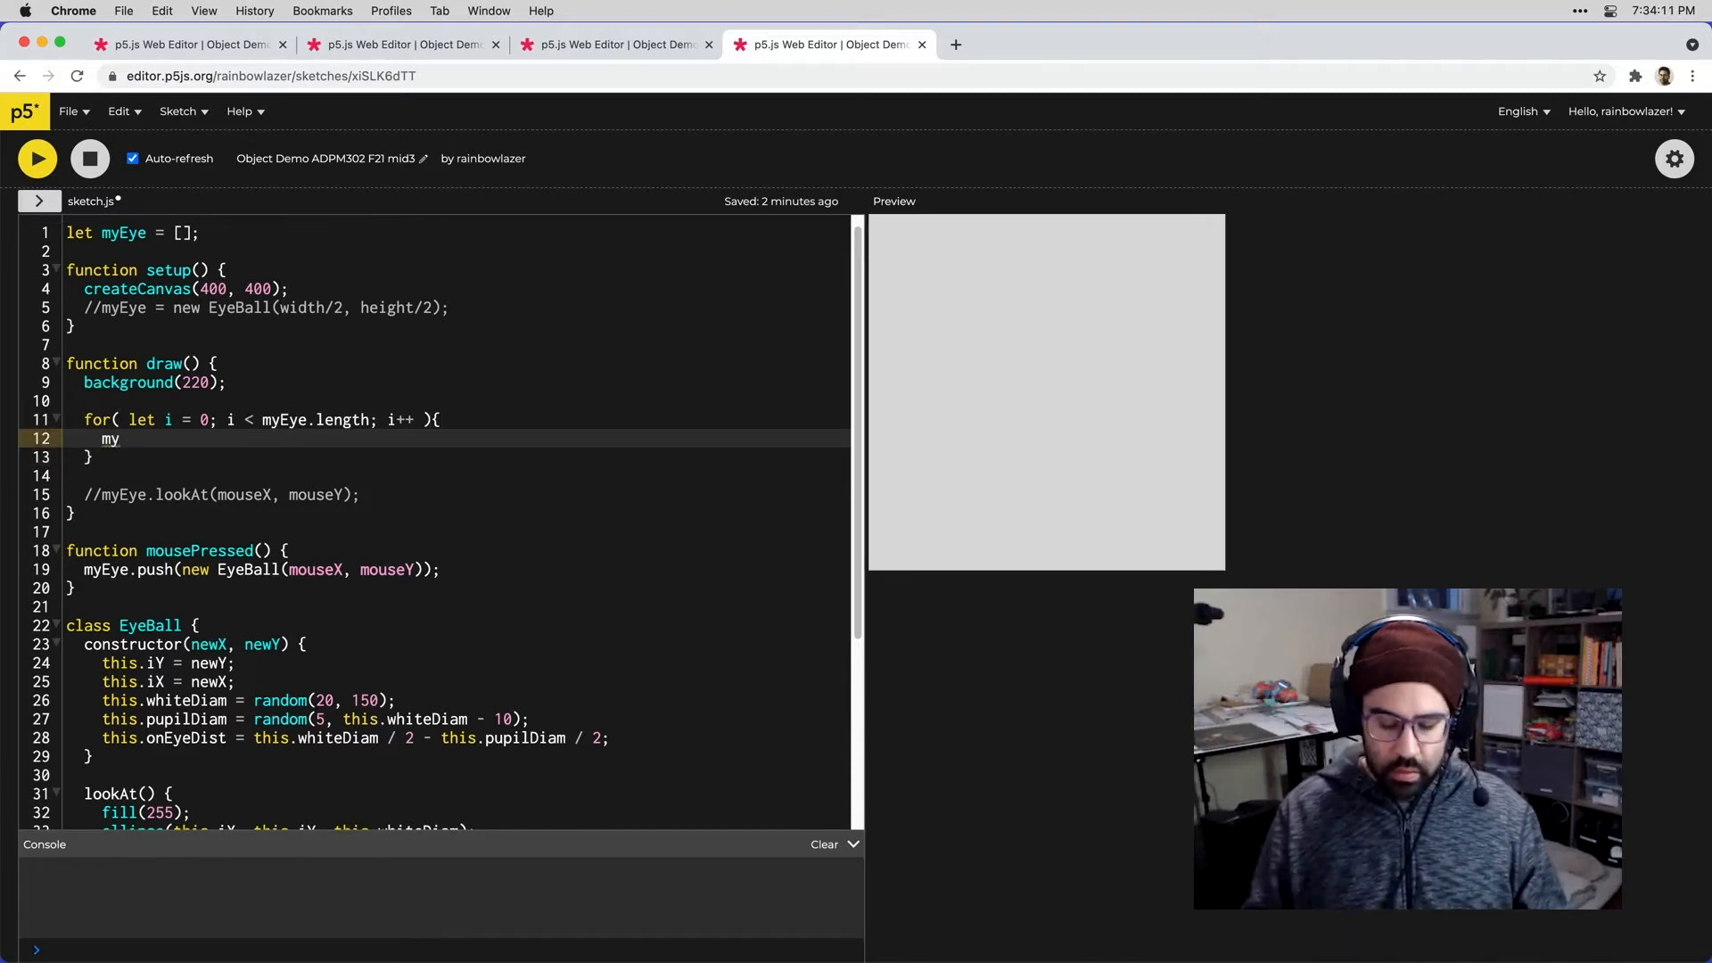
type("Eye")
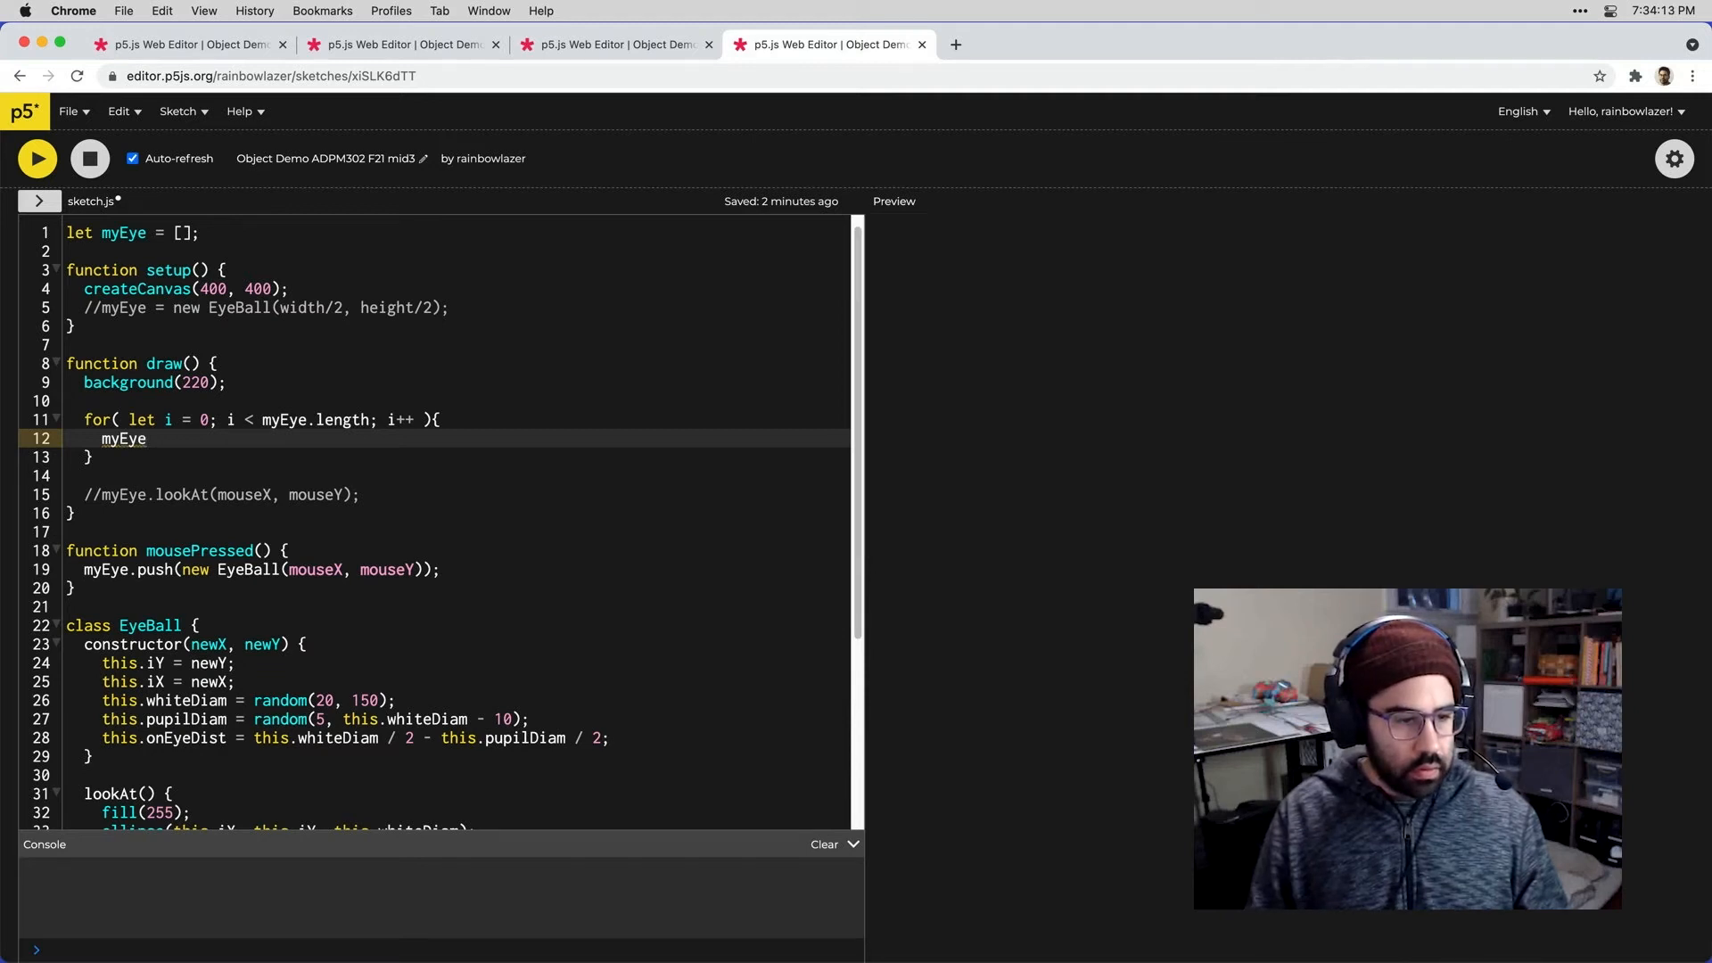
type("[i")
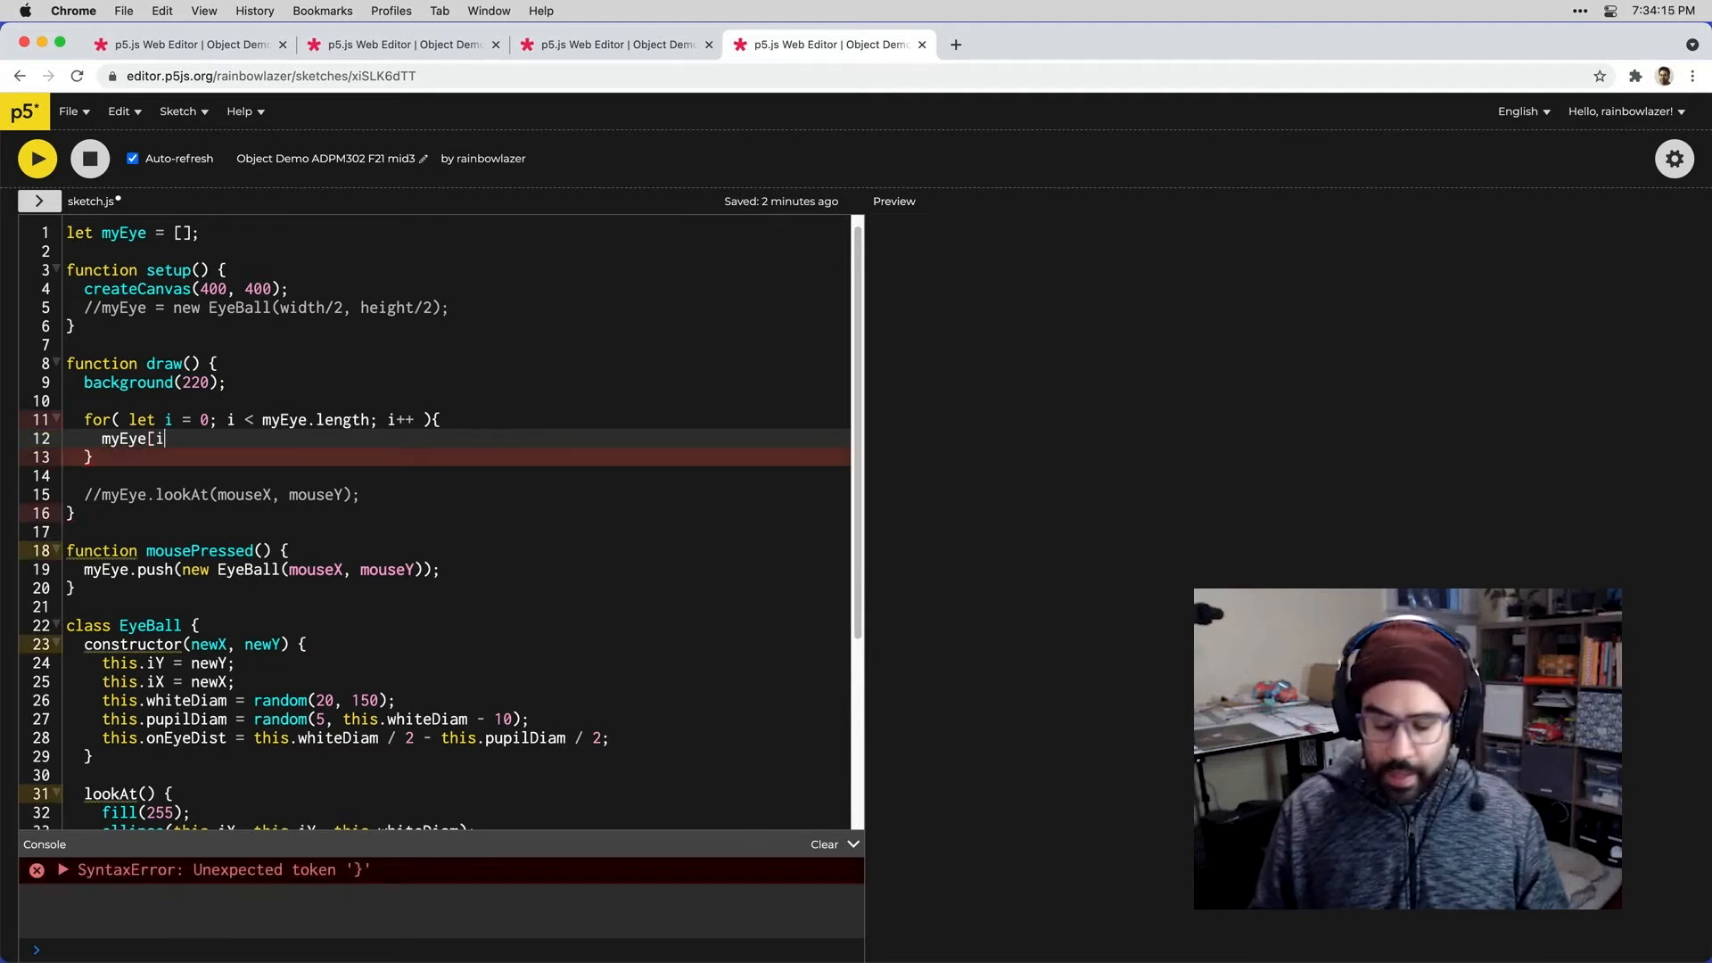
type("]")
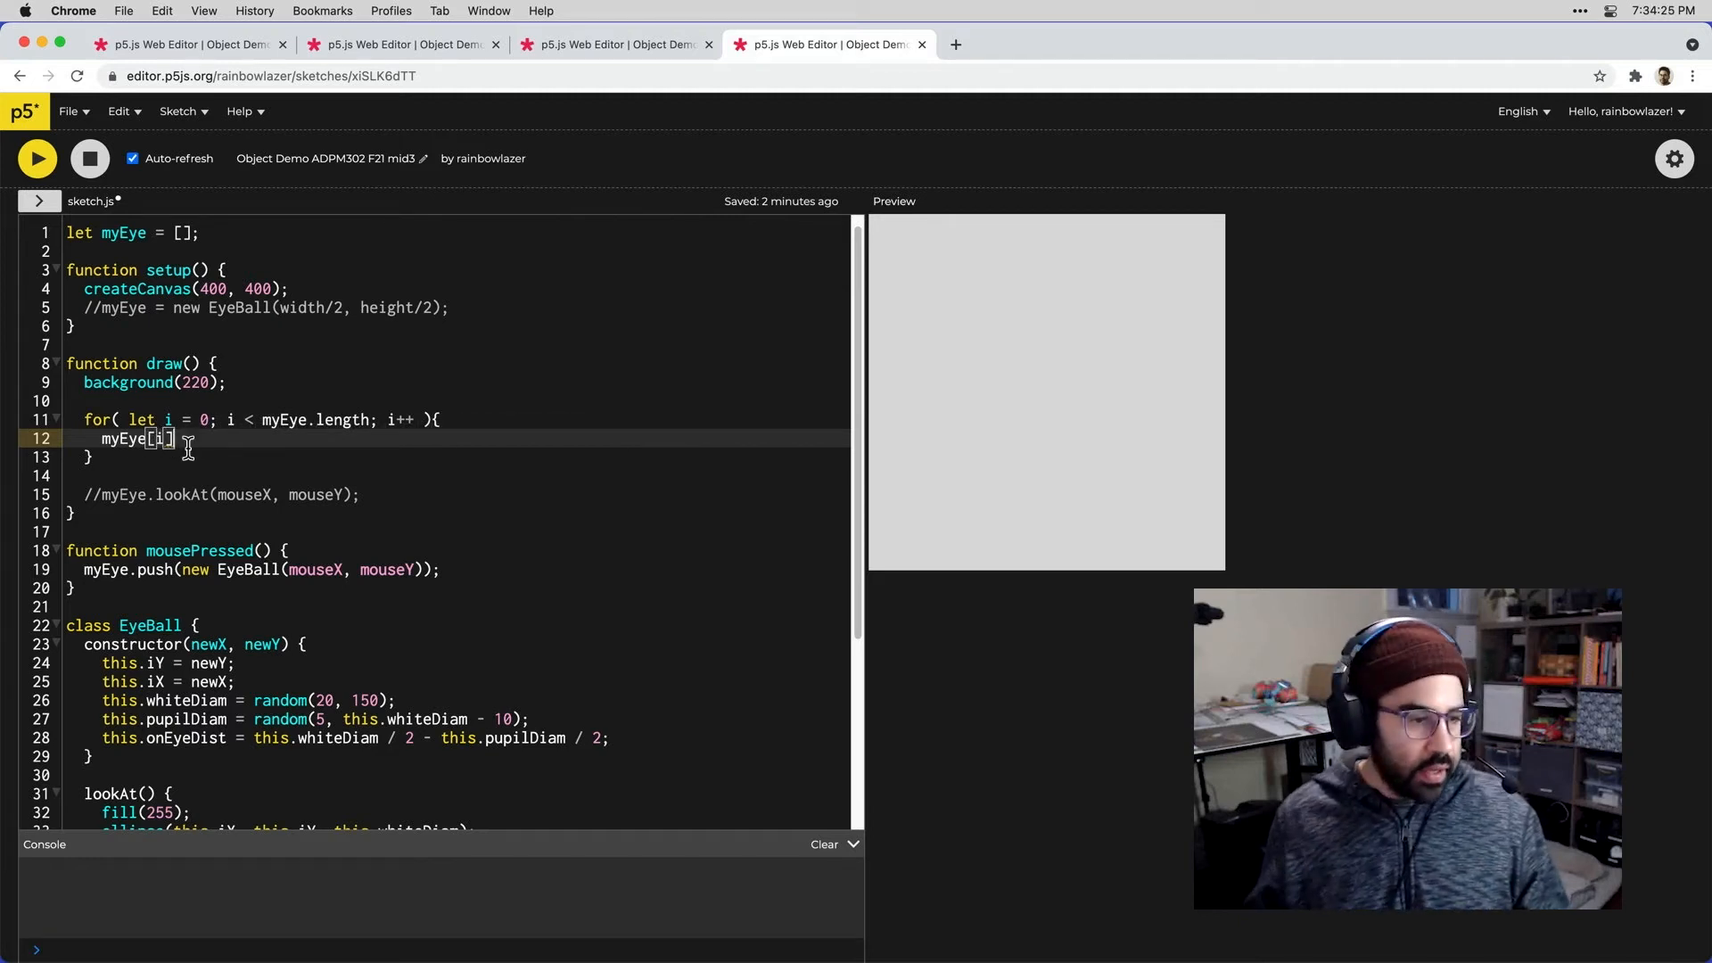
type(".")
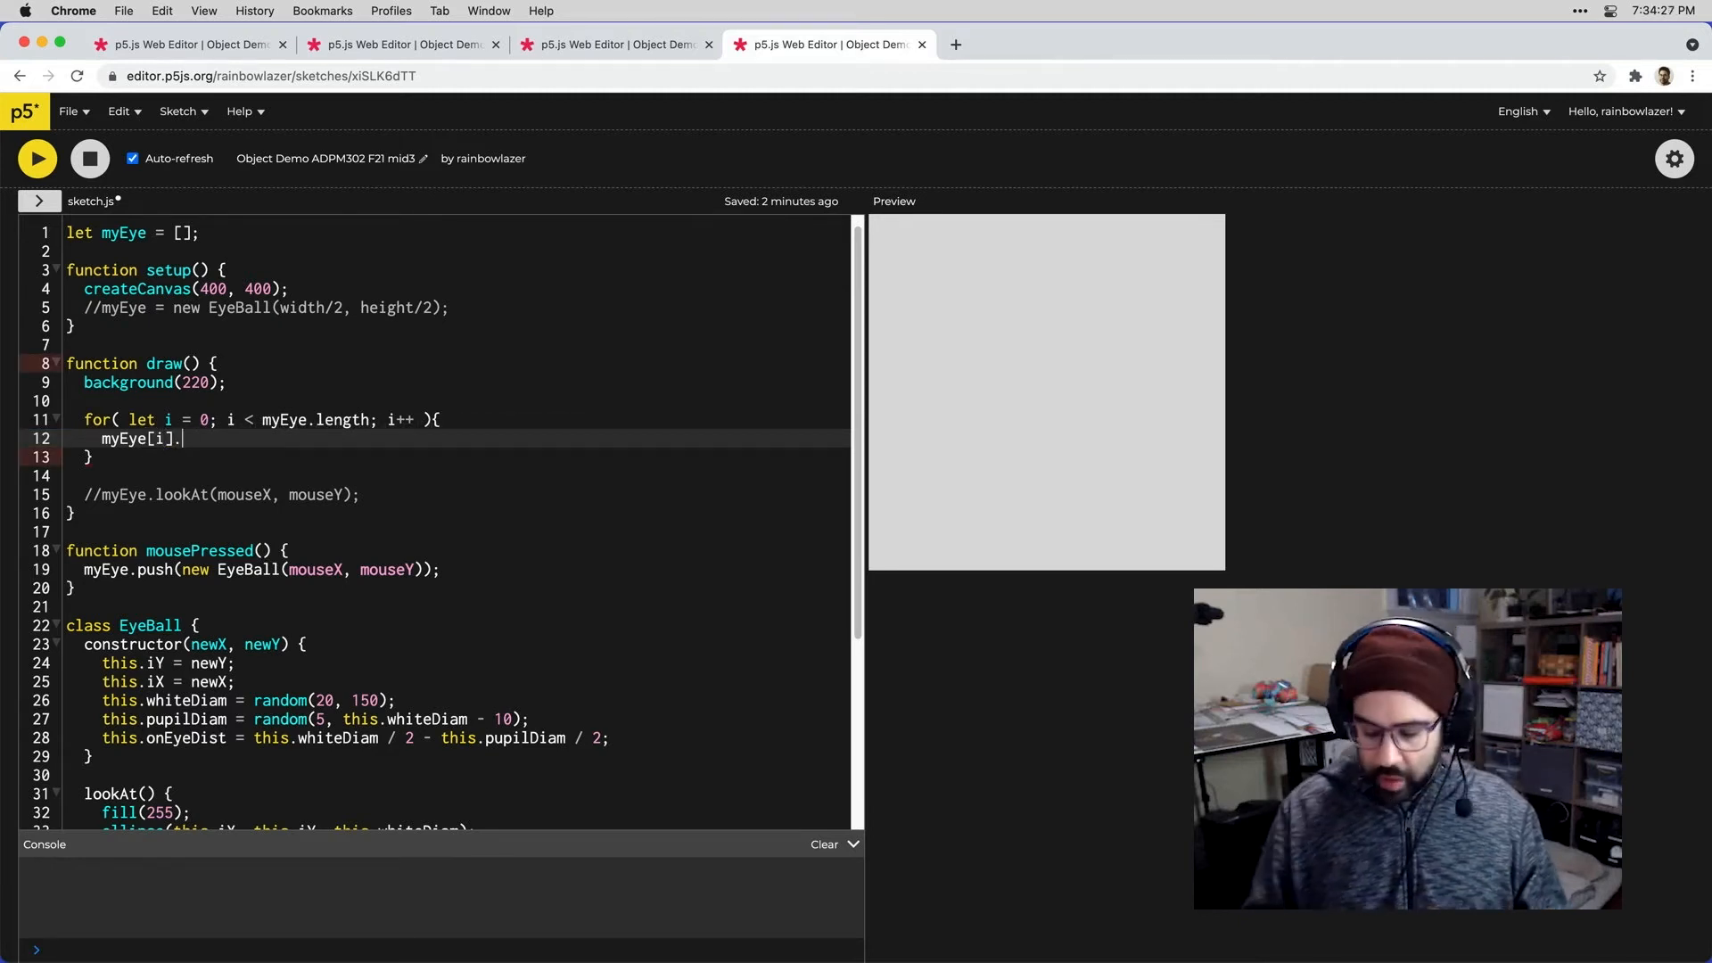
type("lookAt")
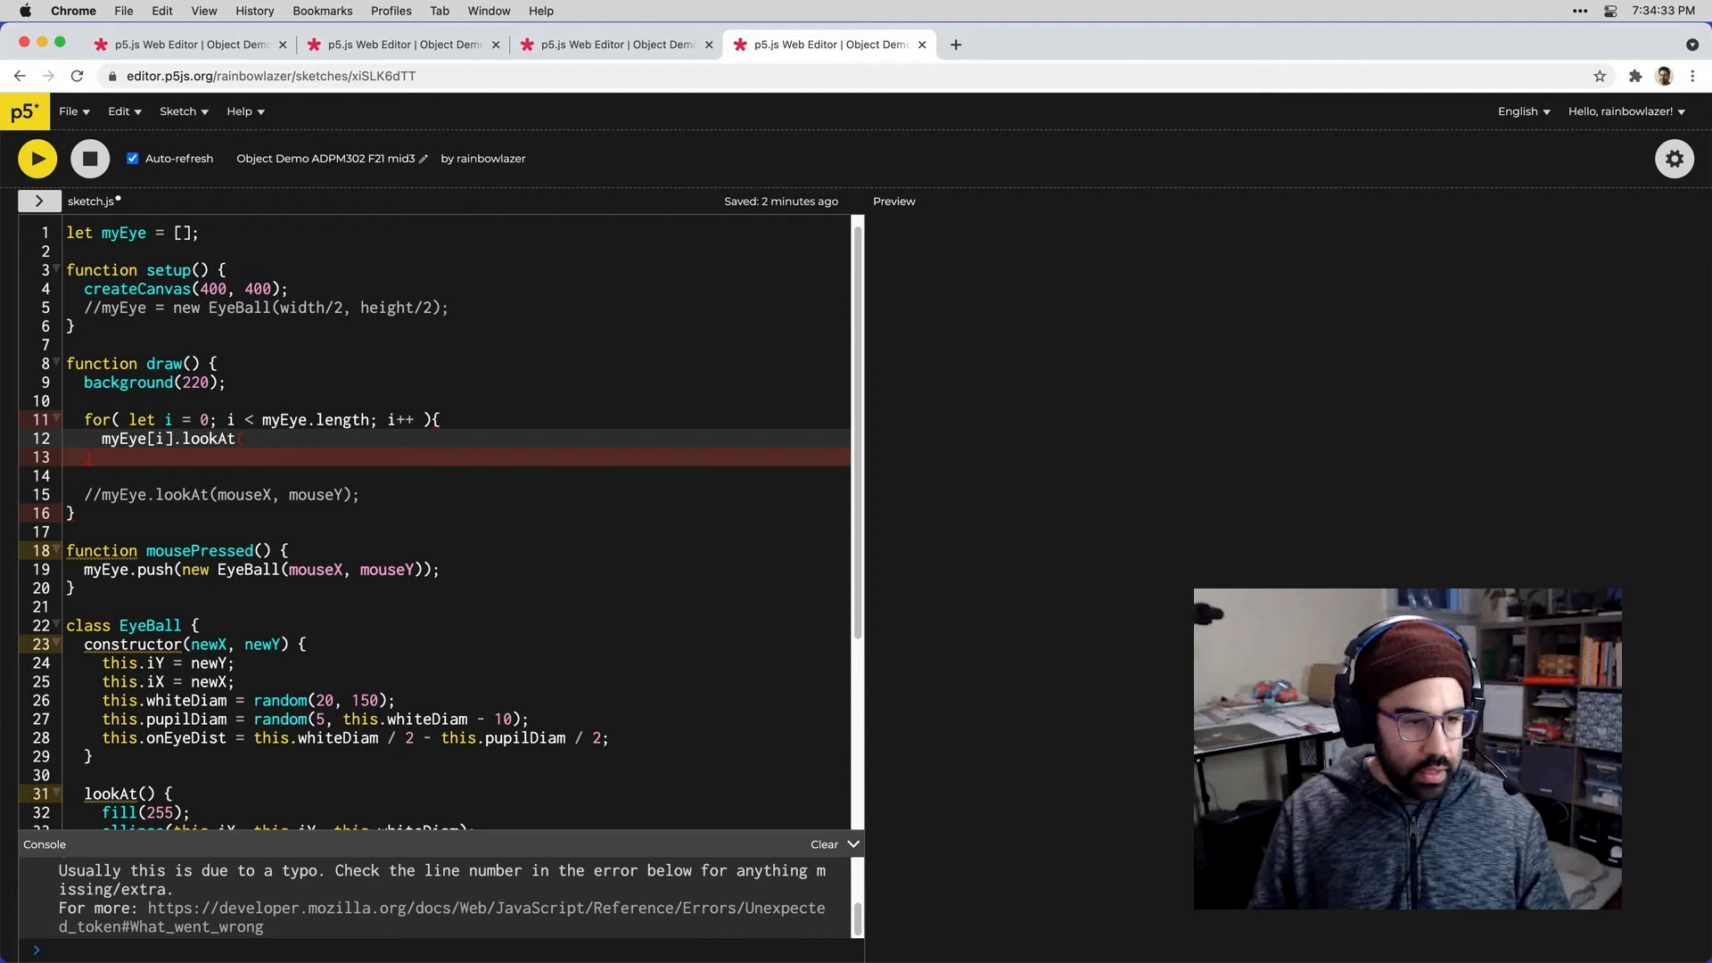
type("(mouseX, mouseY")
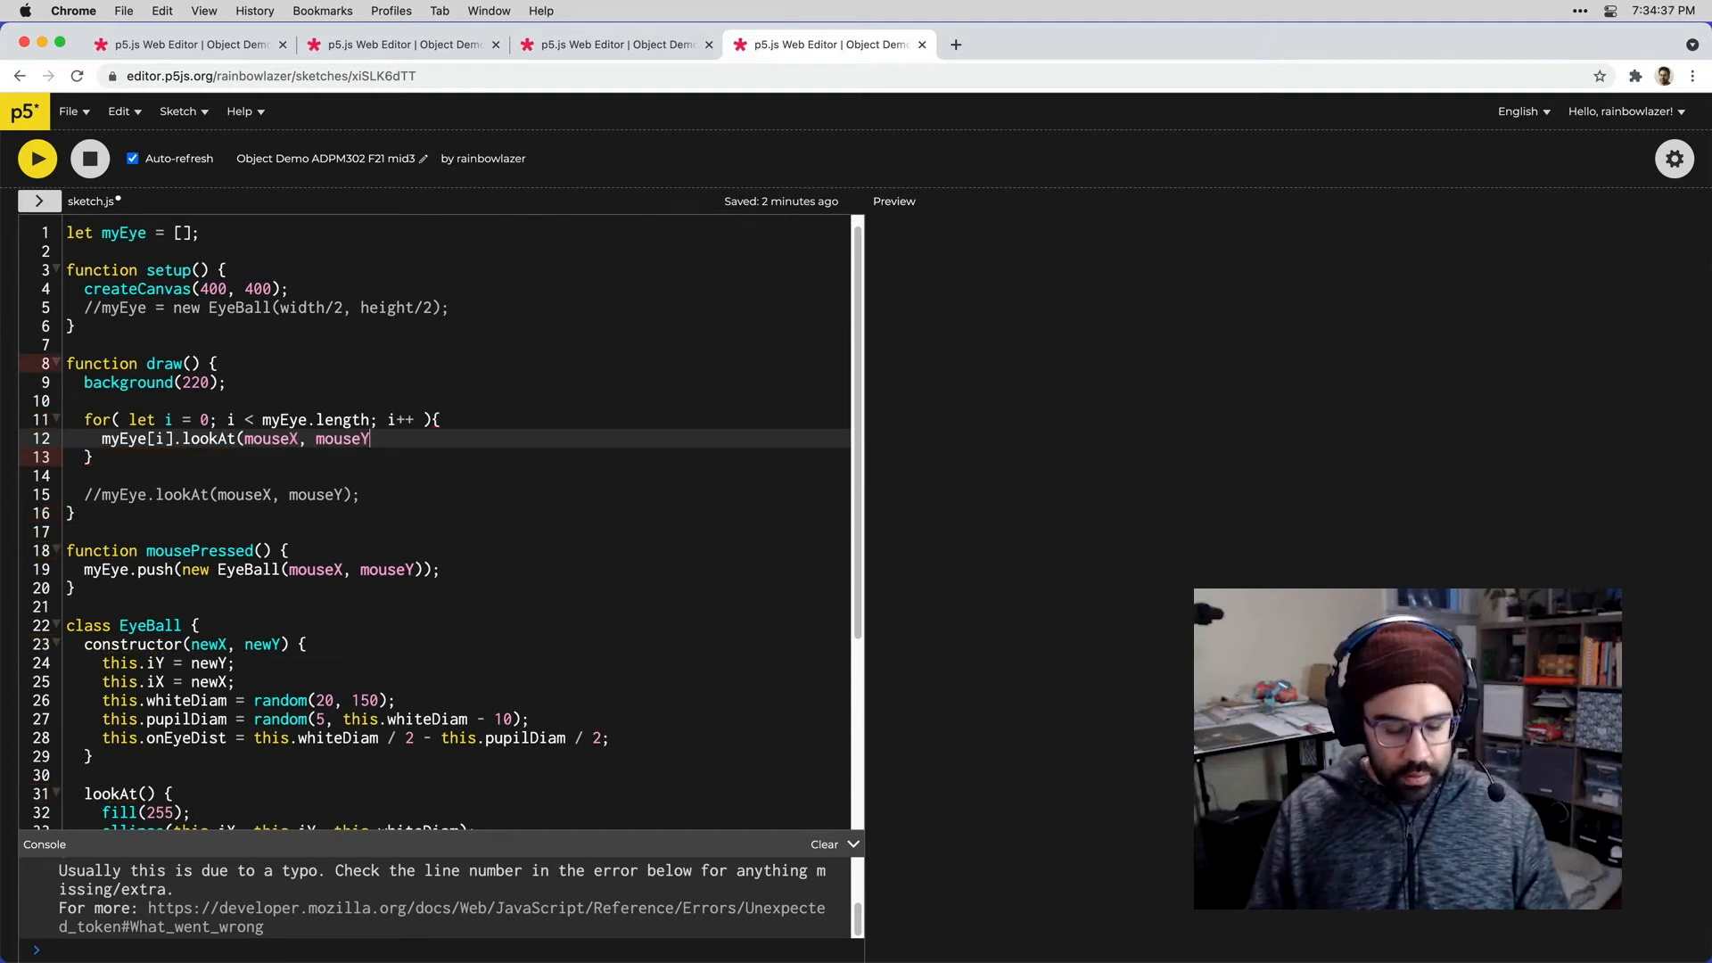
type("));")
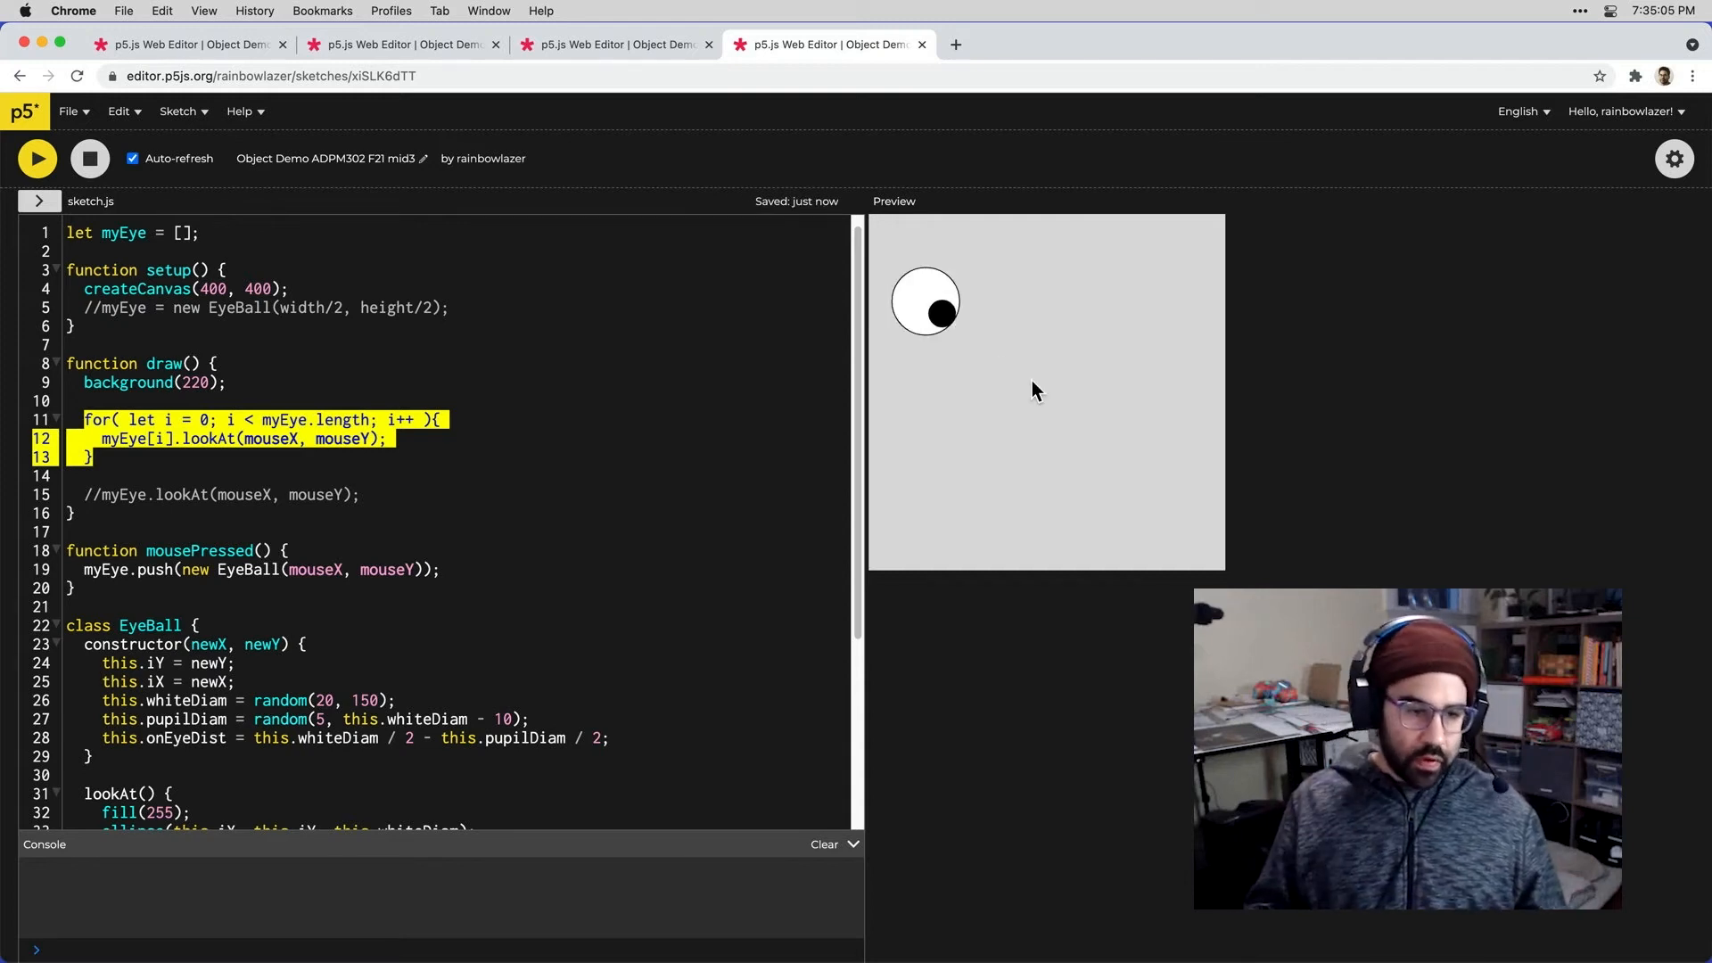
Step: Add another eyeball by clicking in the Preview canvas
left_click(1035, 389)
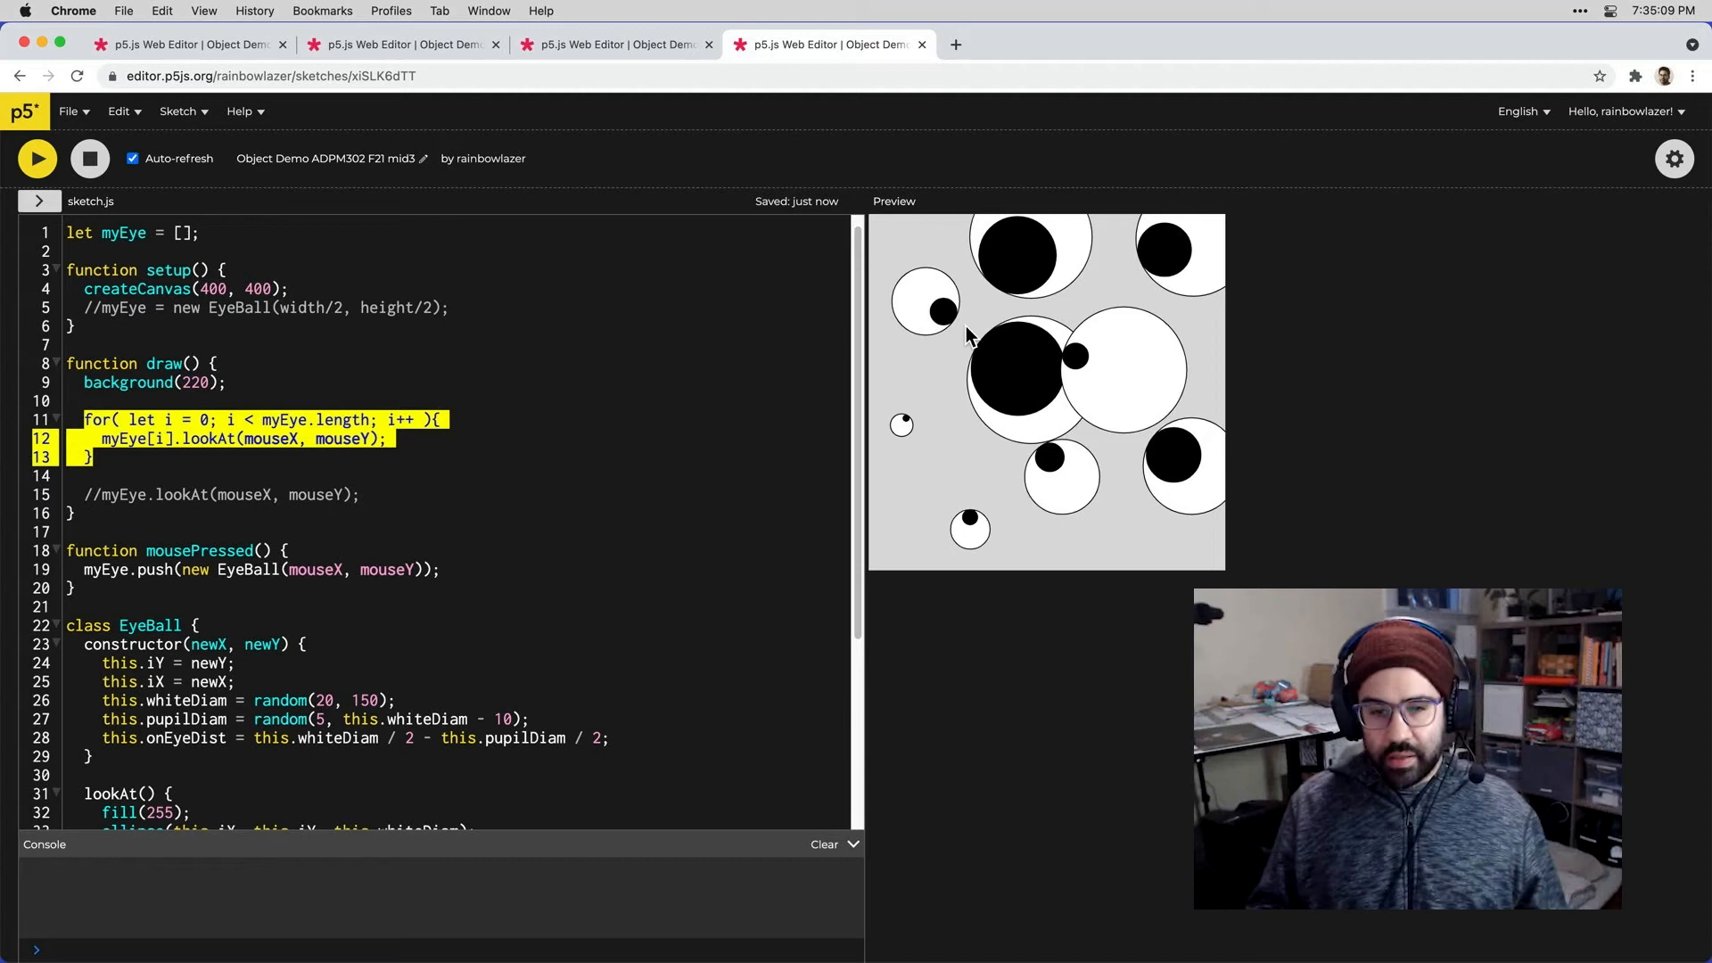
mouse_move(1139, 551)
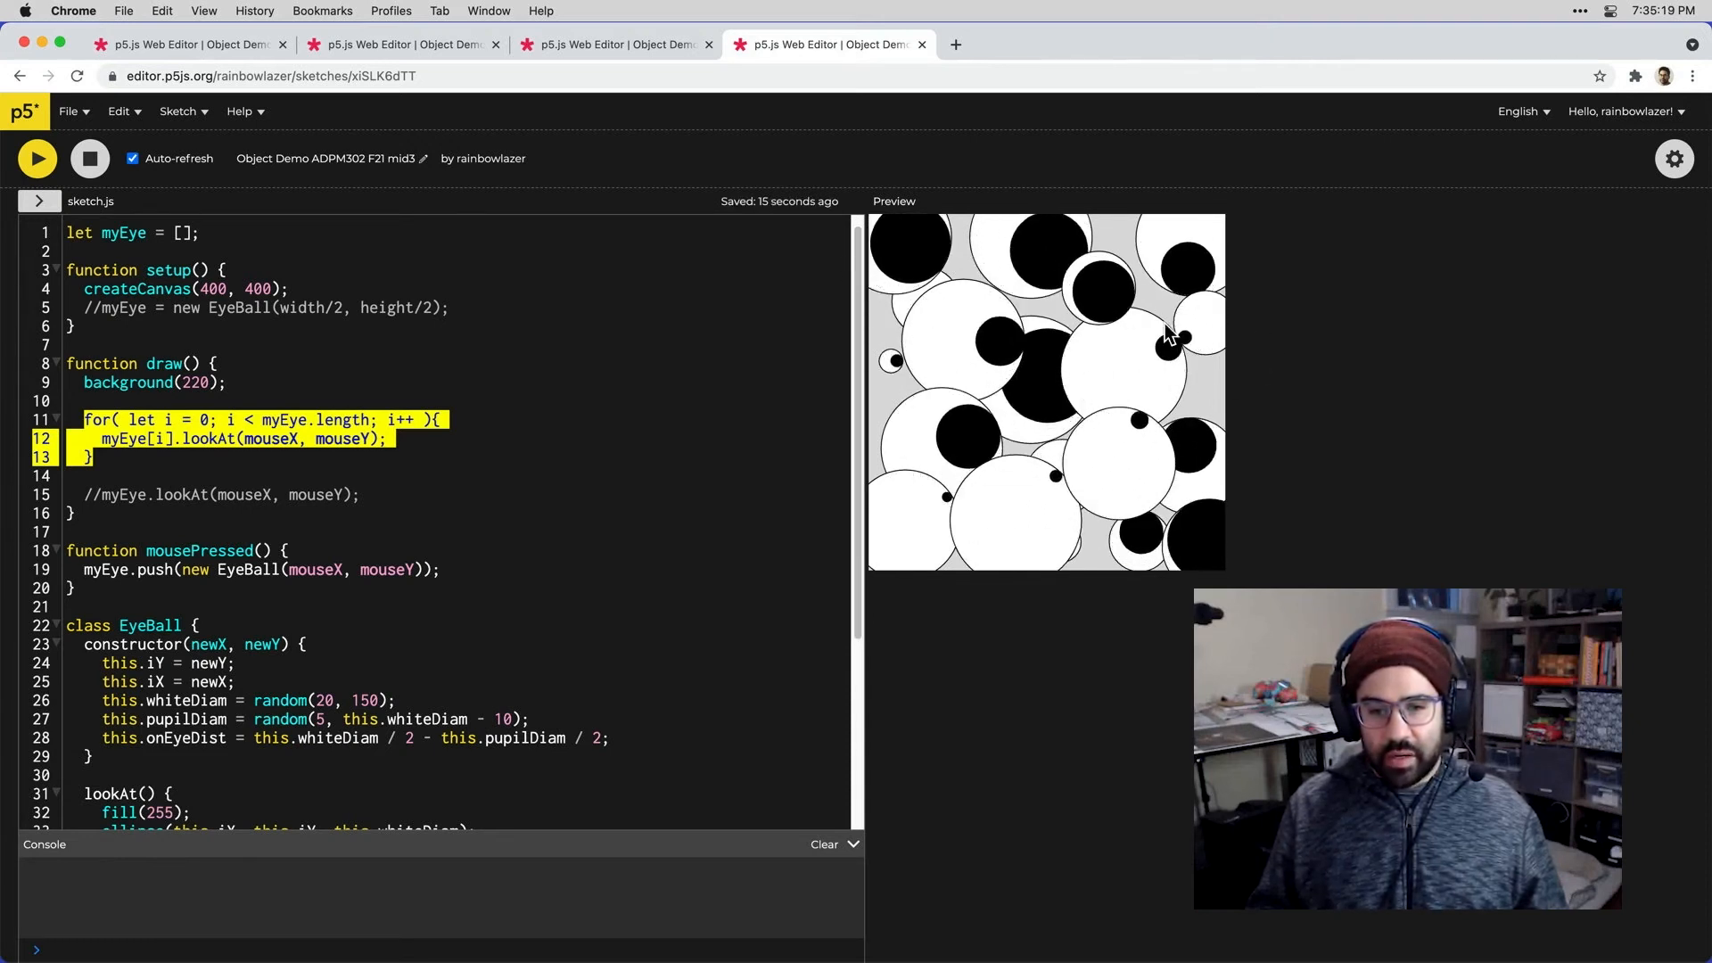
mouse_move(1056, 278)
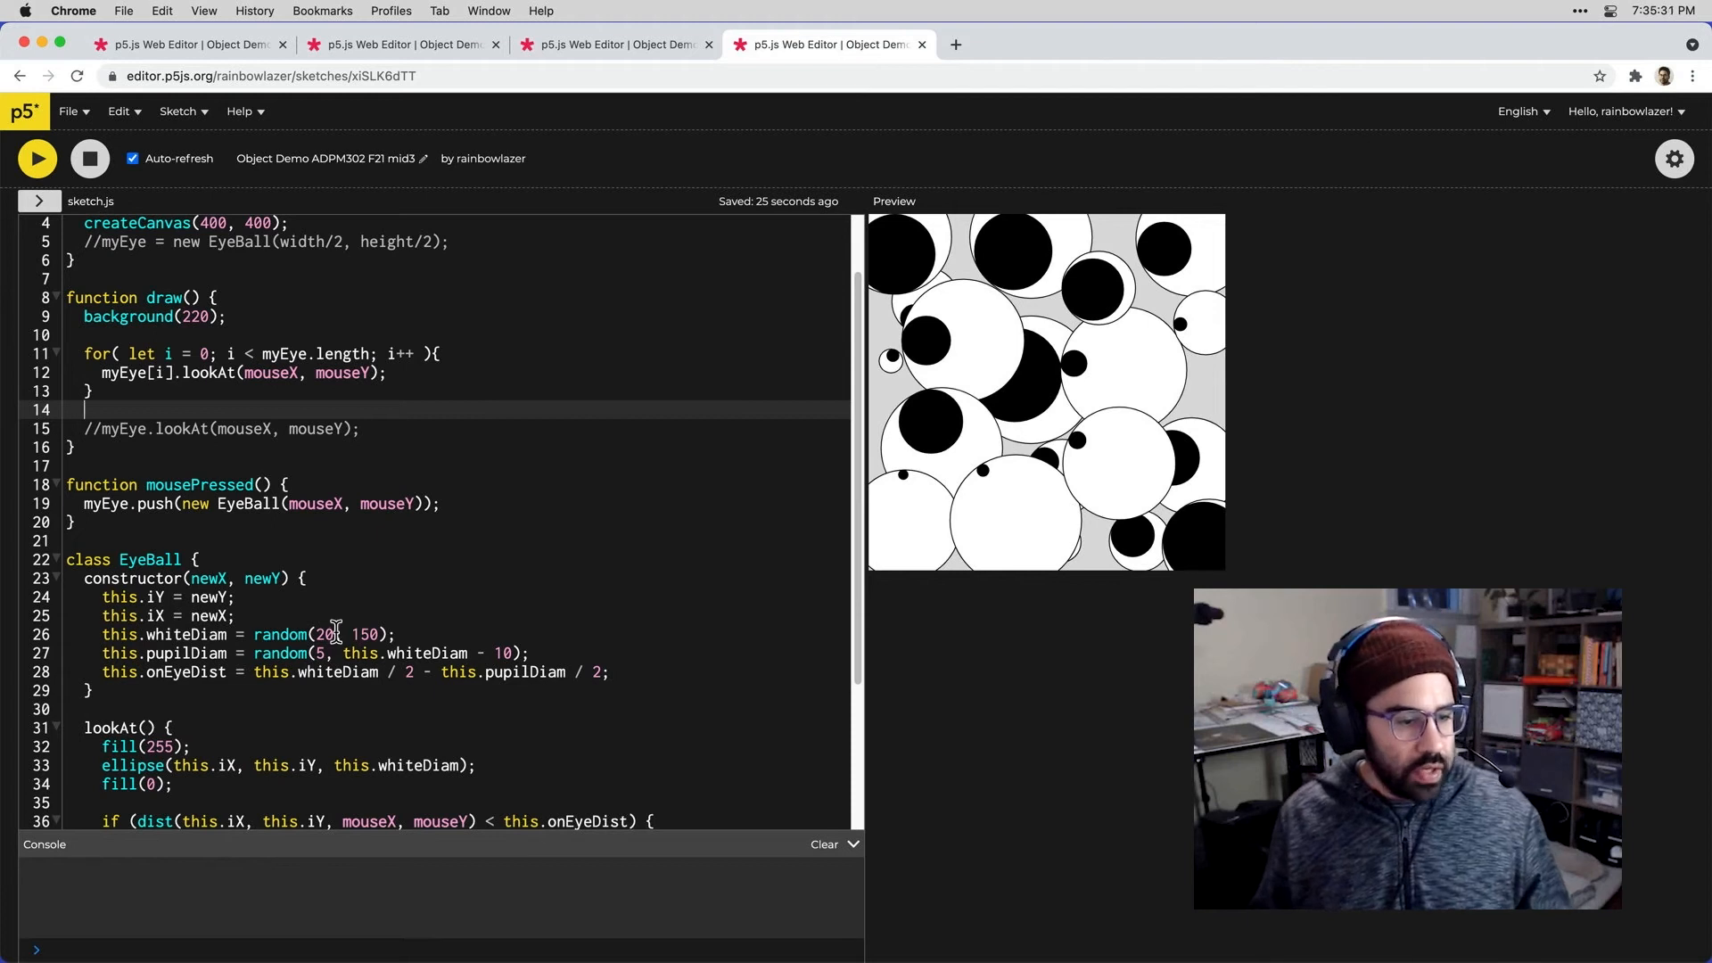
Step: Change random(20, 150) to random(20, 100) on line 26, then add three eyeballs
double_click(326, 634)
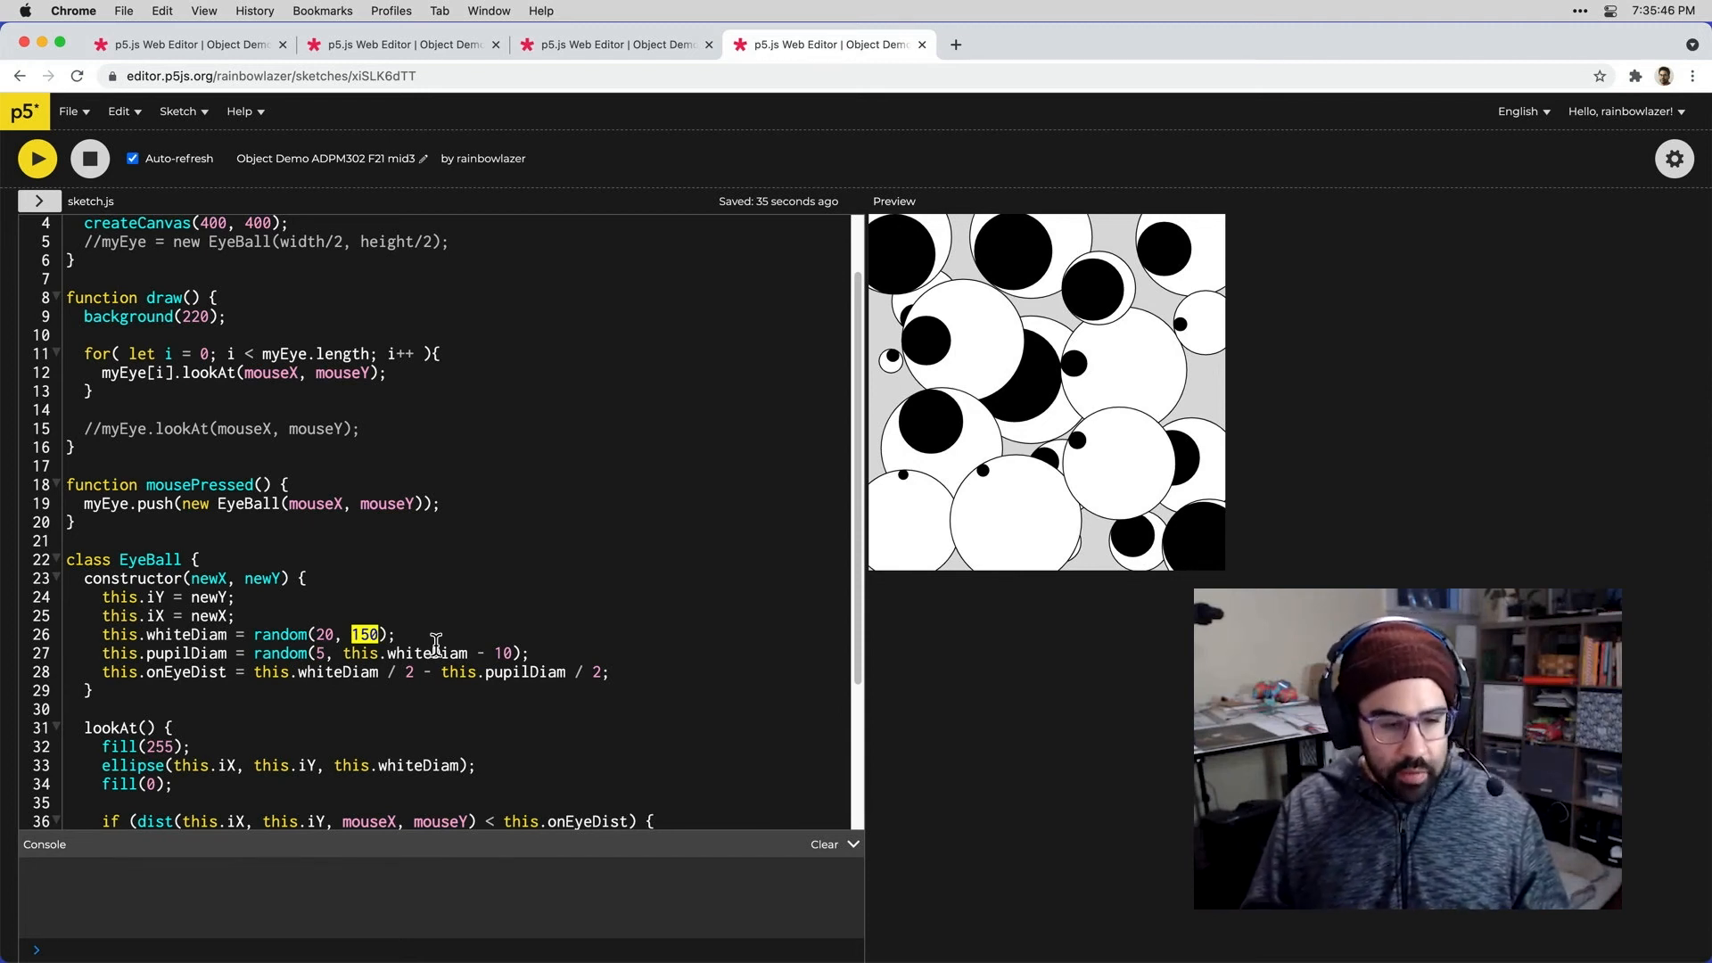
type("100")
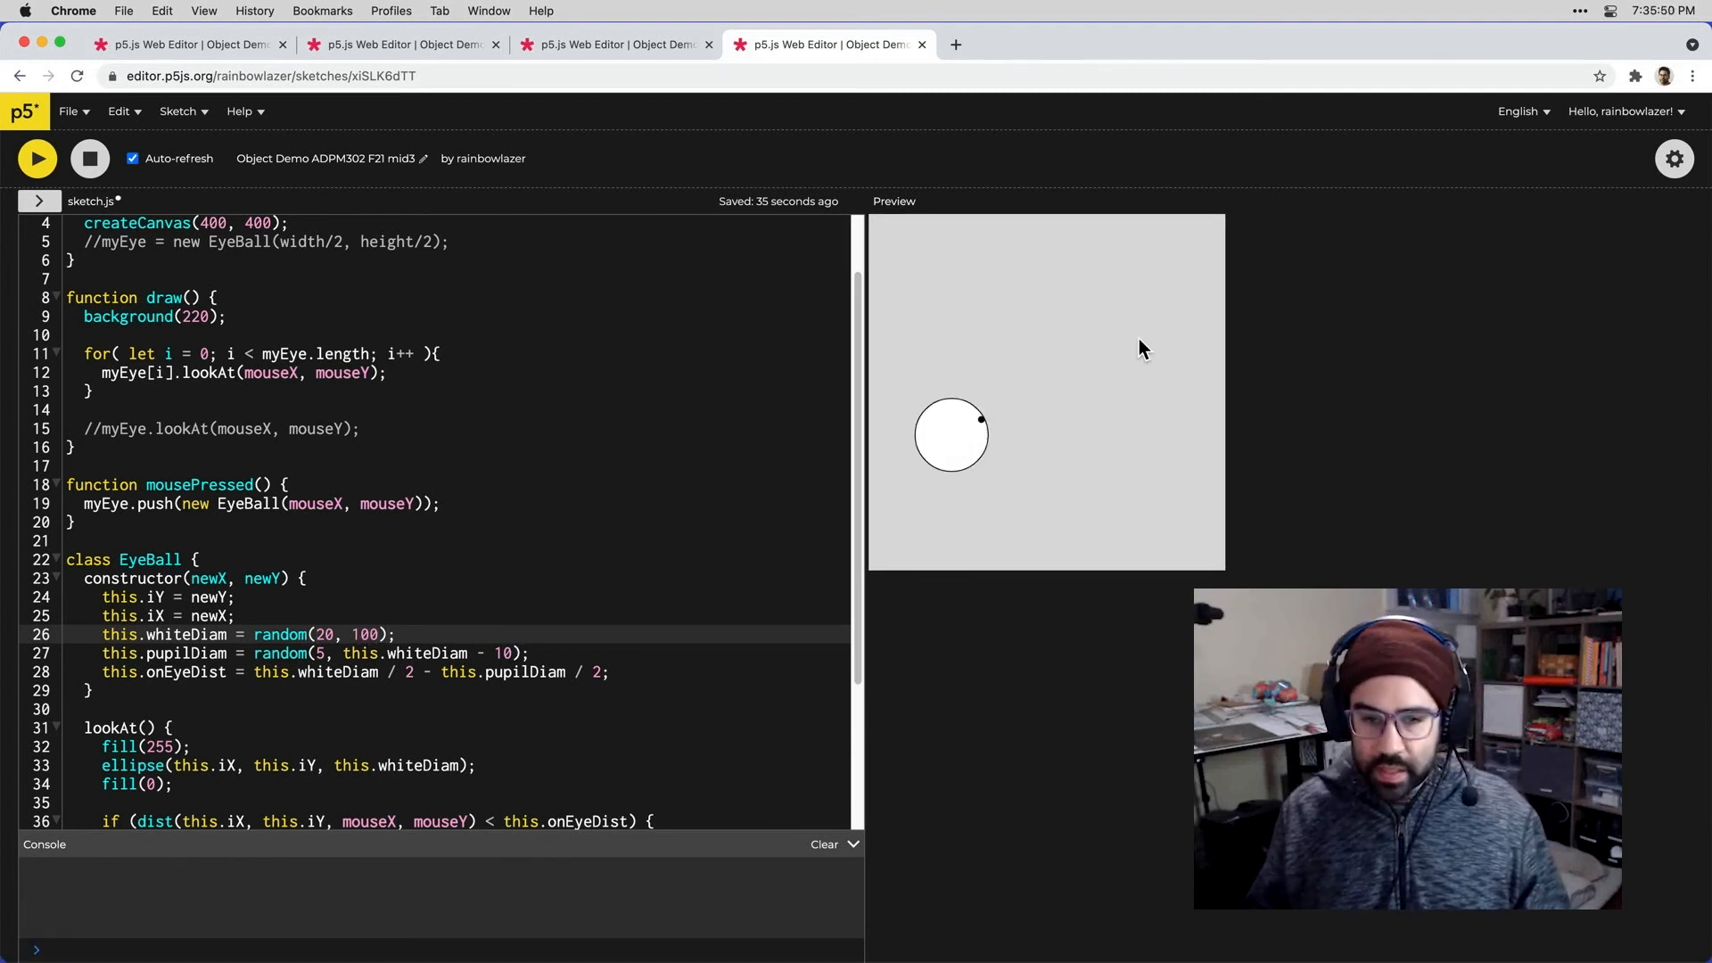
left_click(1136, 337)
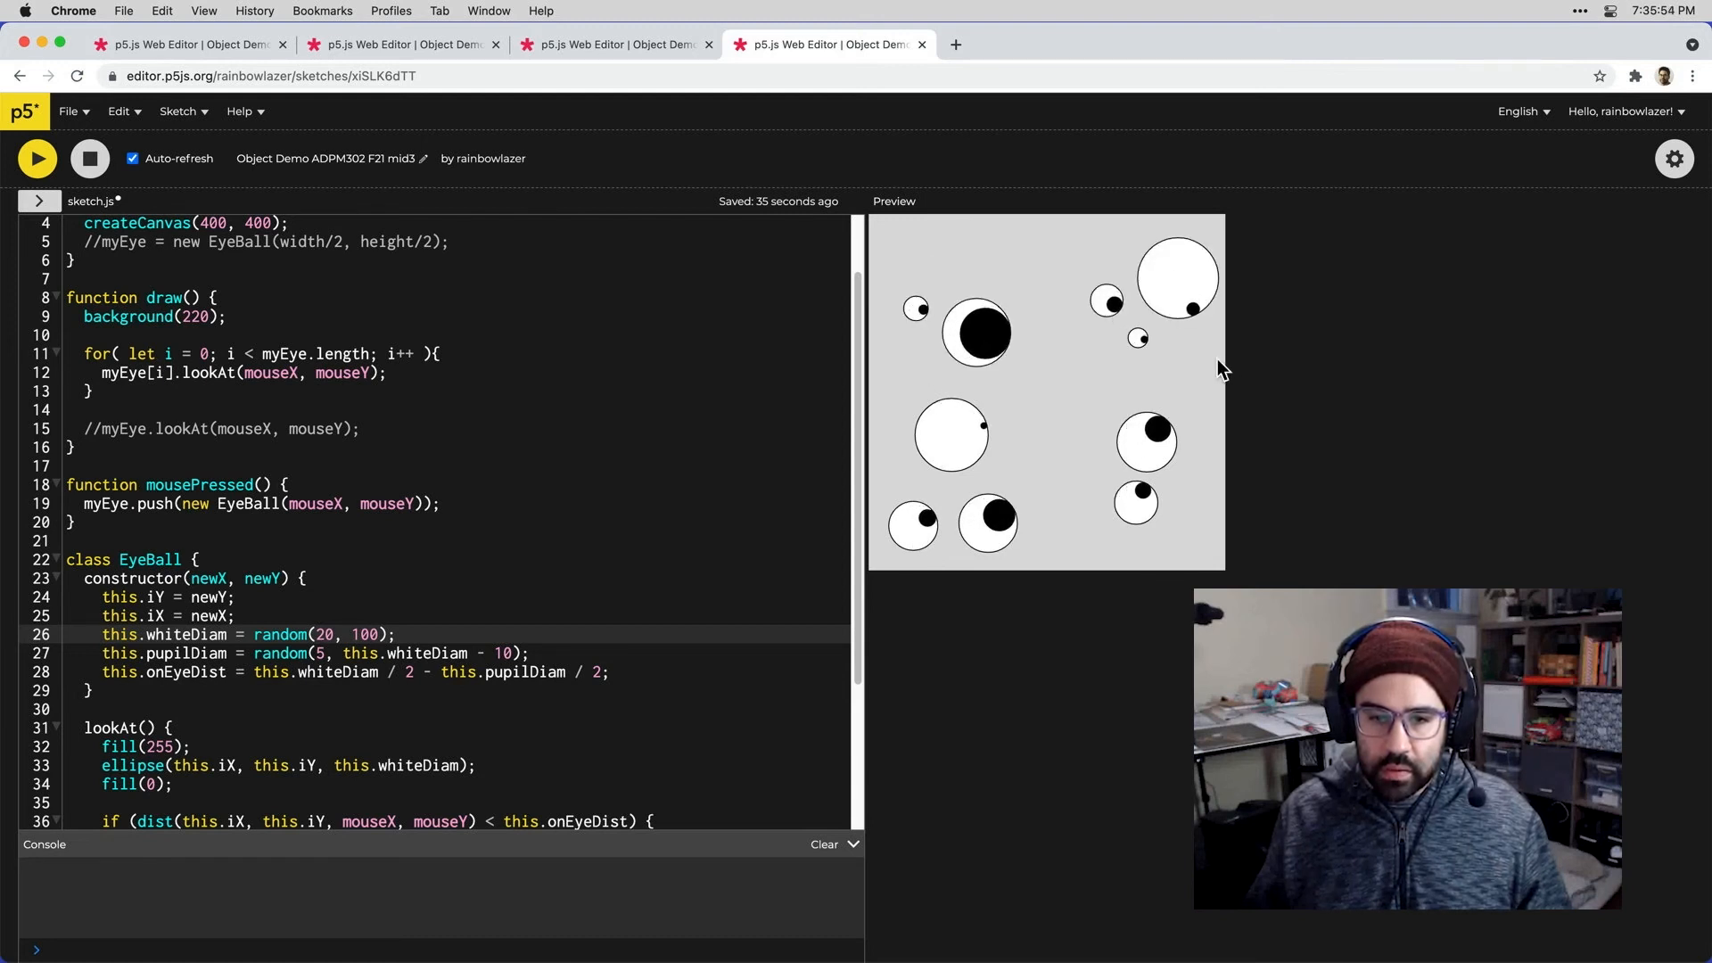
left_click(1130, 383)
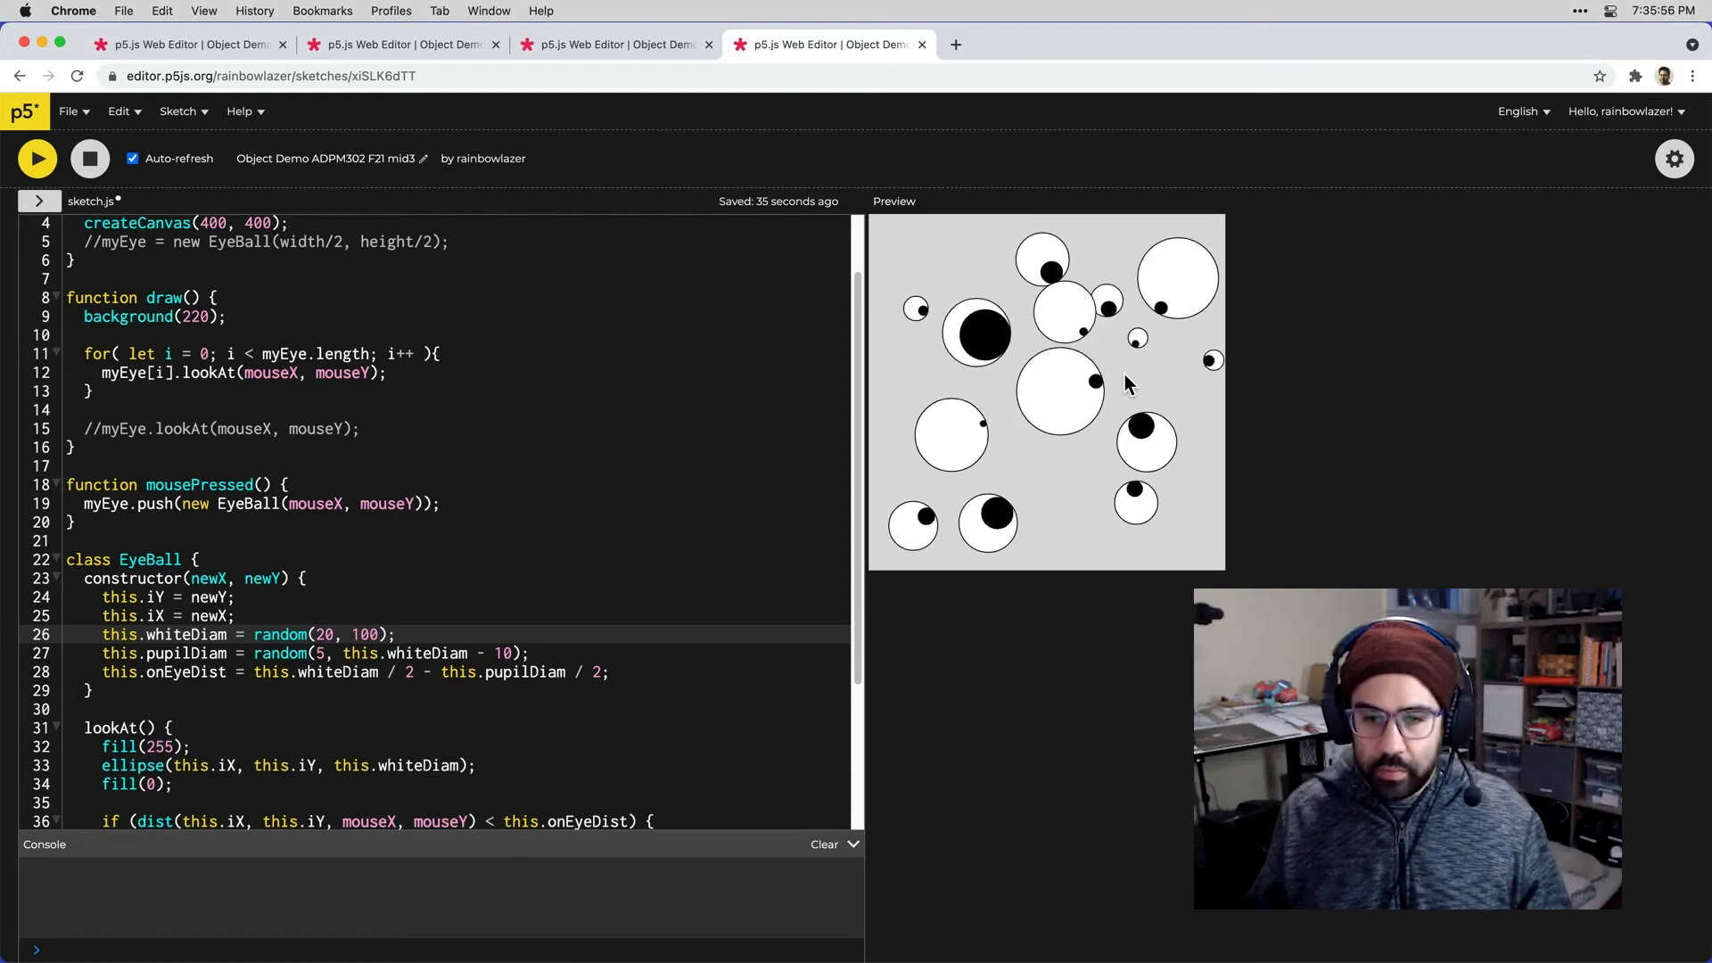
left_click(1074, 470)
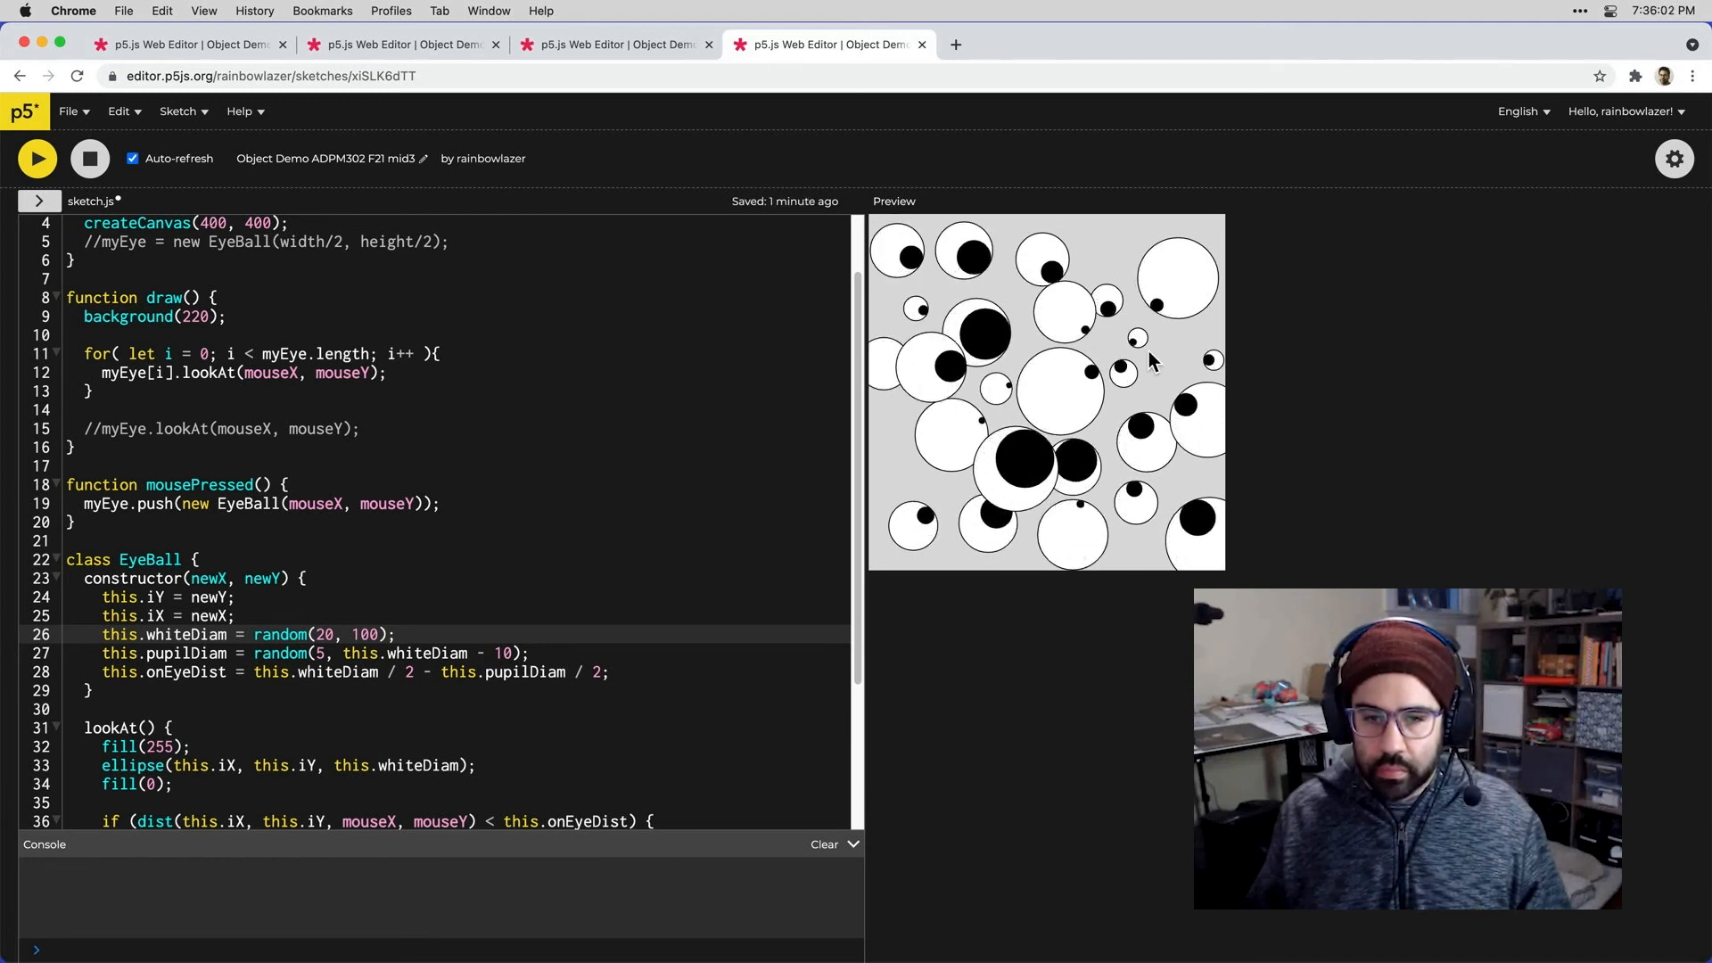
mouse_move(998, 292)
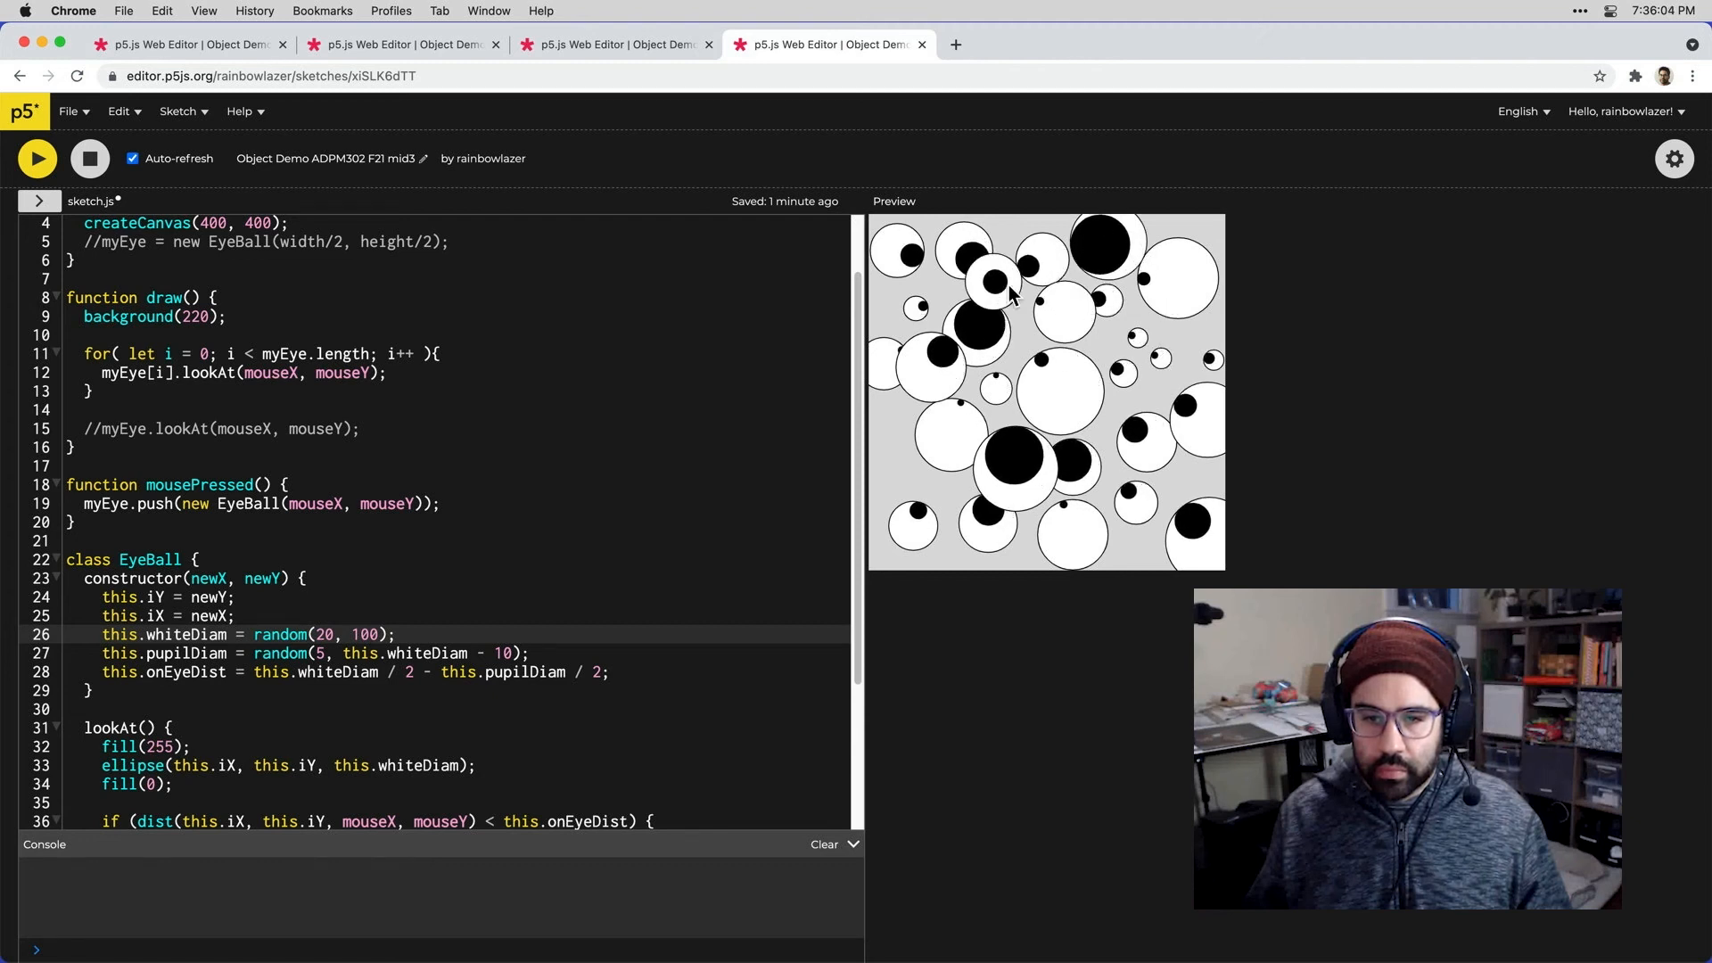
mouse_move(1188, 413)
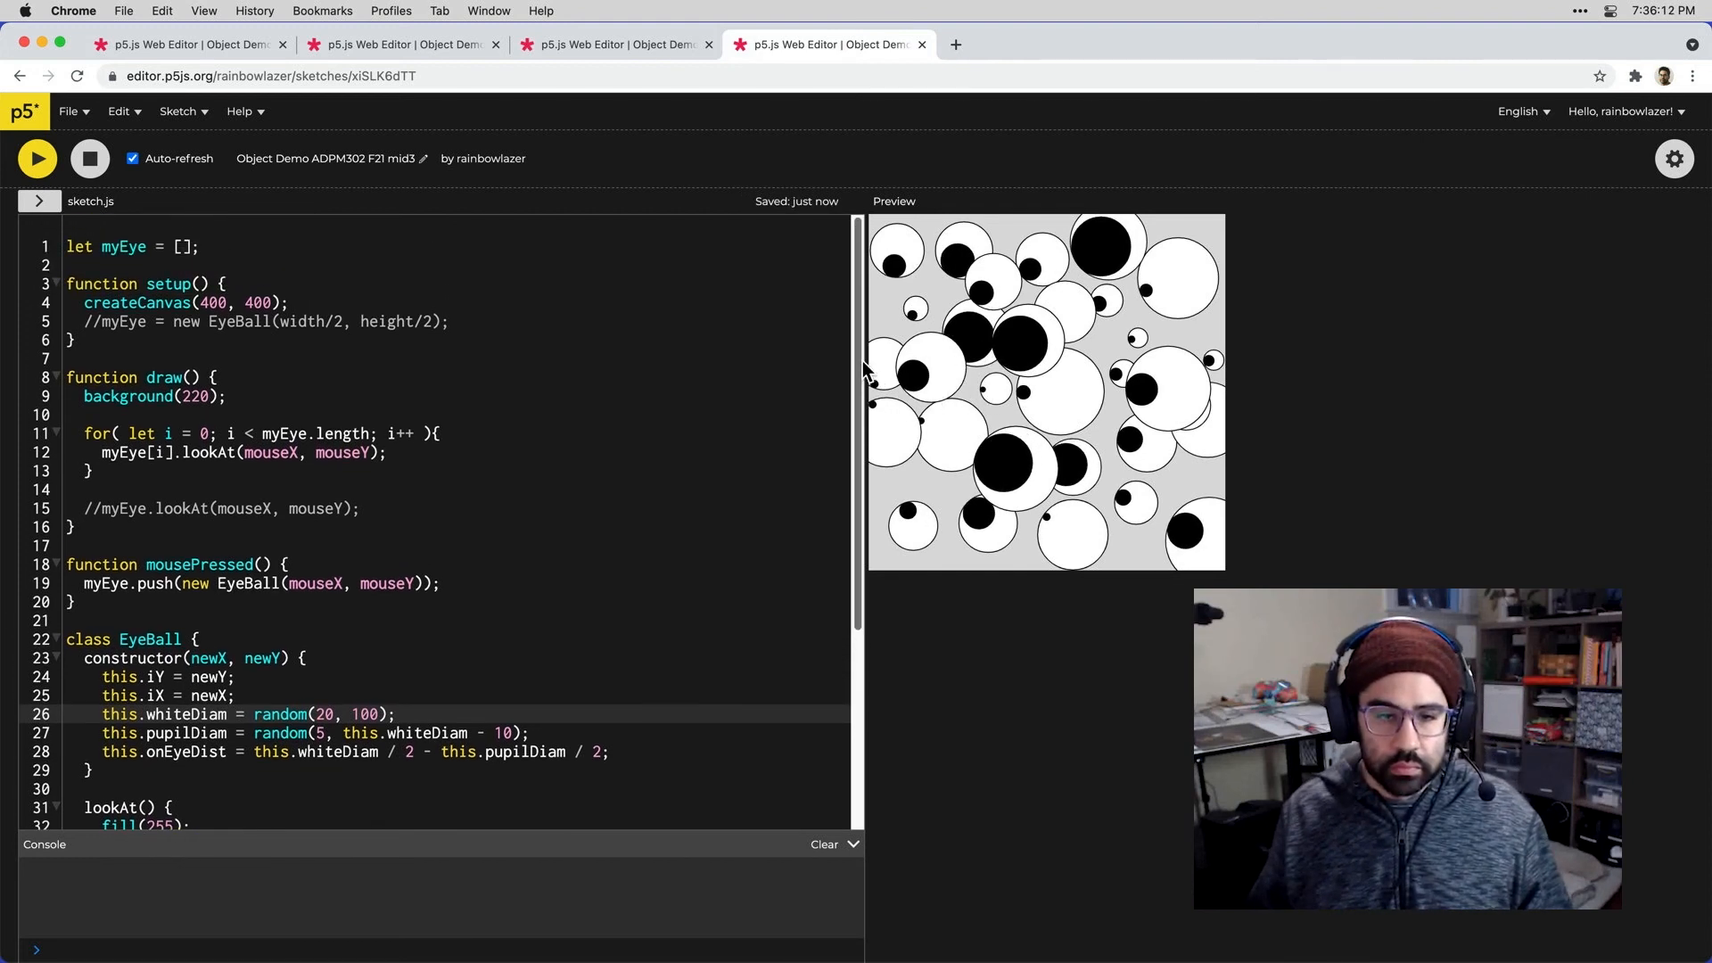
mouse_move(862, 355)
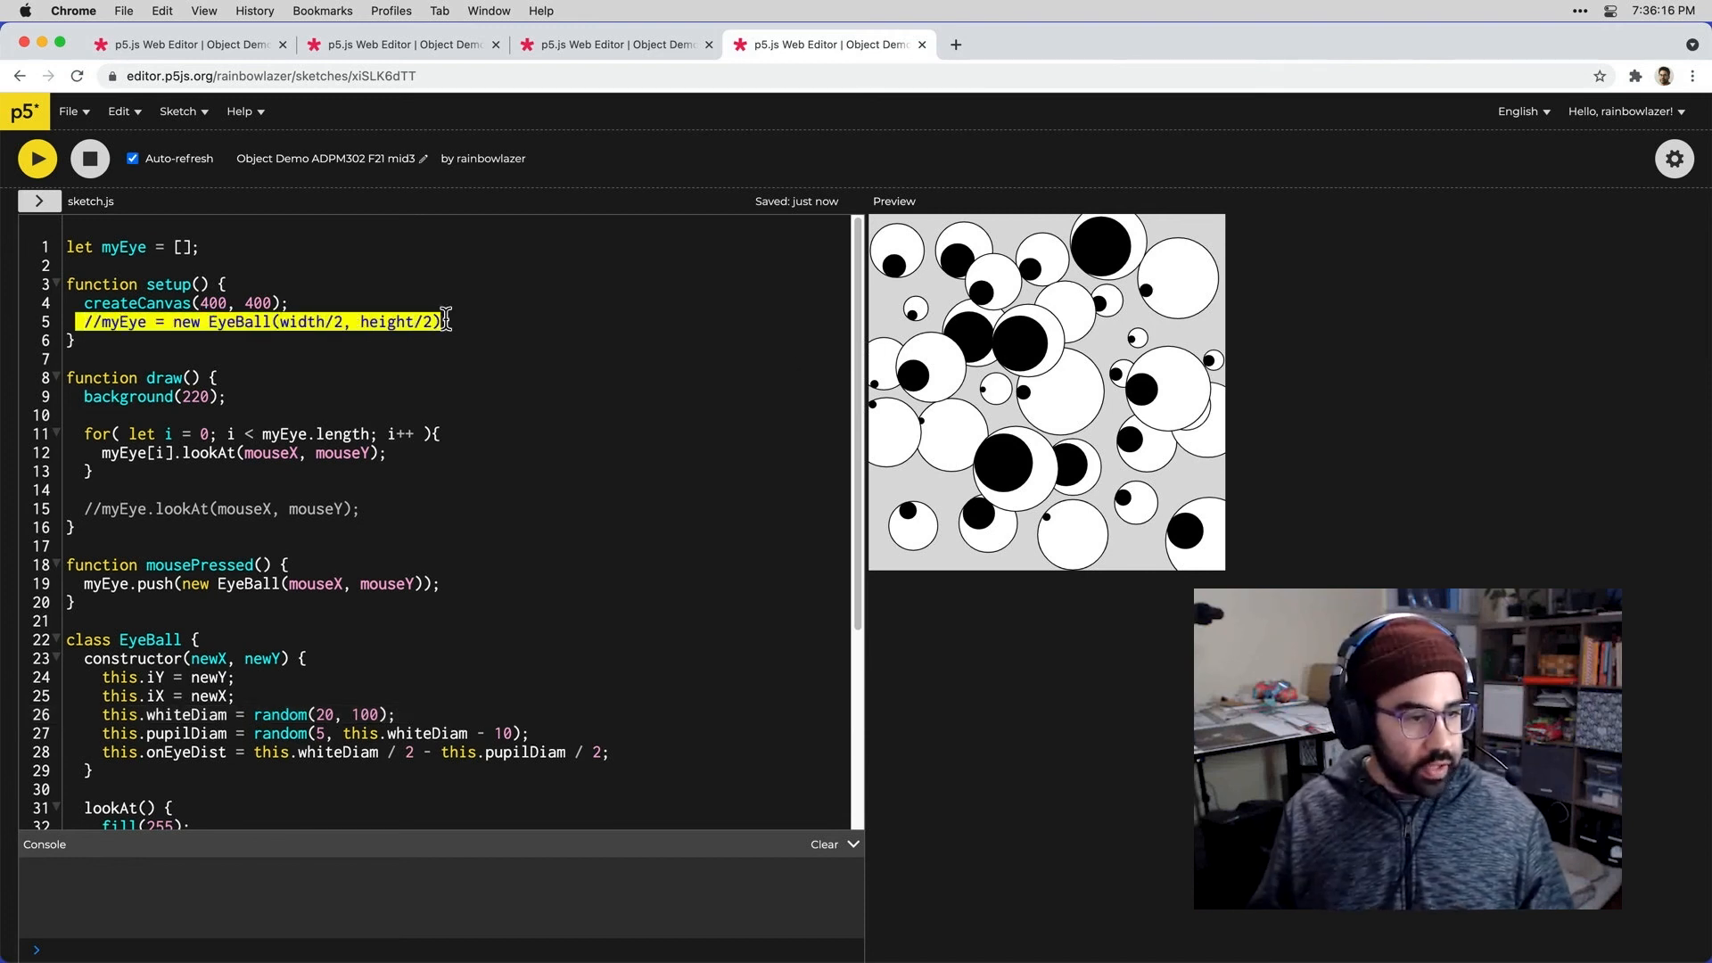
Step: Delete the commented //myEye lines in setup() and draw(), plus the blank line
key("Backspace")
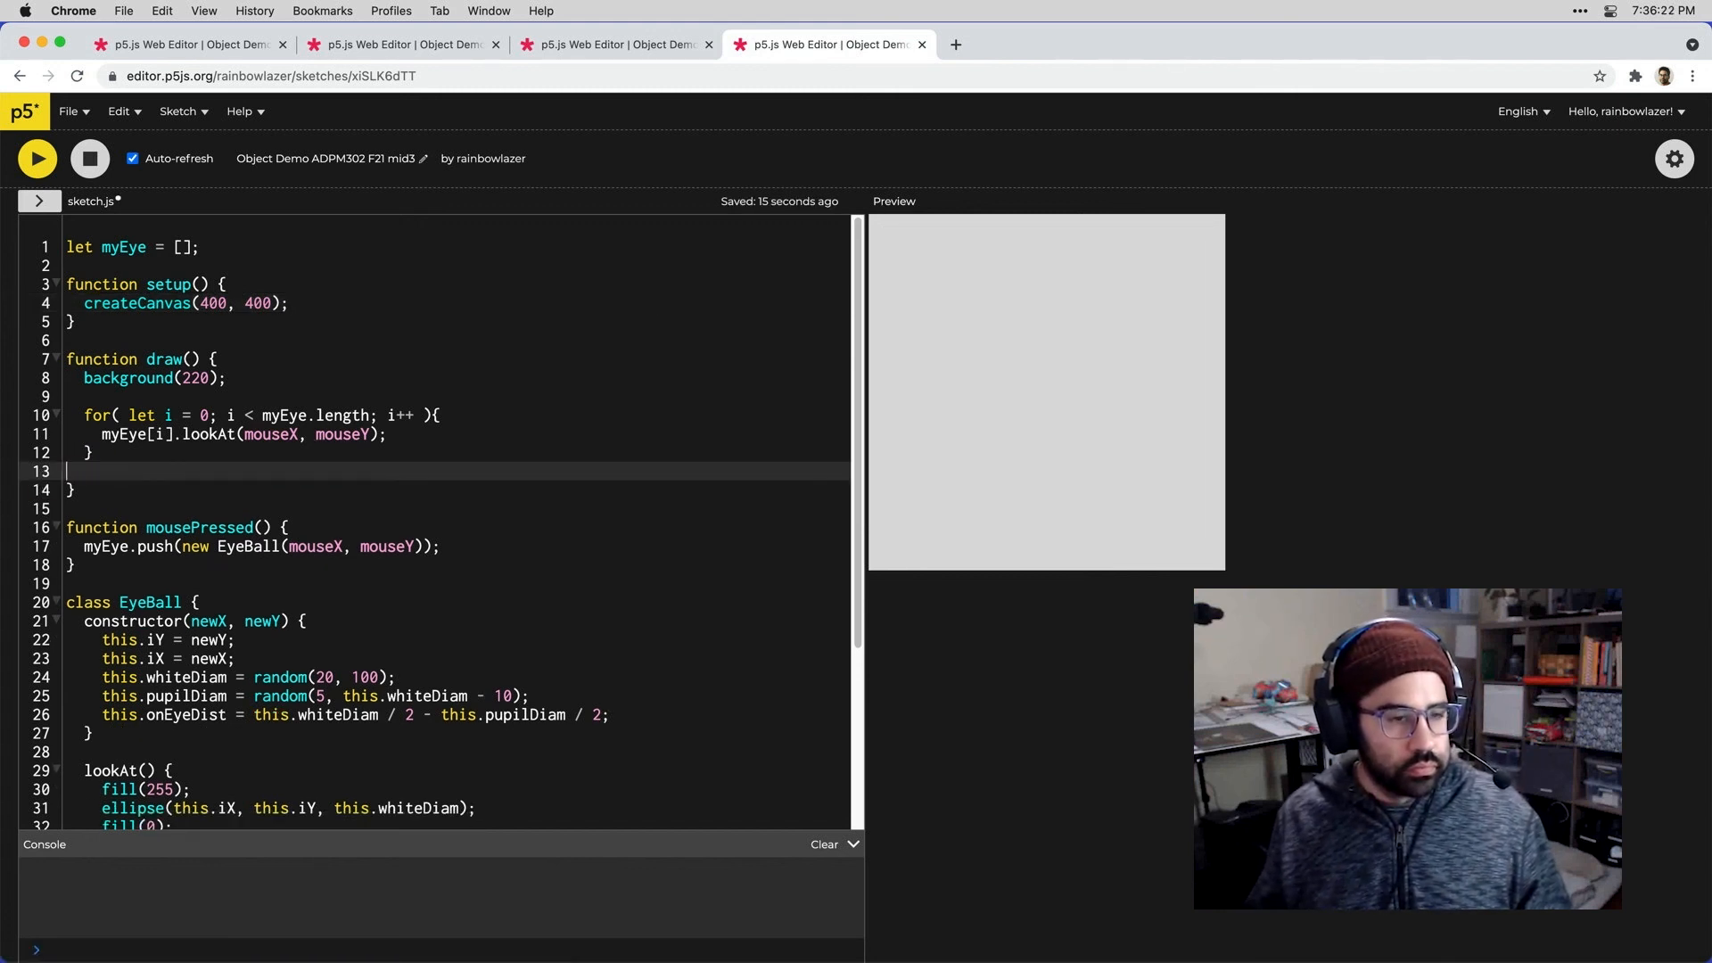
key("Backspace")
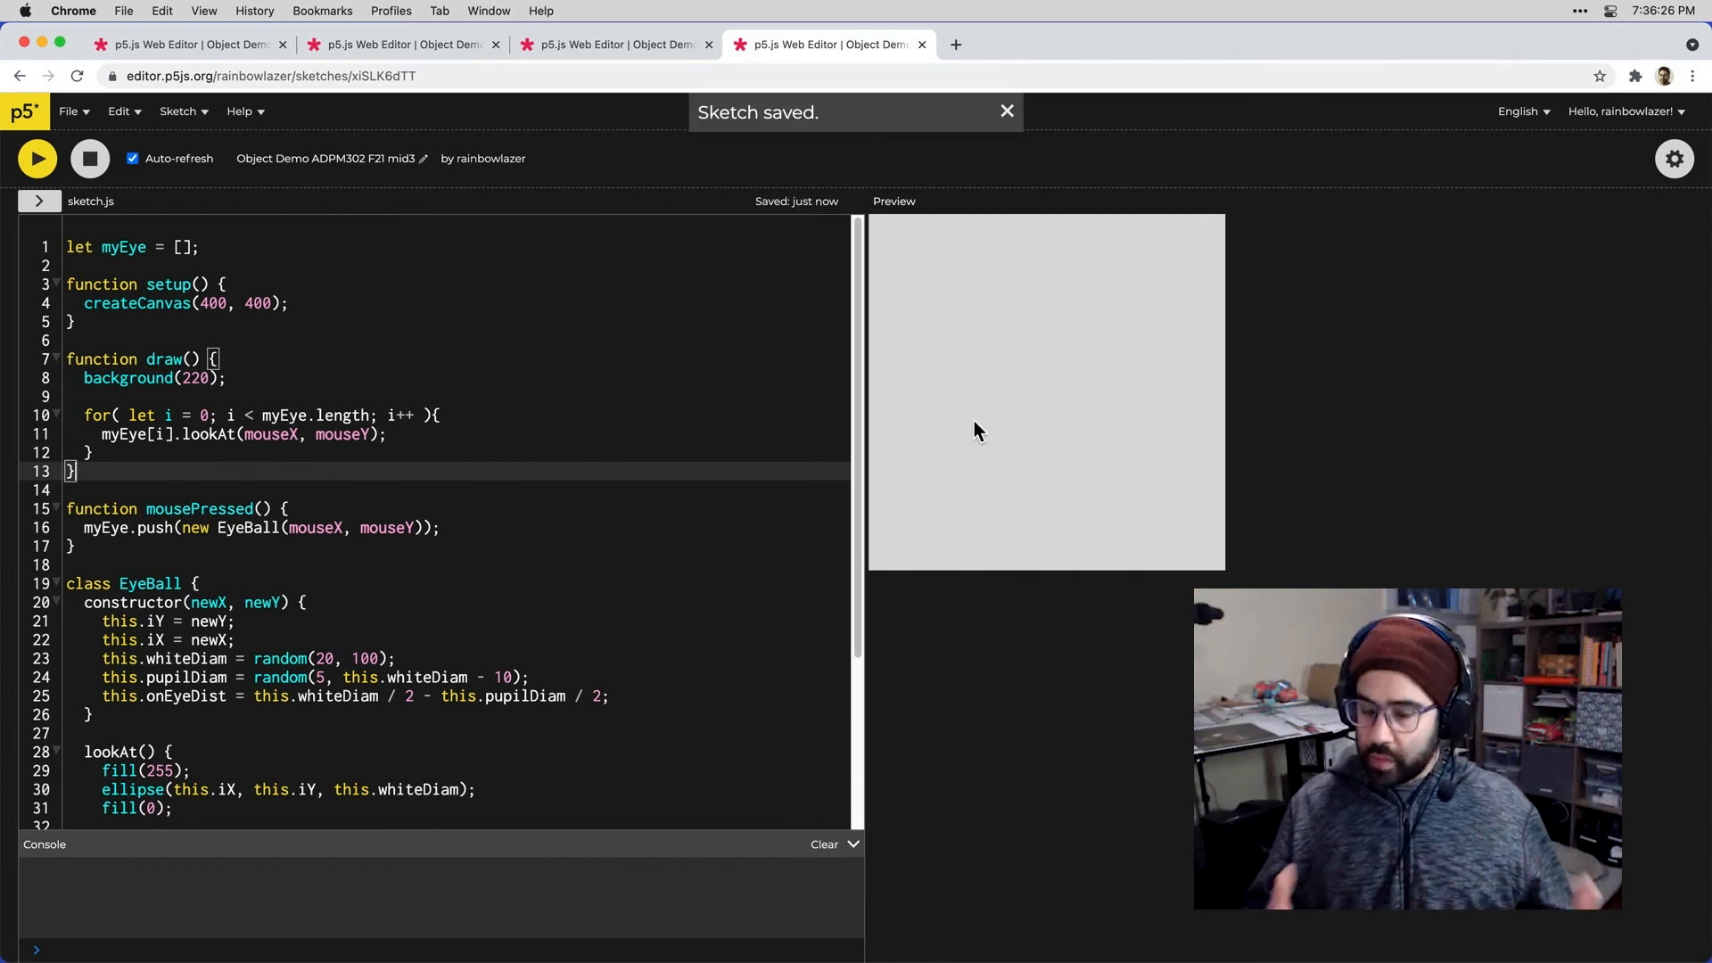
Step: Add eyeballs at four spots in the Preview canvas
left_click(1094, 507)
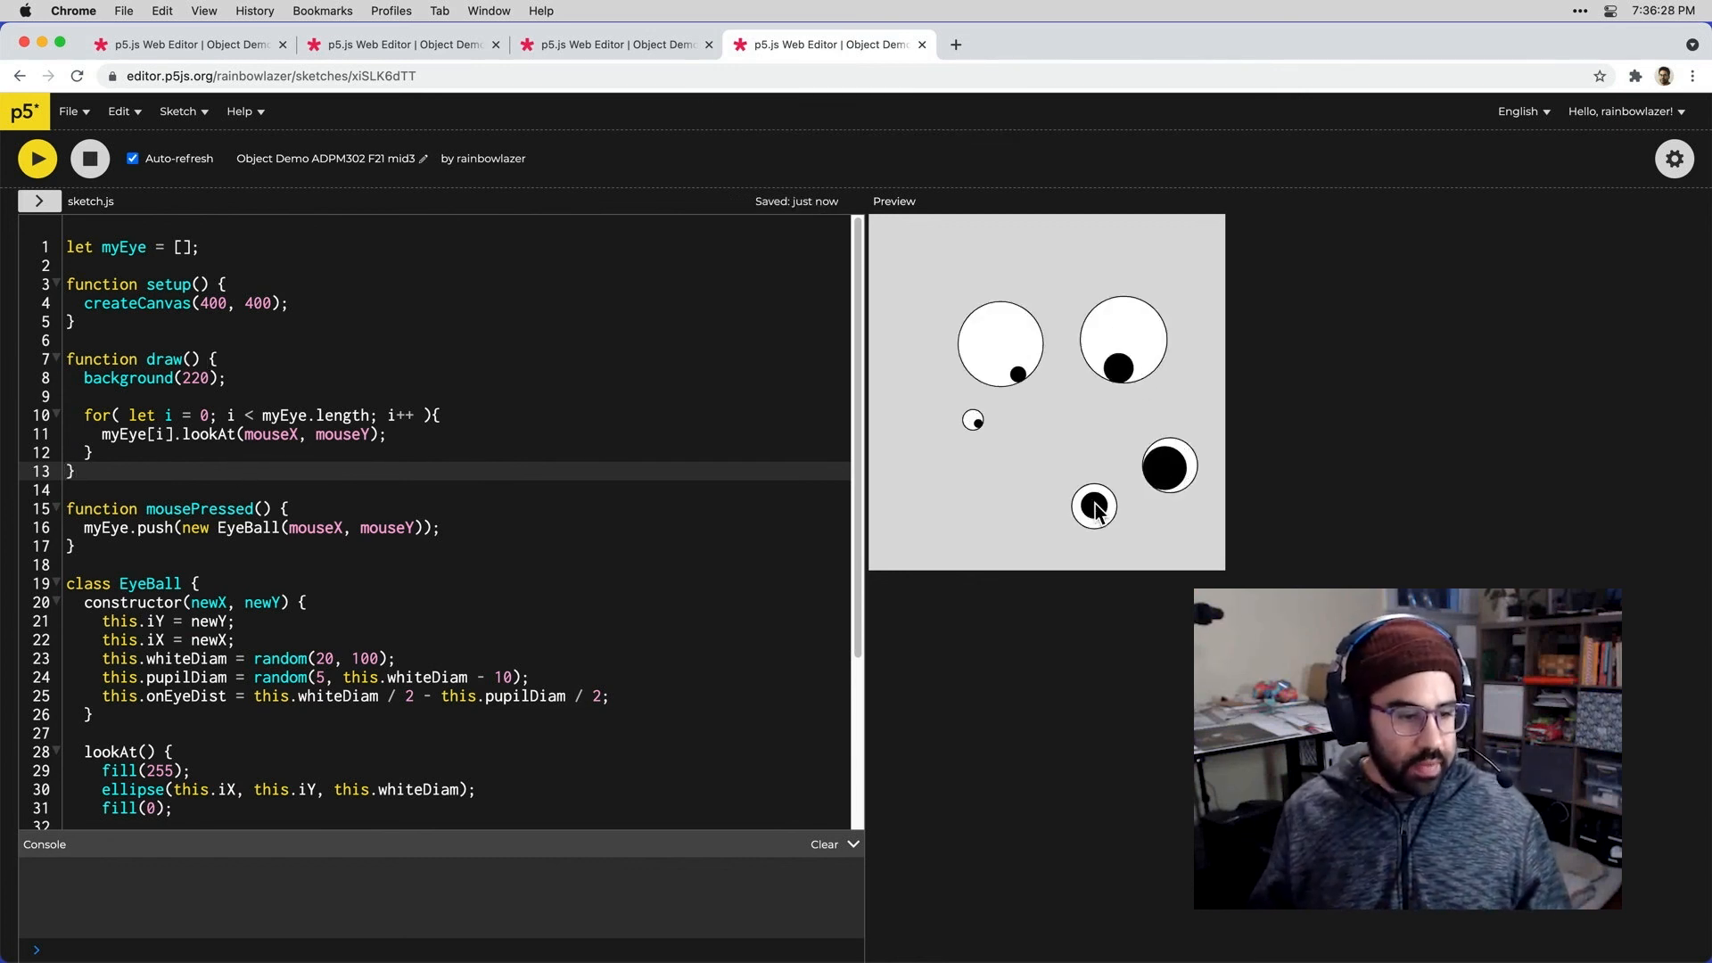
left_click(1094, 507)
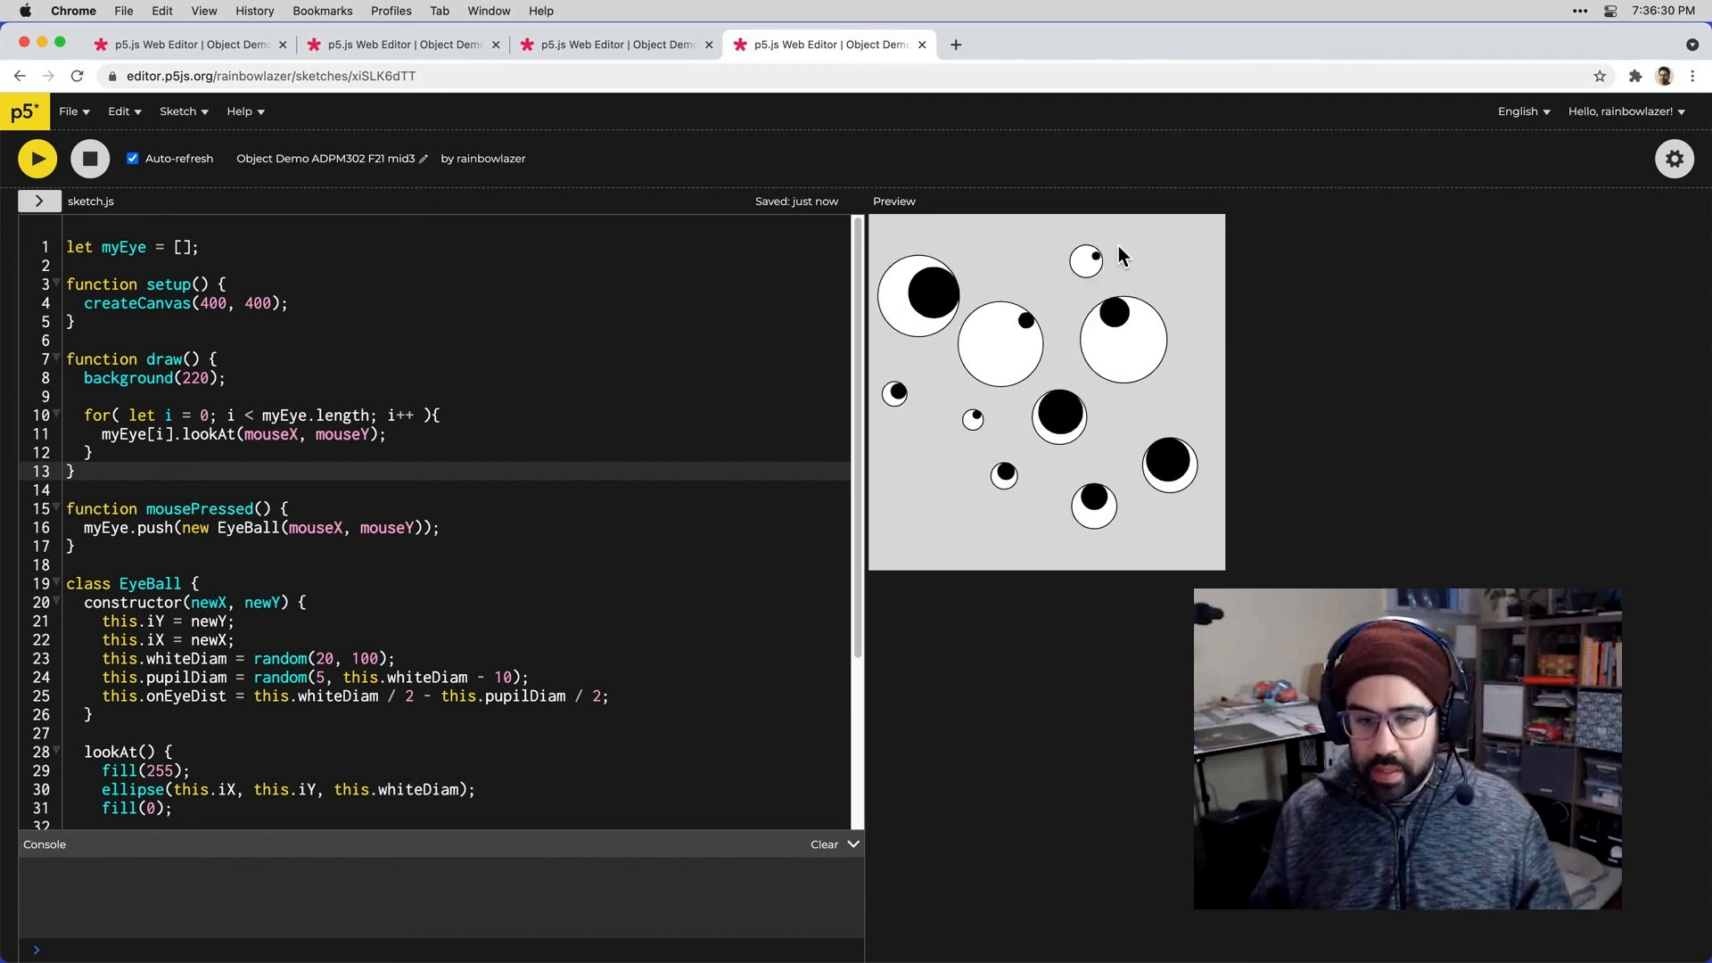
left_click(1157, 279)
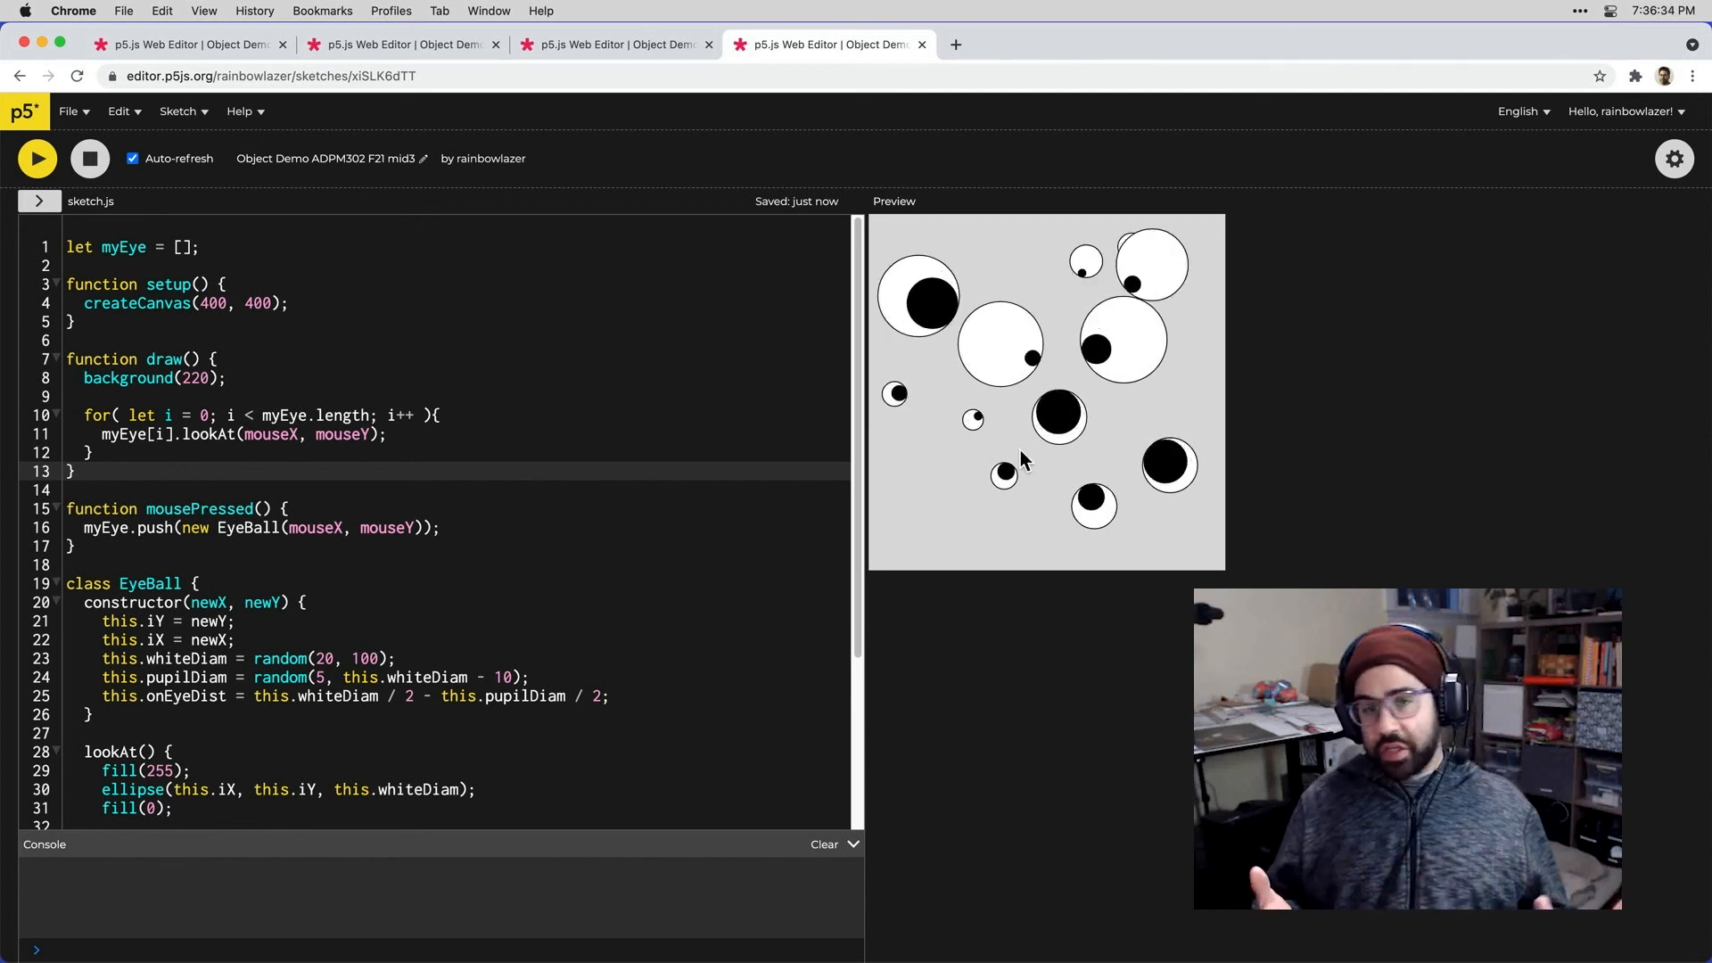
mouse_move(914, 537)
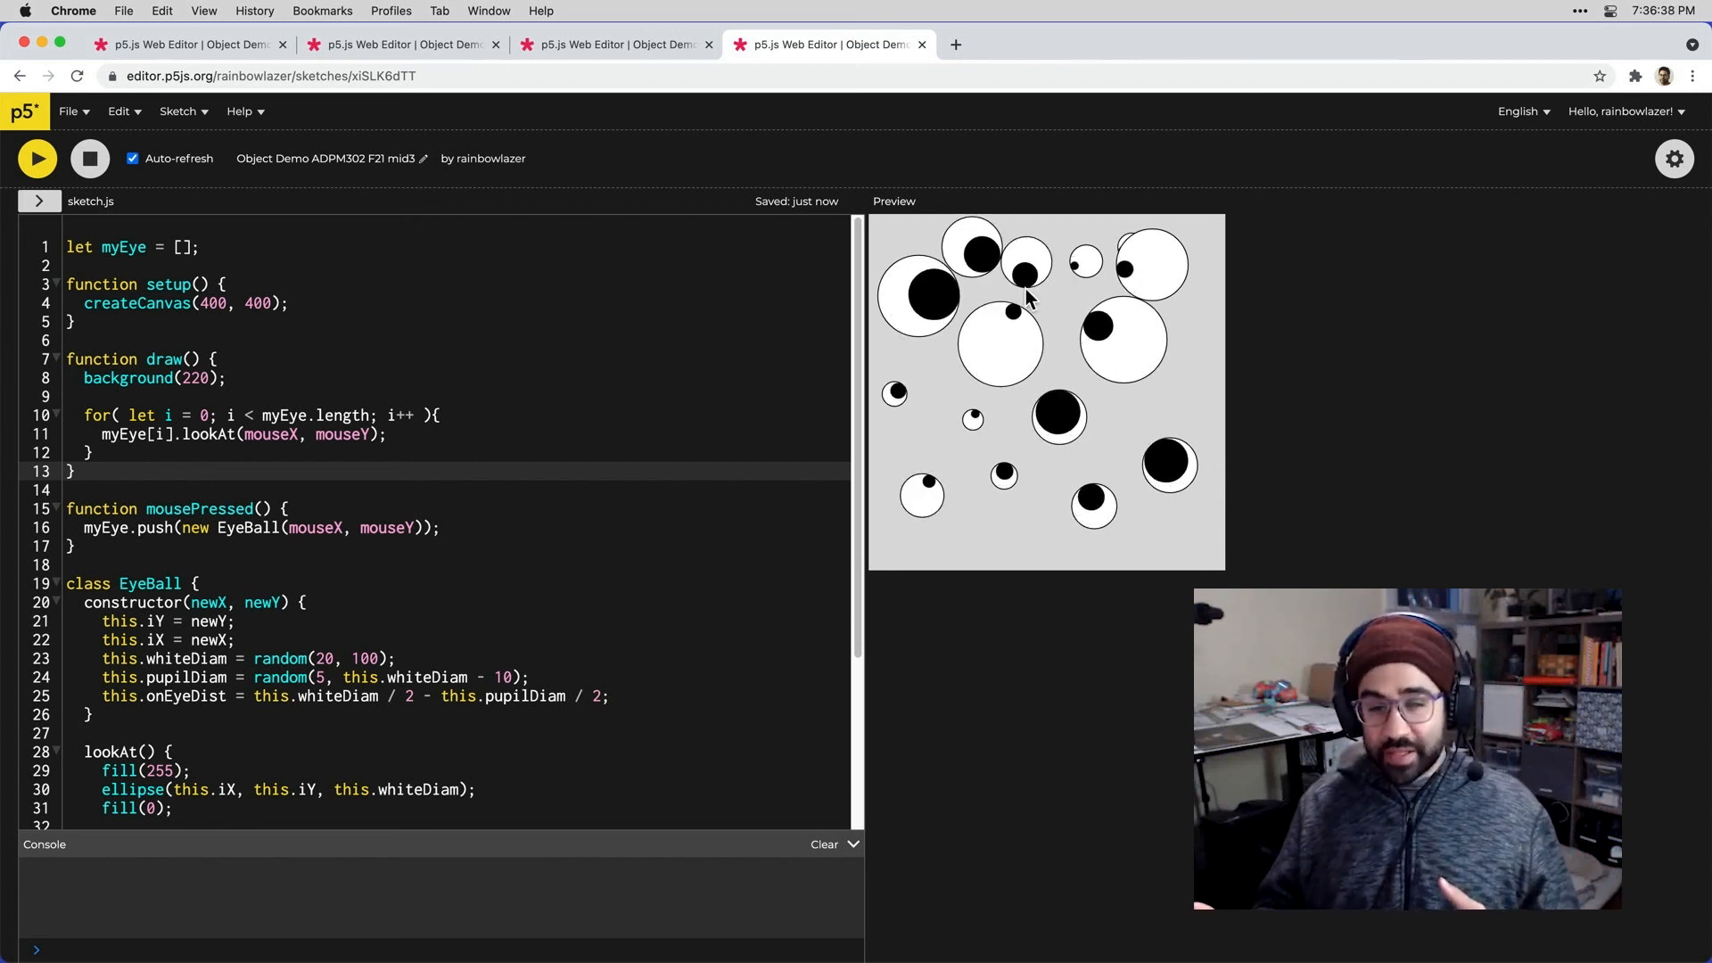
left_click(1060, 316)
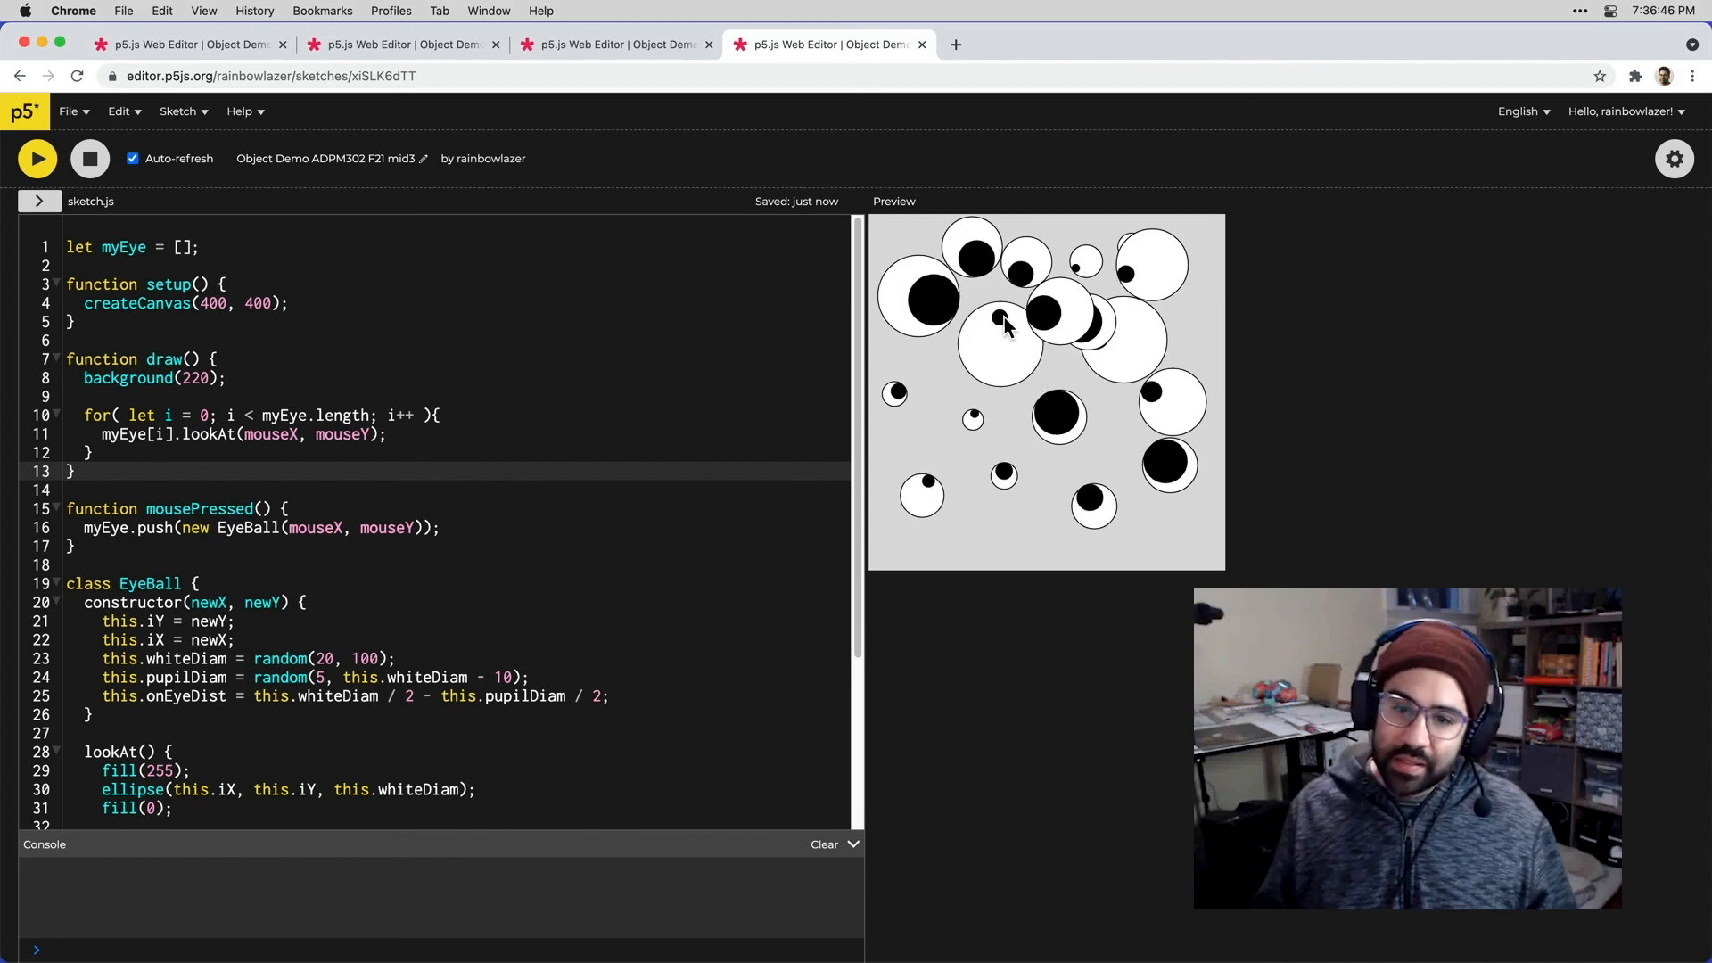
mouse_move(1015, 428)
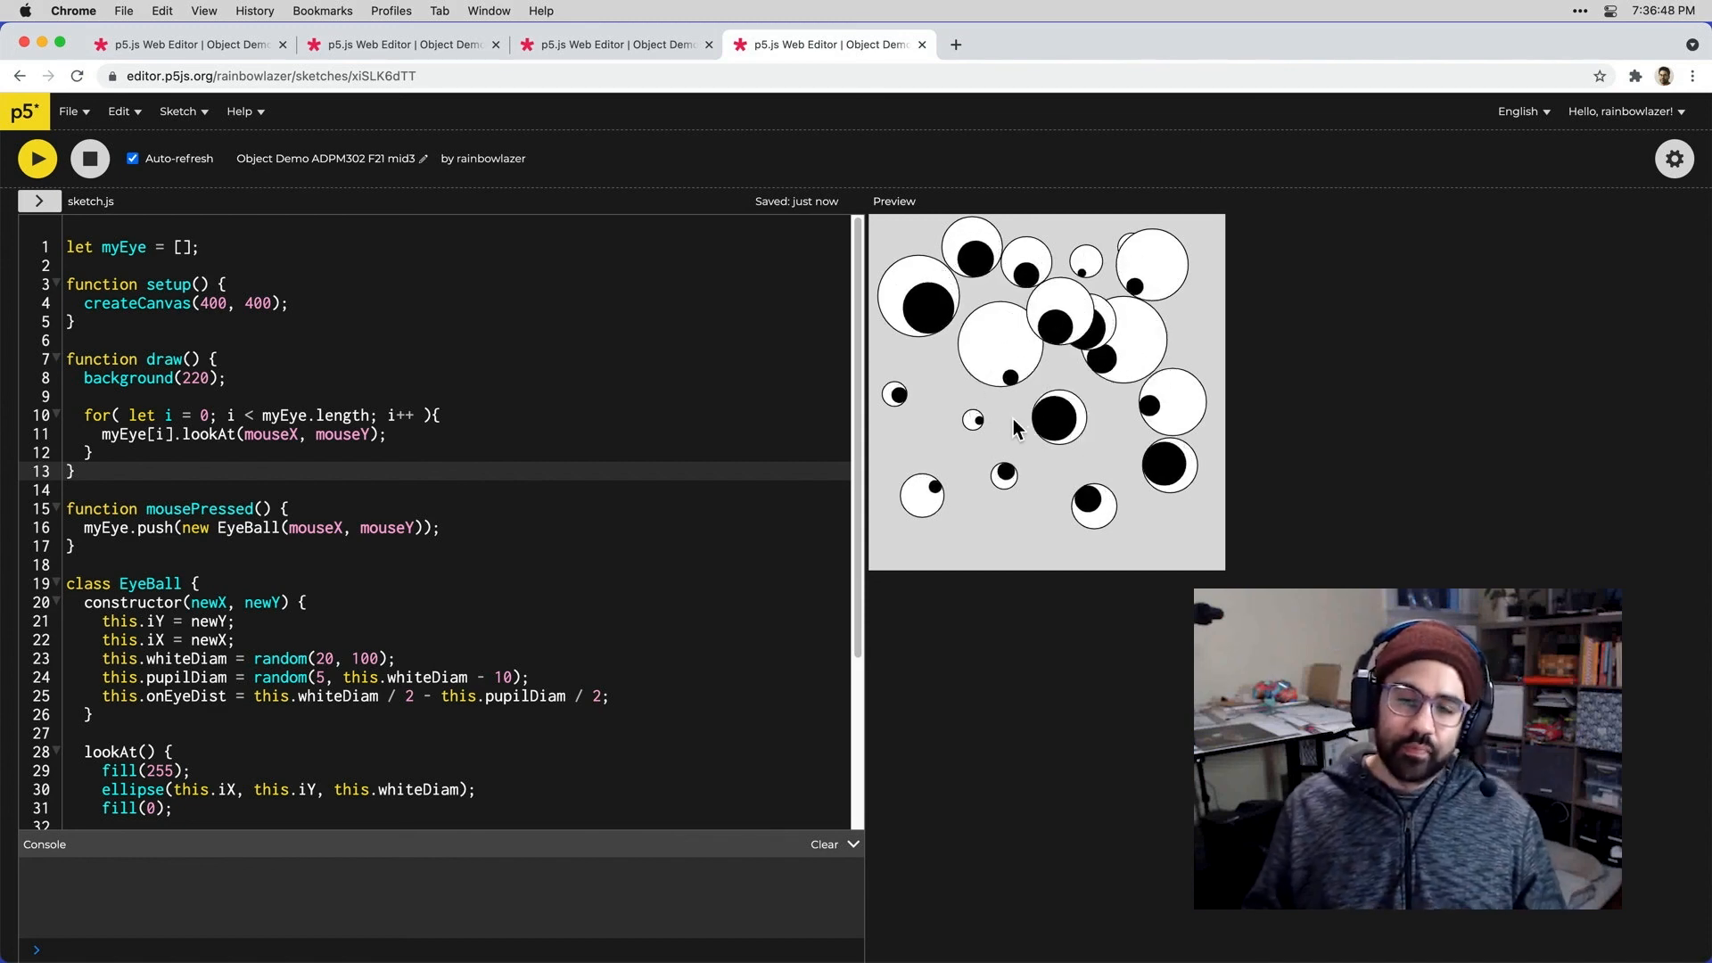